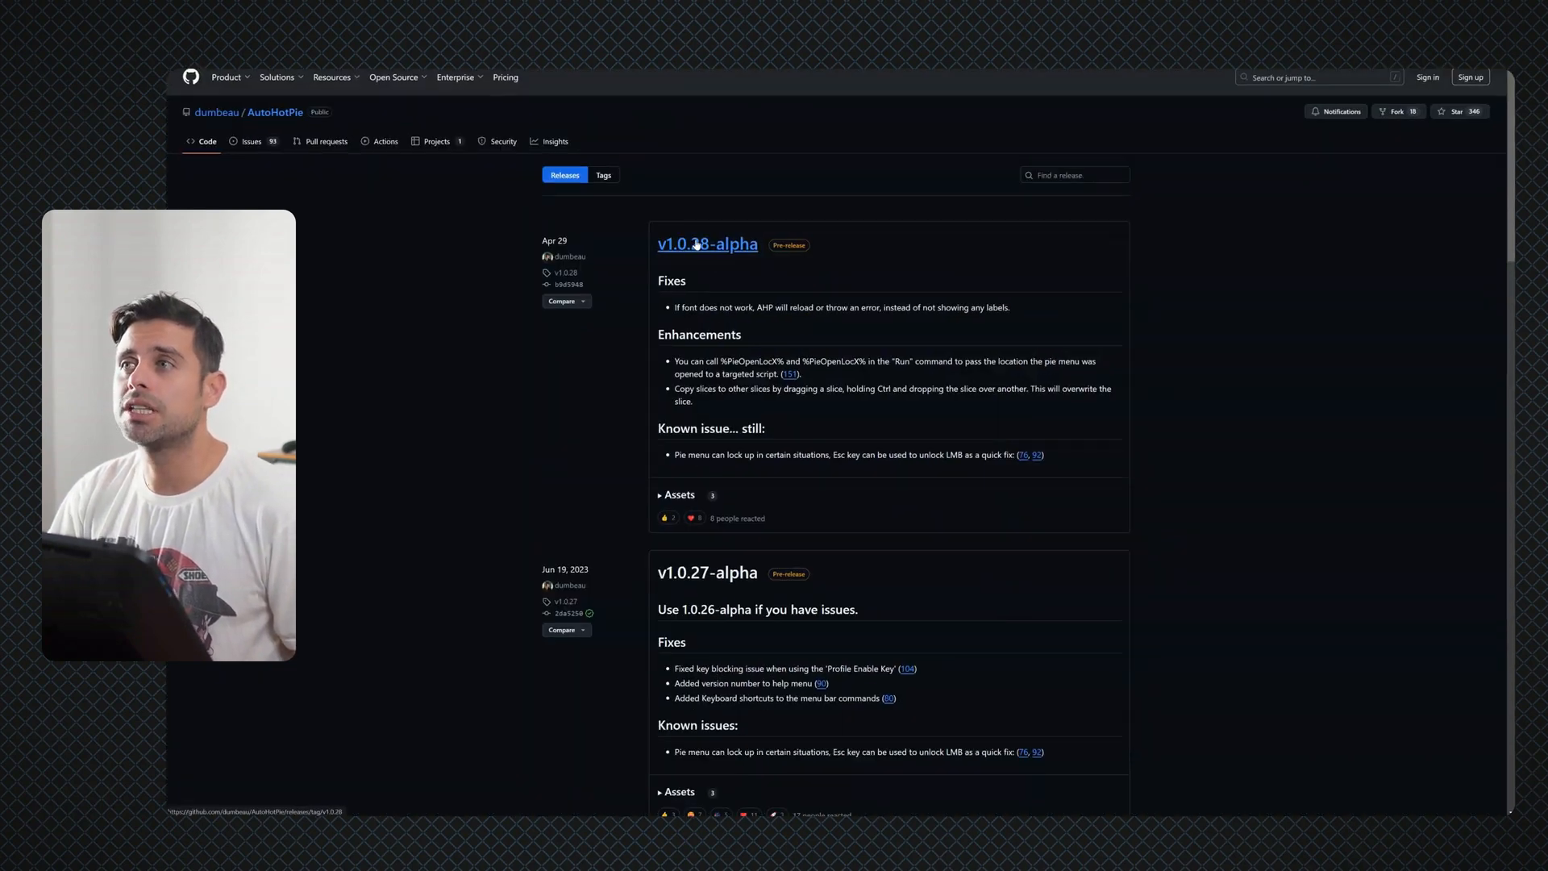
Show the v1.0.28-alpha release details and expand its downloadable Assets list
click(707, 243)
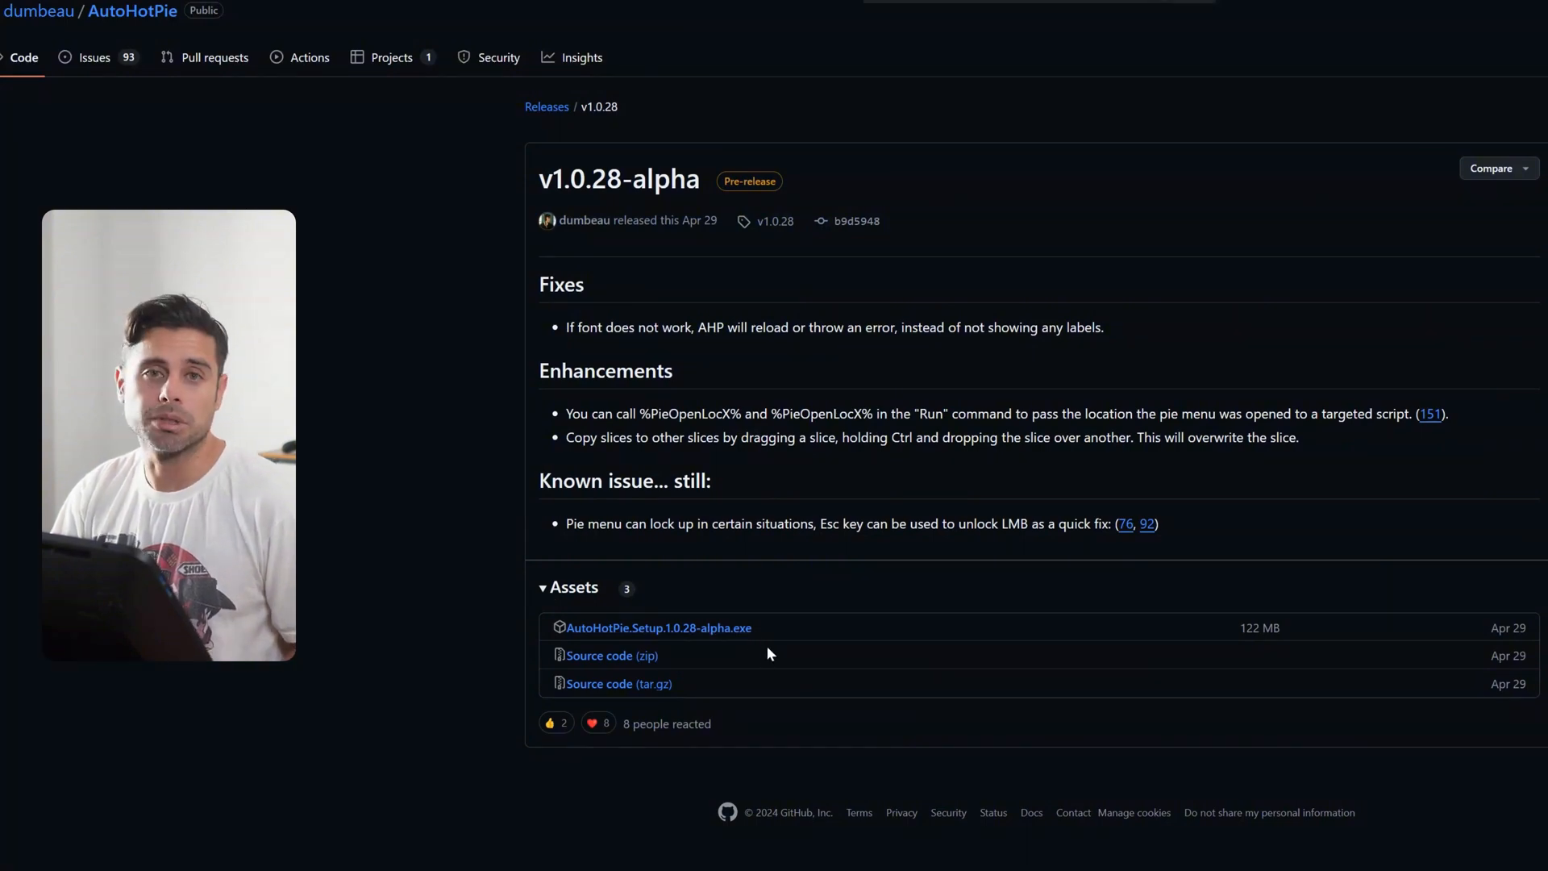
click(658, 627)
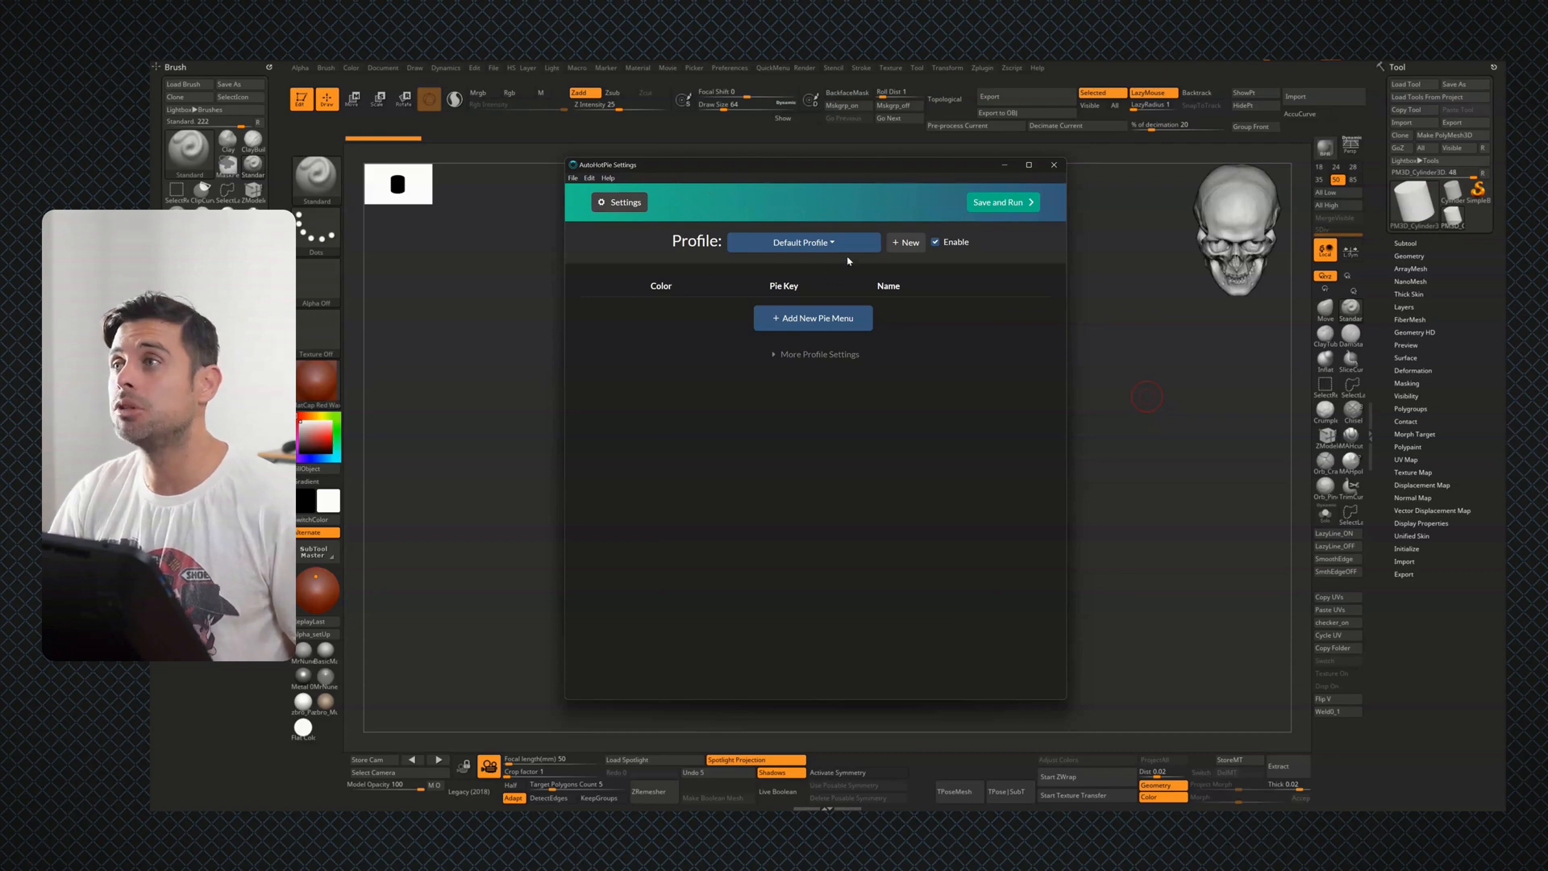
Create profile 'Zbrush' with ZBrush.exe captured as the focused application
click(903, 242)
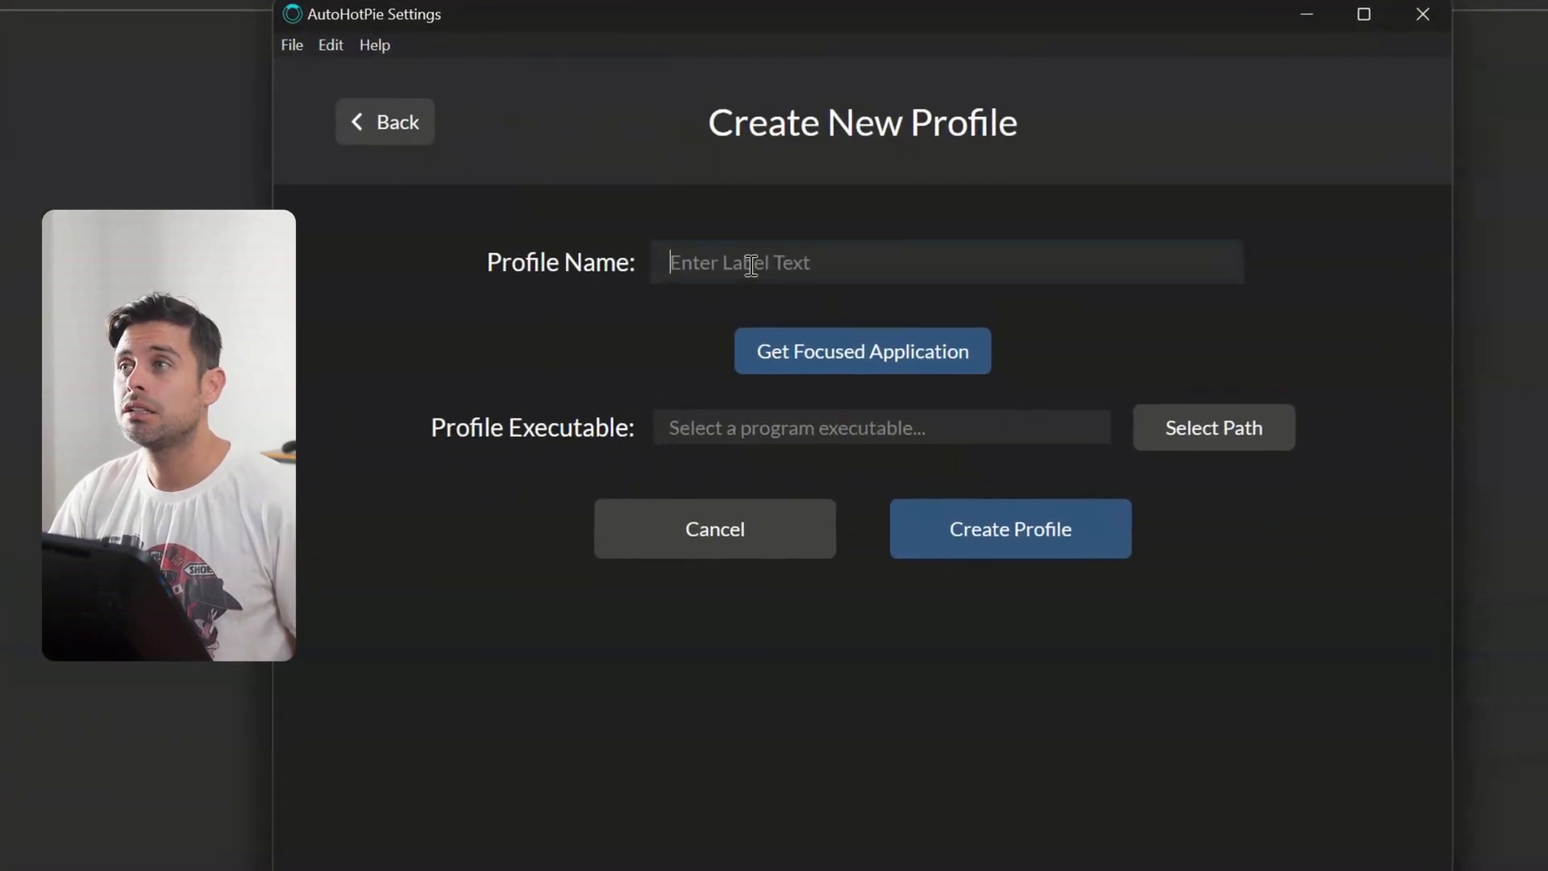
text(Zbrush)
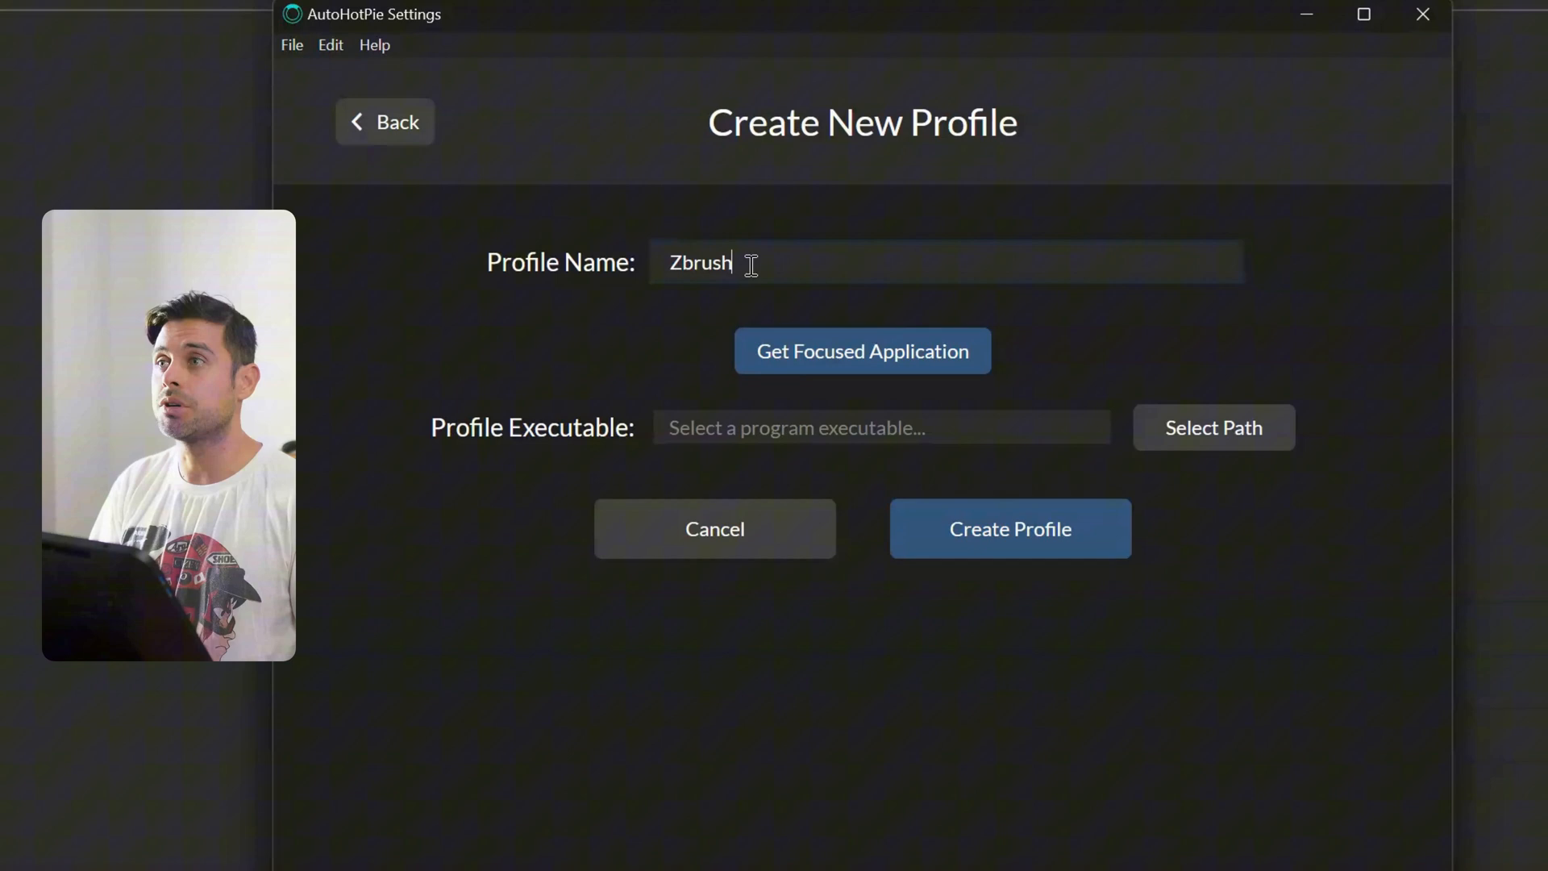
mouse_move(861, 350)
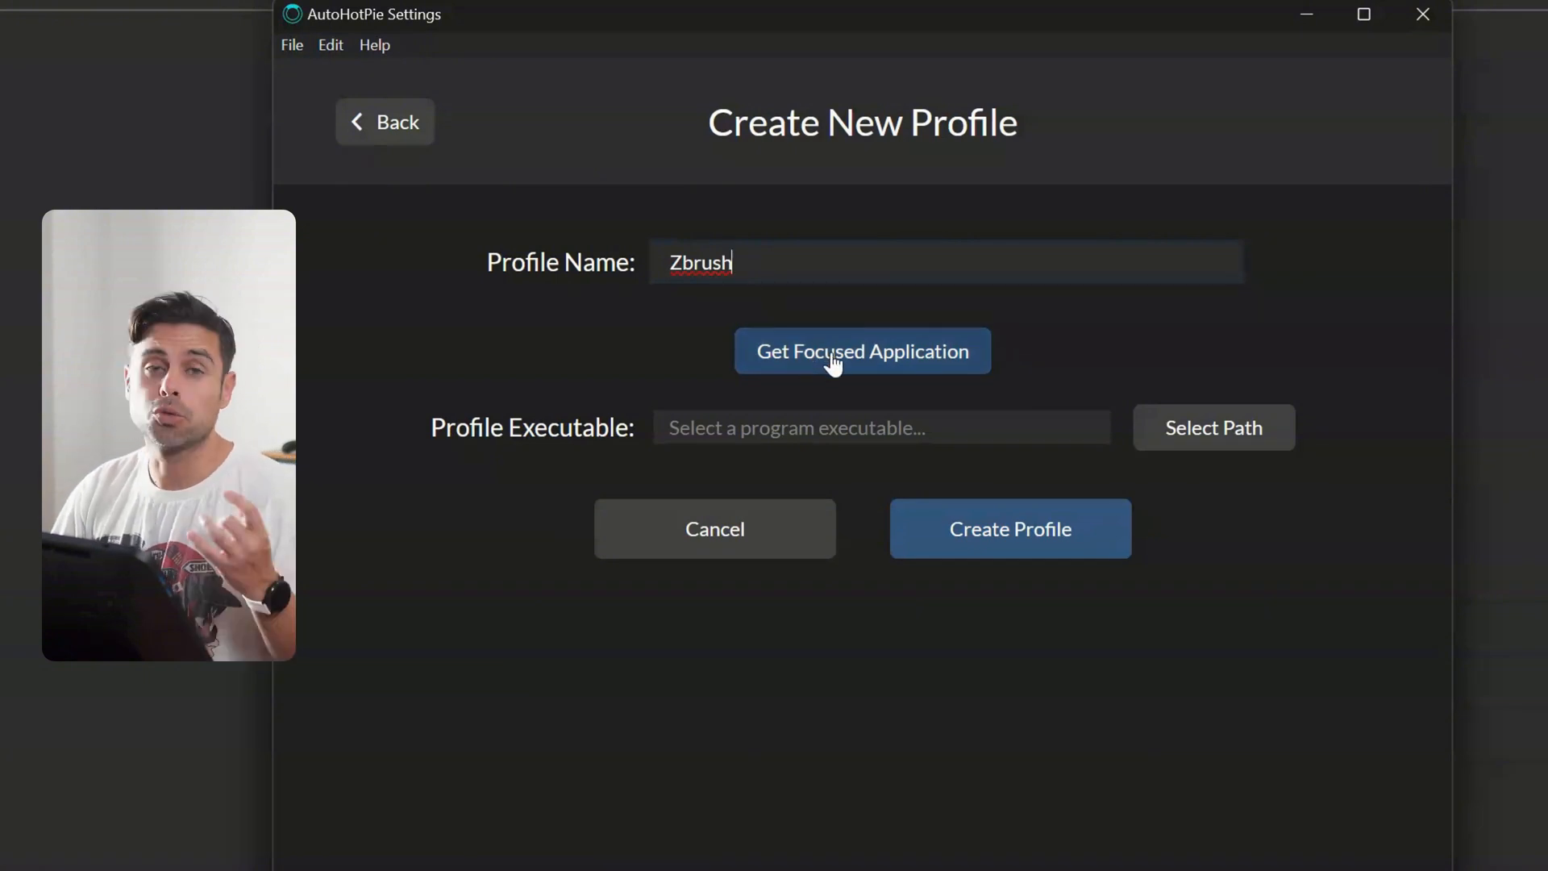
click(861, 350)
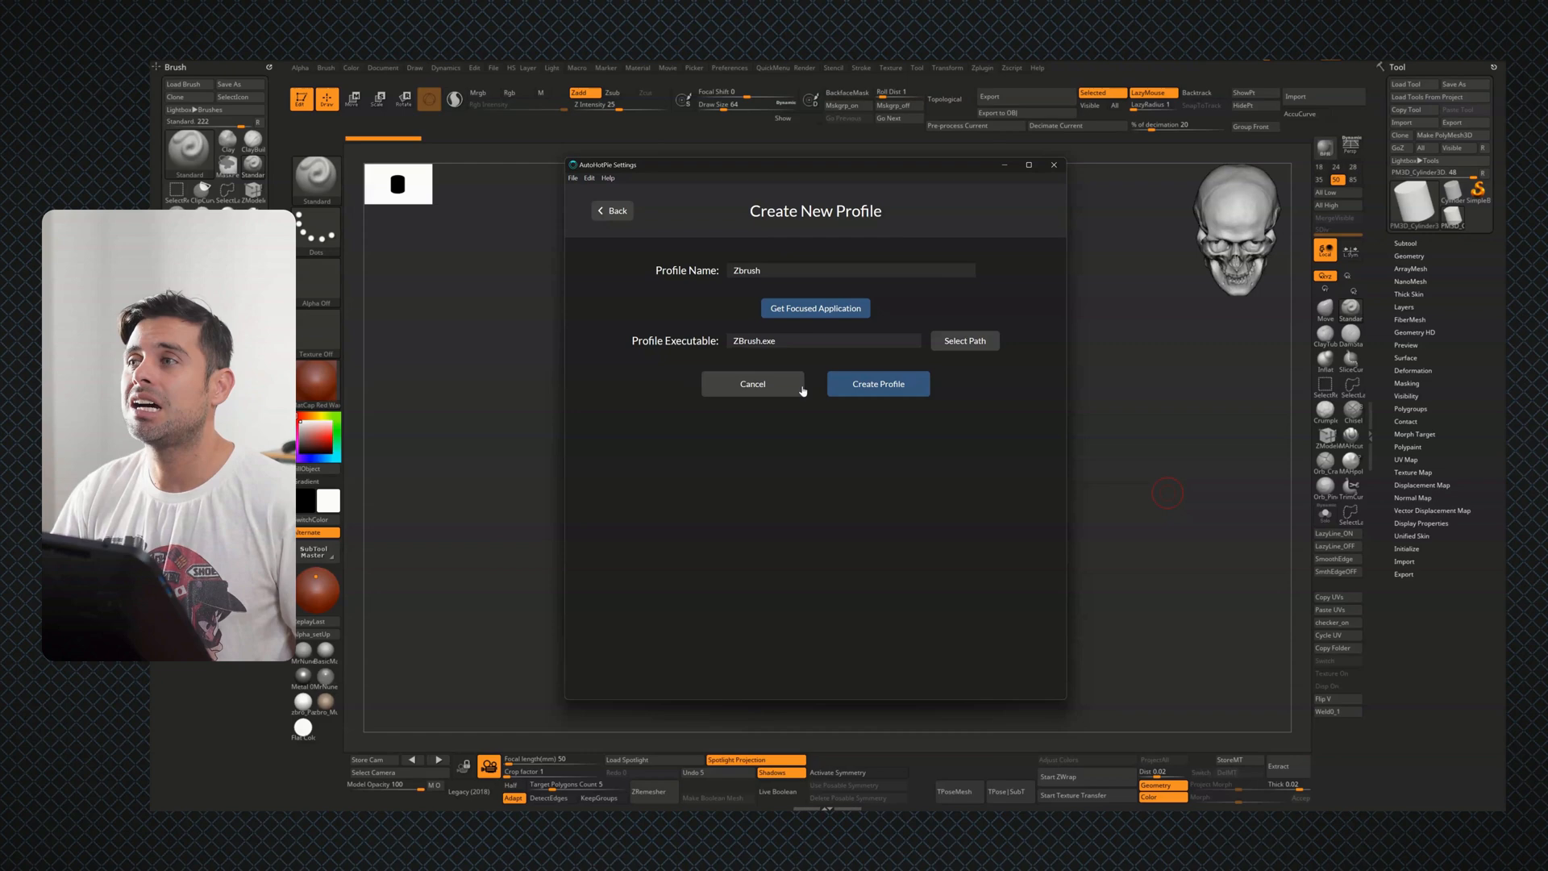
click(878, 383)
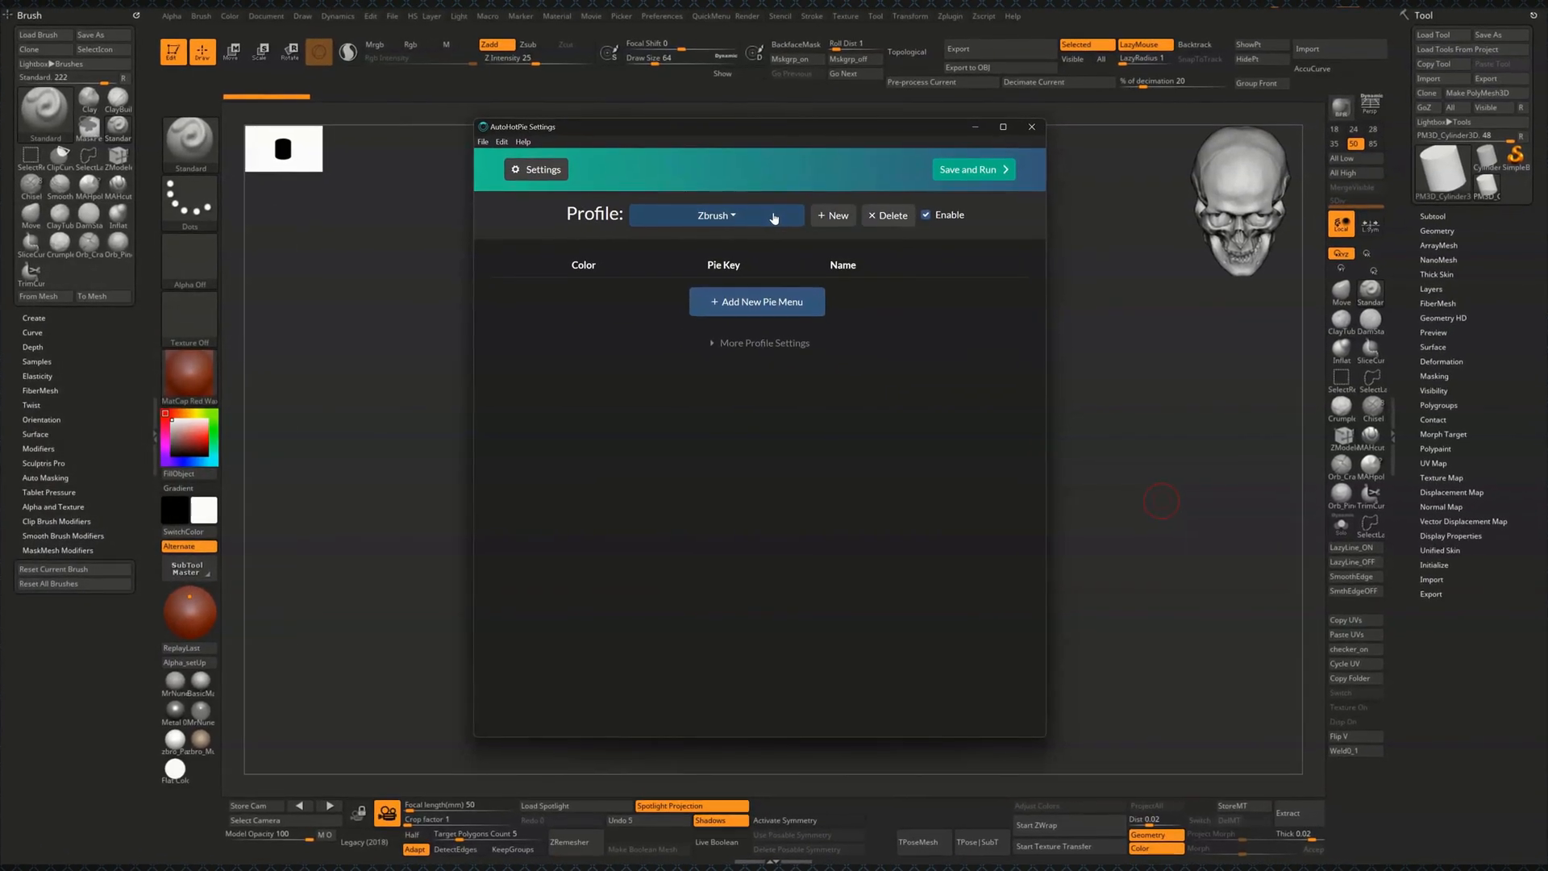
Start a new pie menu named 'Brushes' with an orange selection colour
click(756, 302)
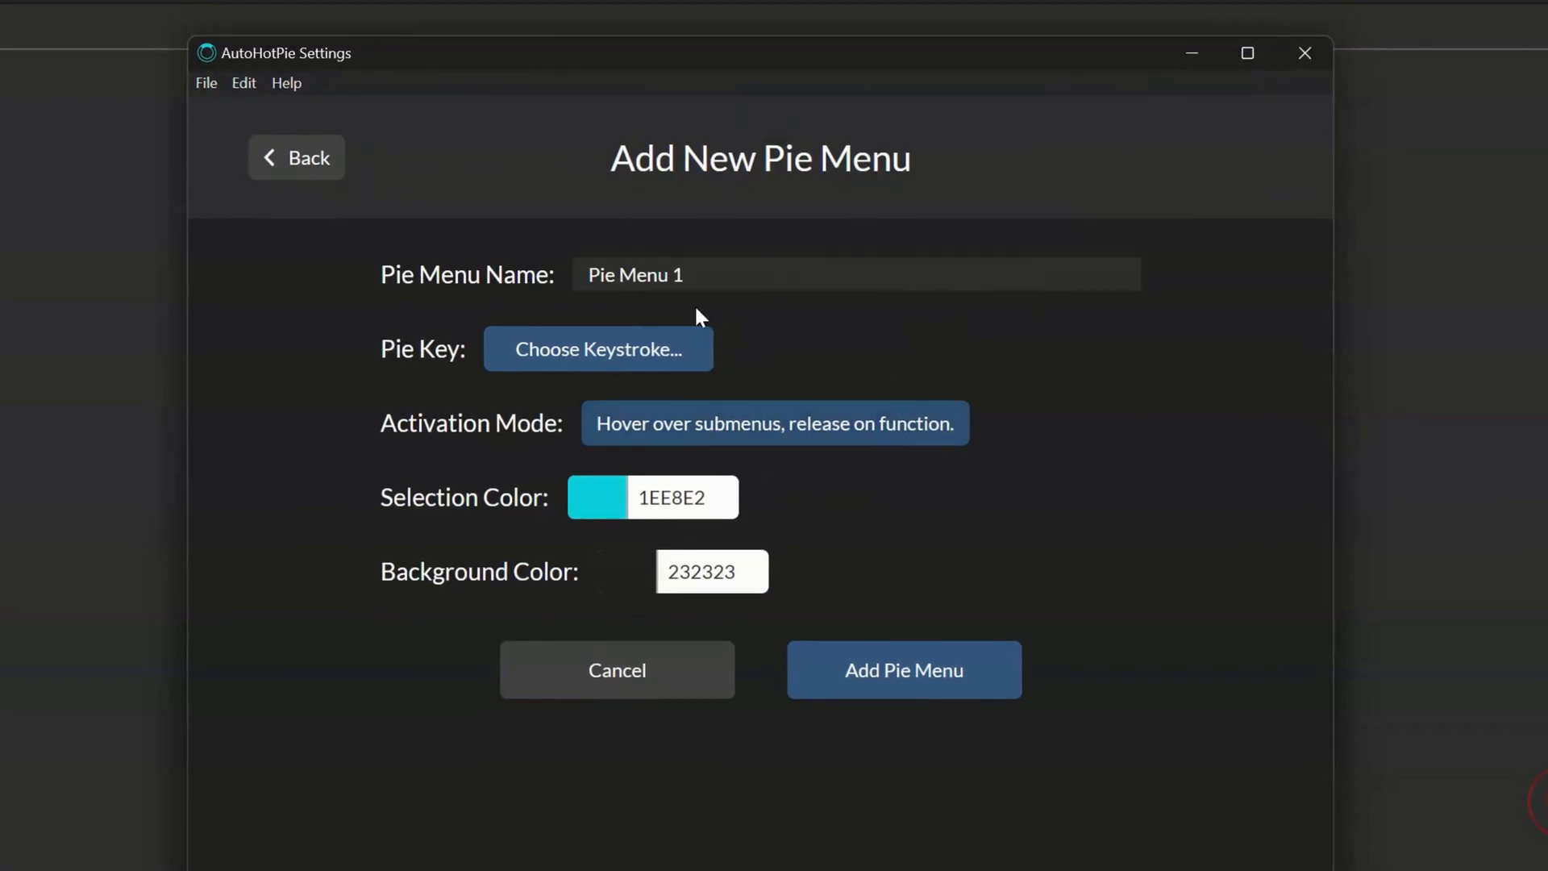
triple_click(636, 274)
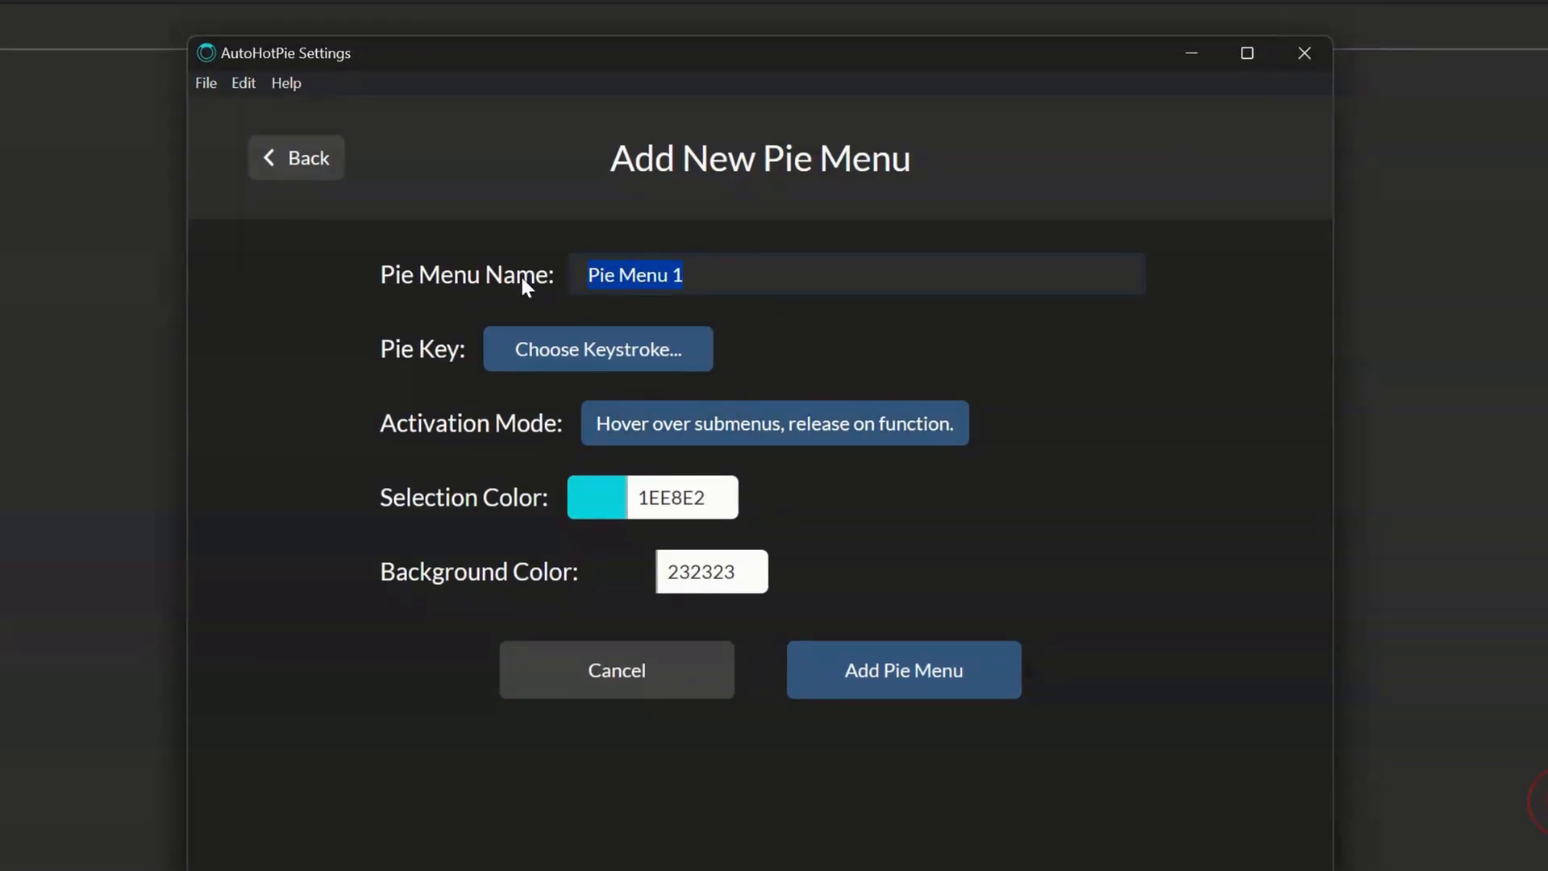
text(Brushes)
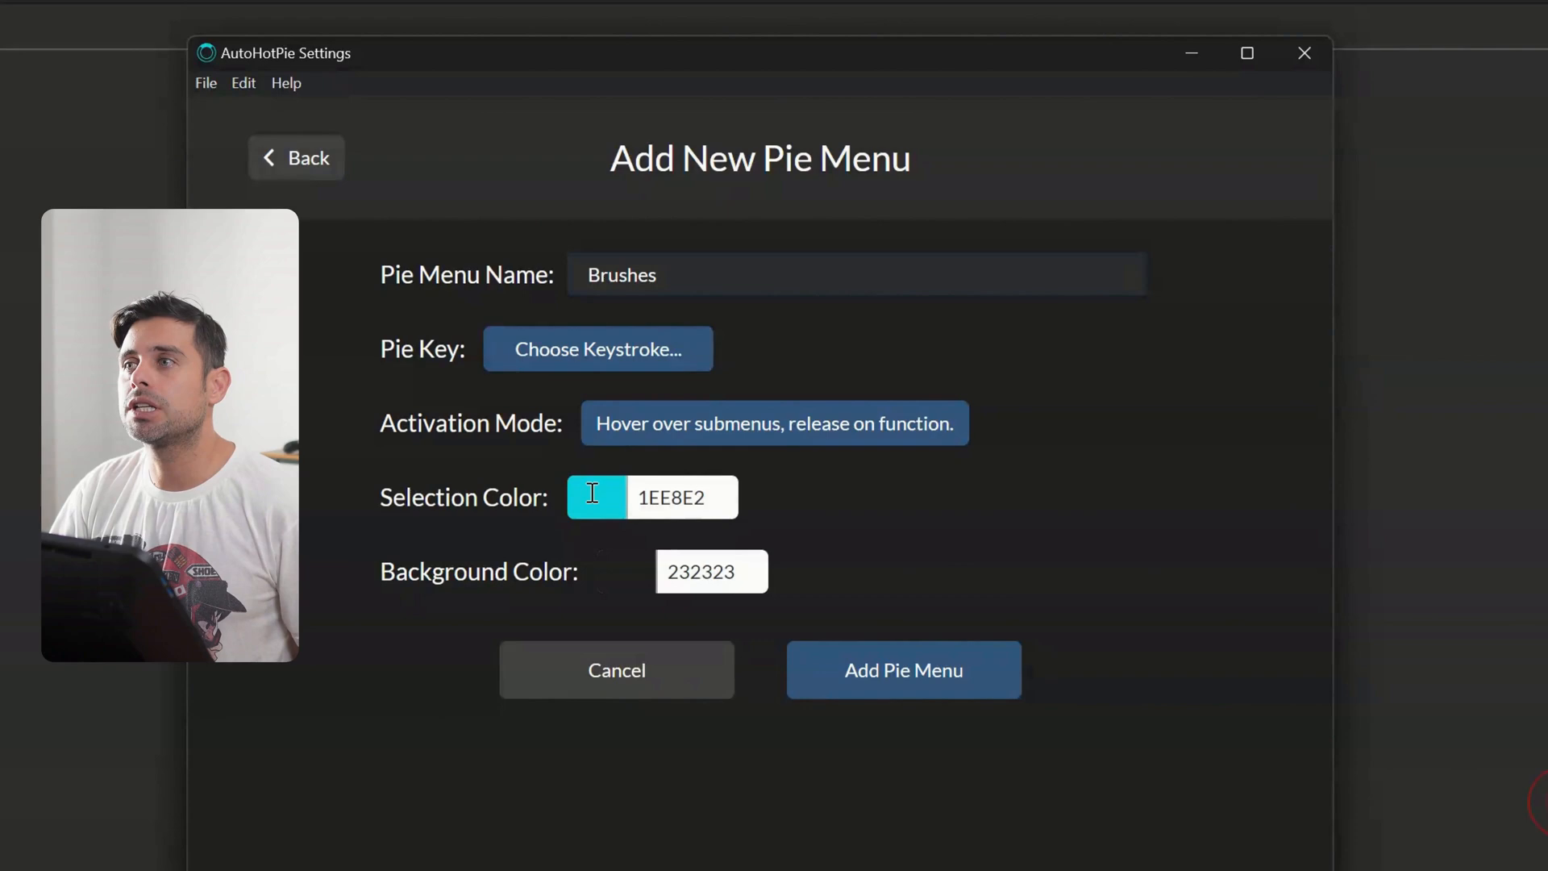
click(596, 497)
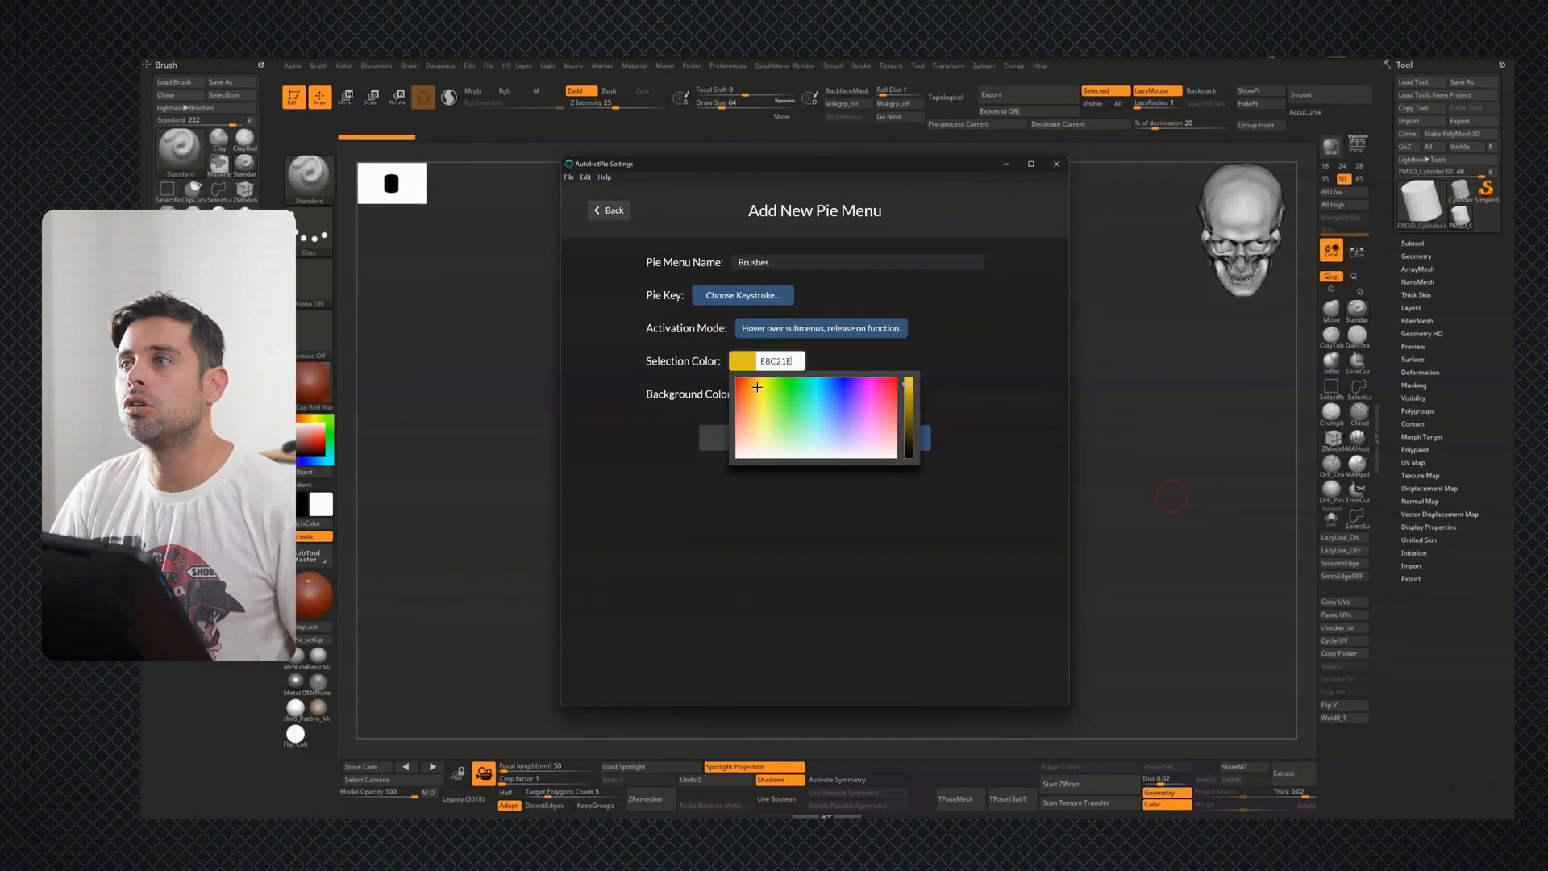
click(754, 374)
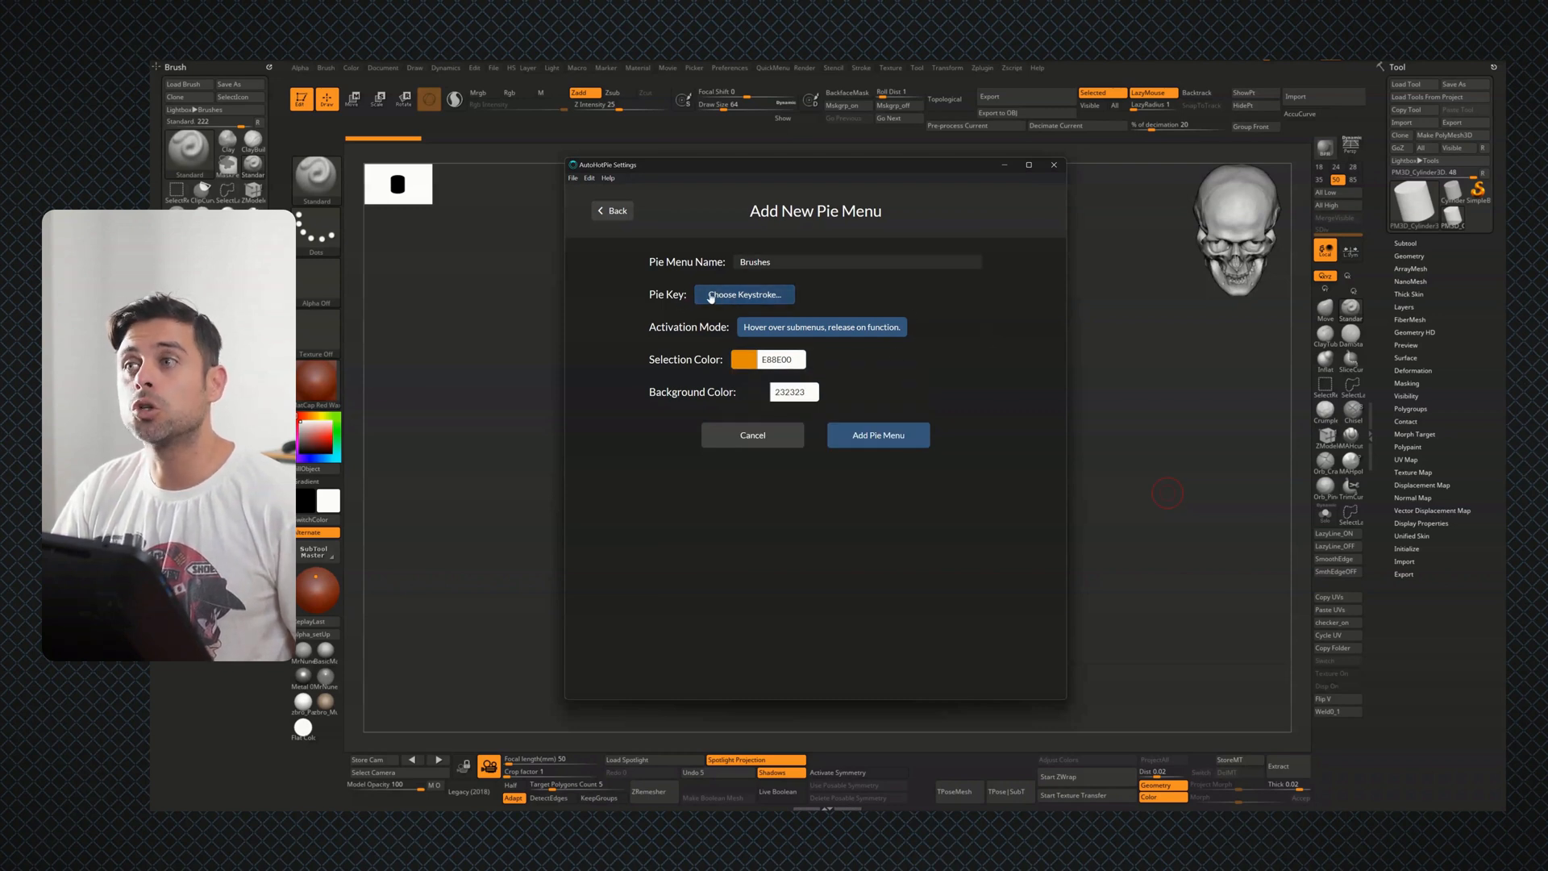
Set its pie key to Shift+Ctrl+RMB and create the Brushes menu
click(742, 294)
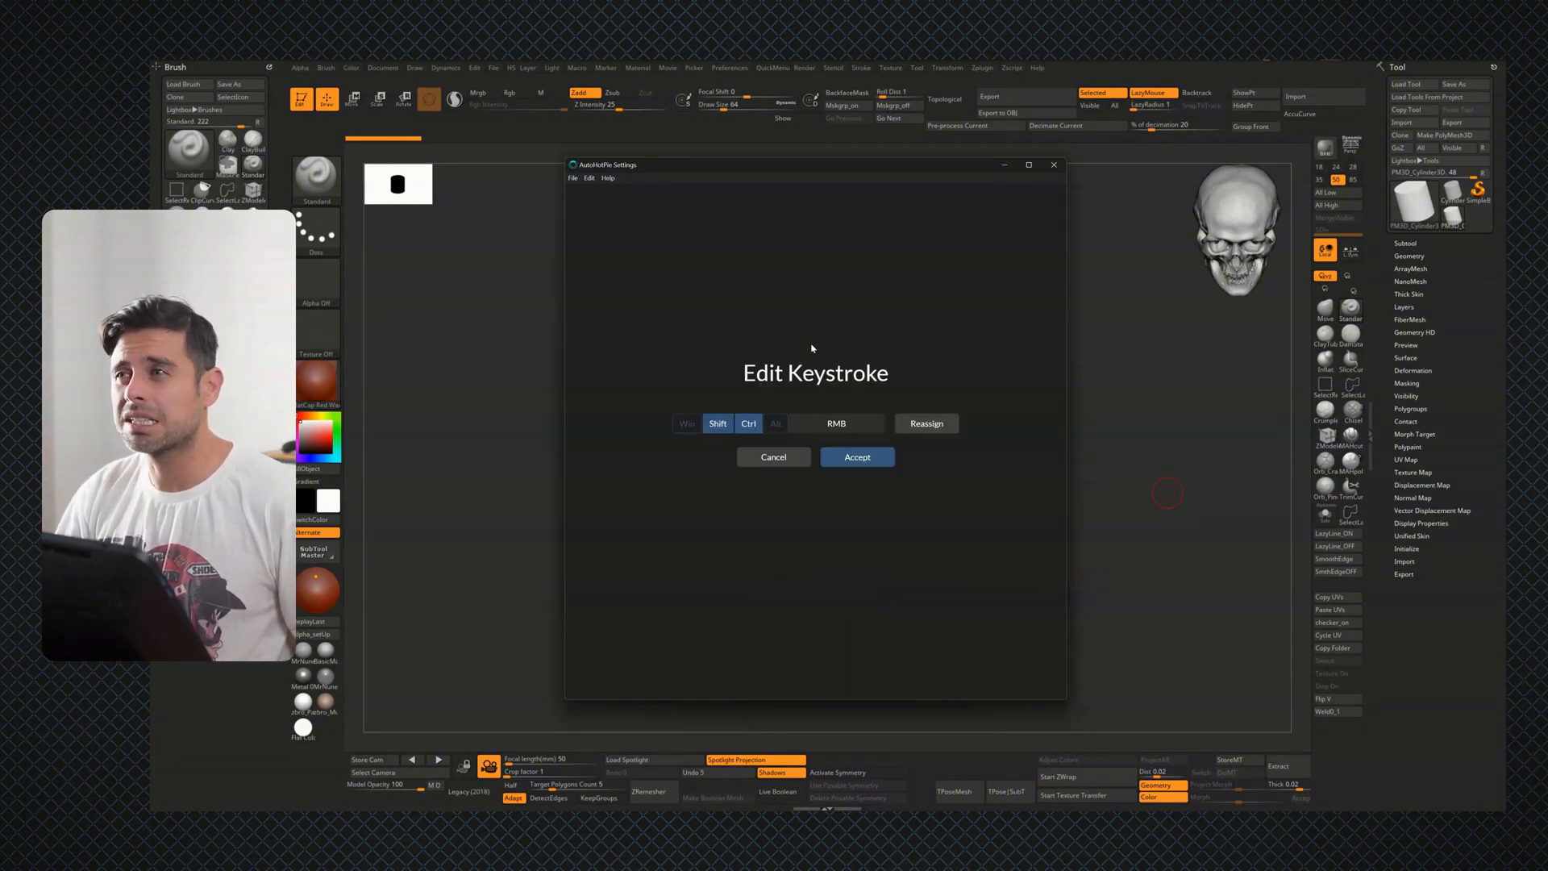
click(856, 456)
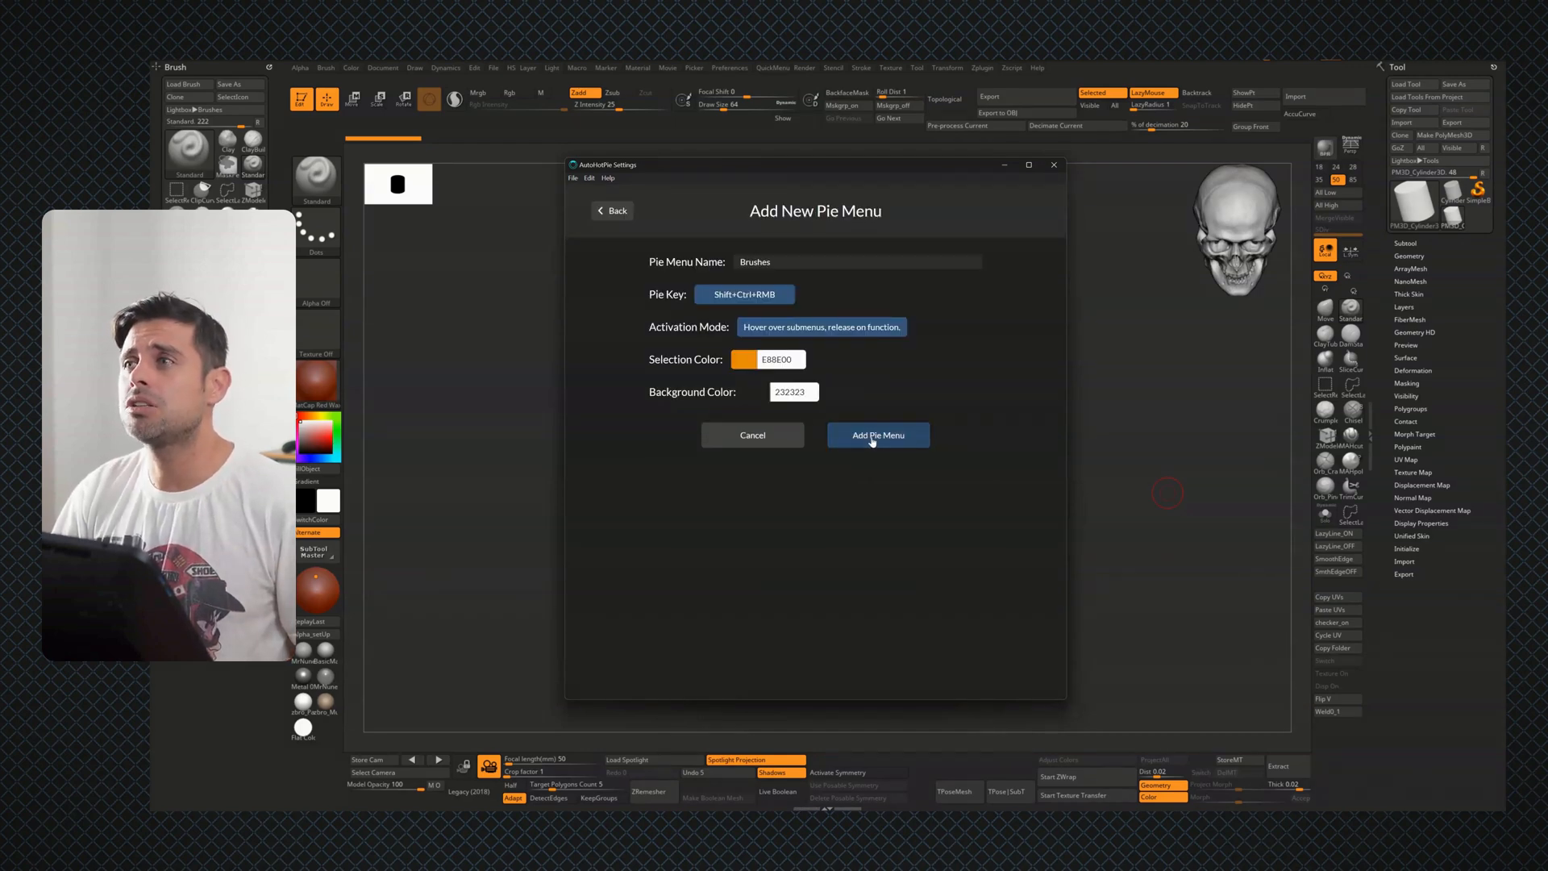
click(877, 434)
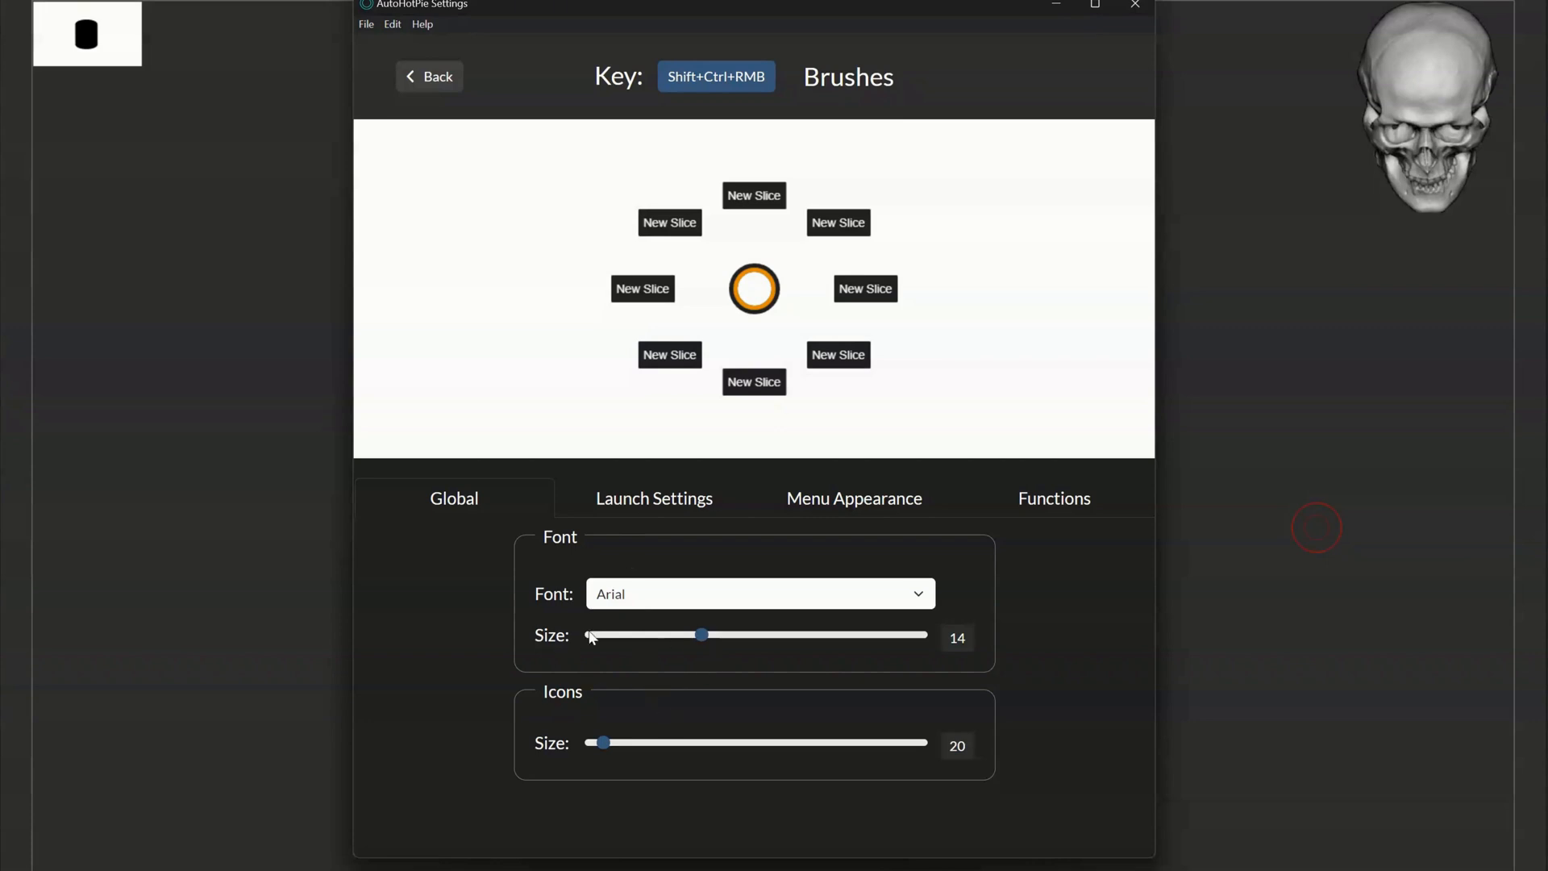
Review the menu's Launch Settings, then show the slice Functions section
click(653, 498)
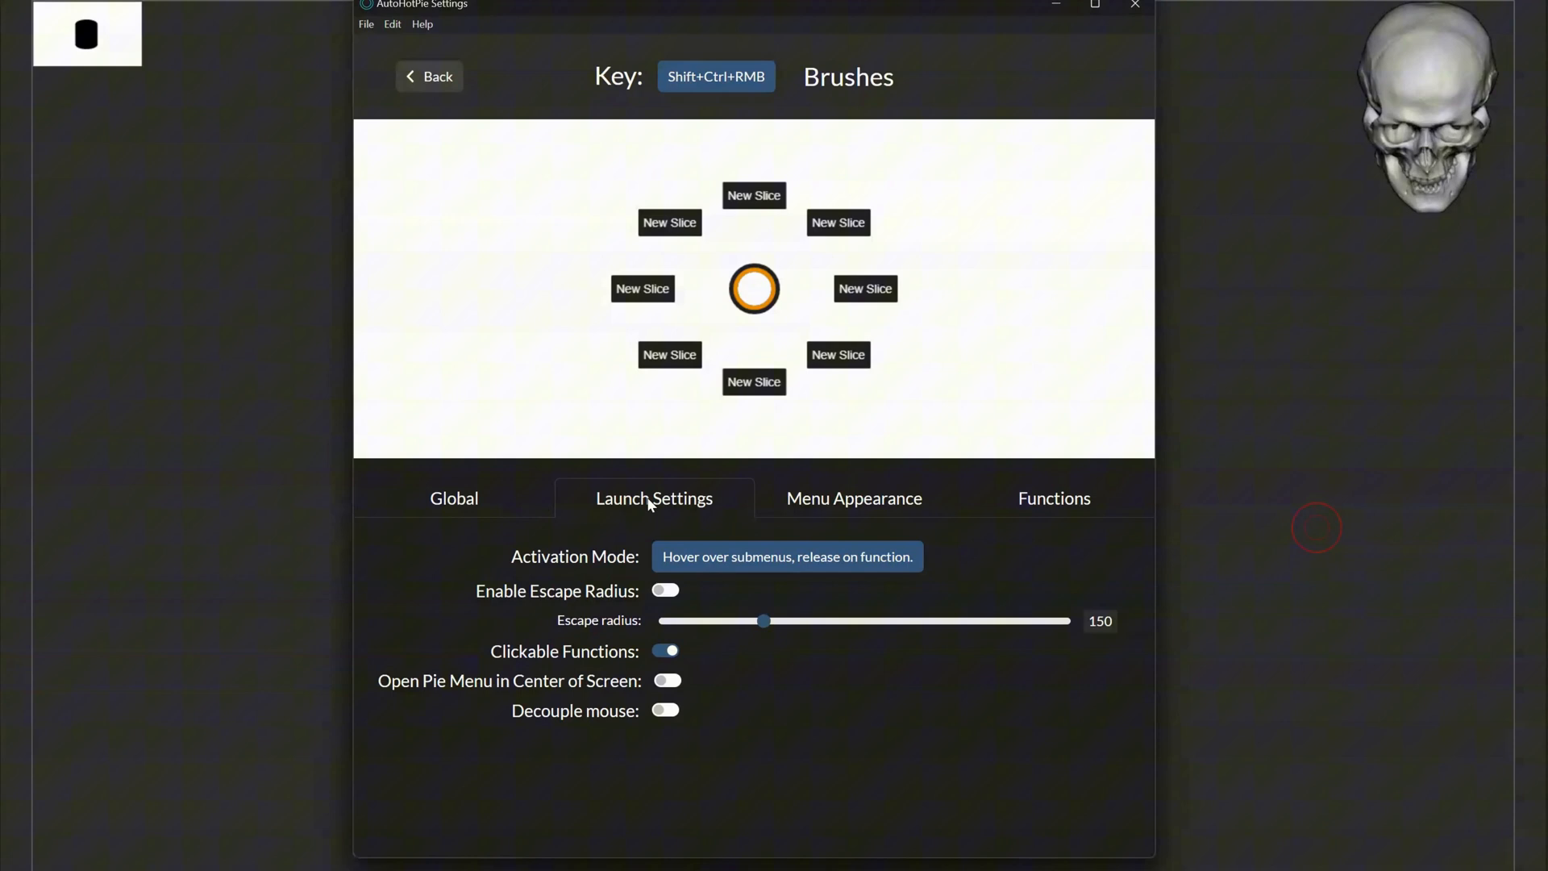
click(853, 499)
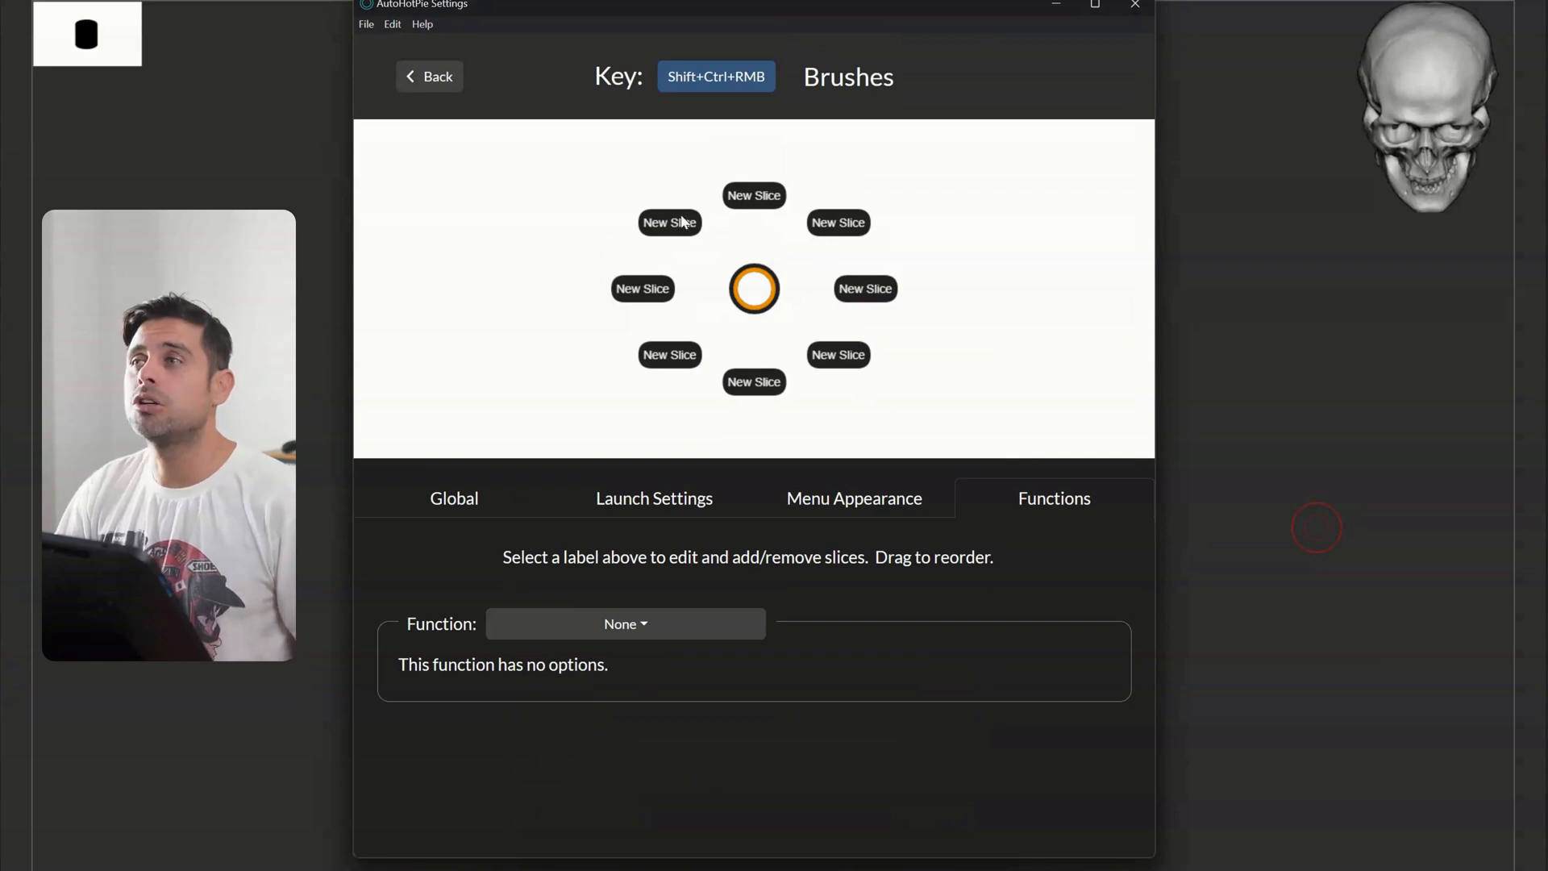
mouse_move(740, 187)
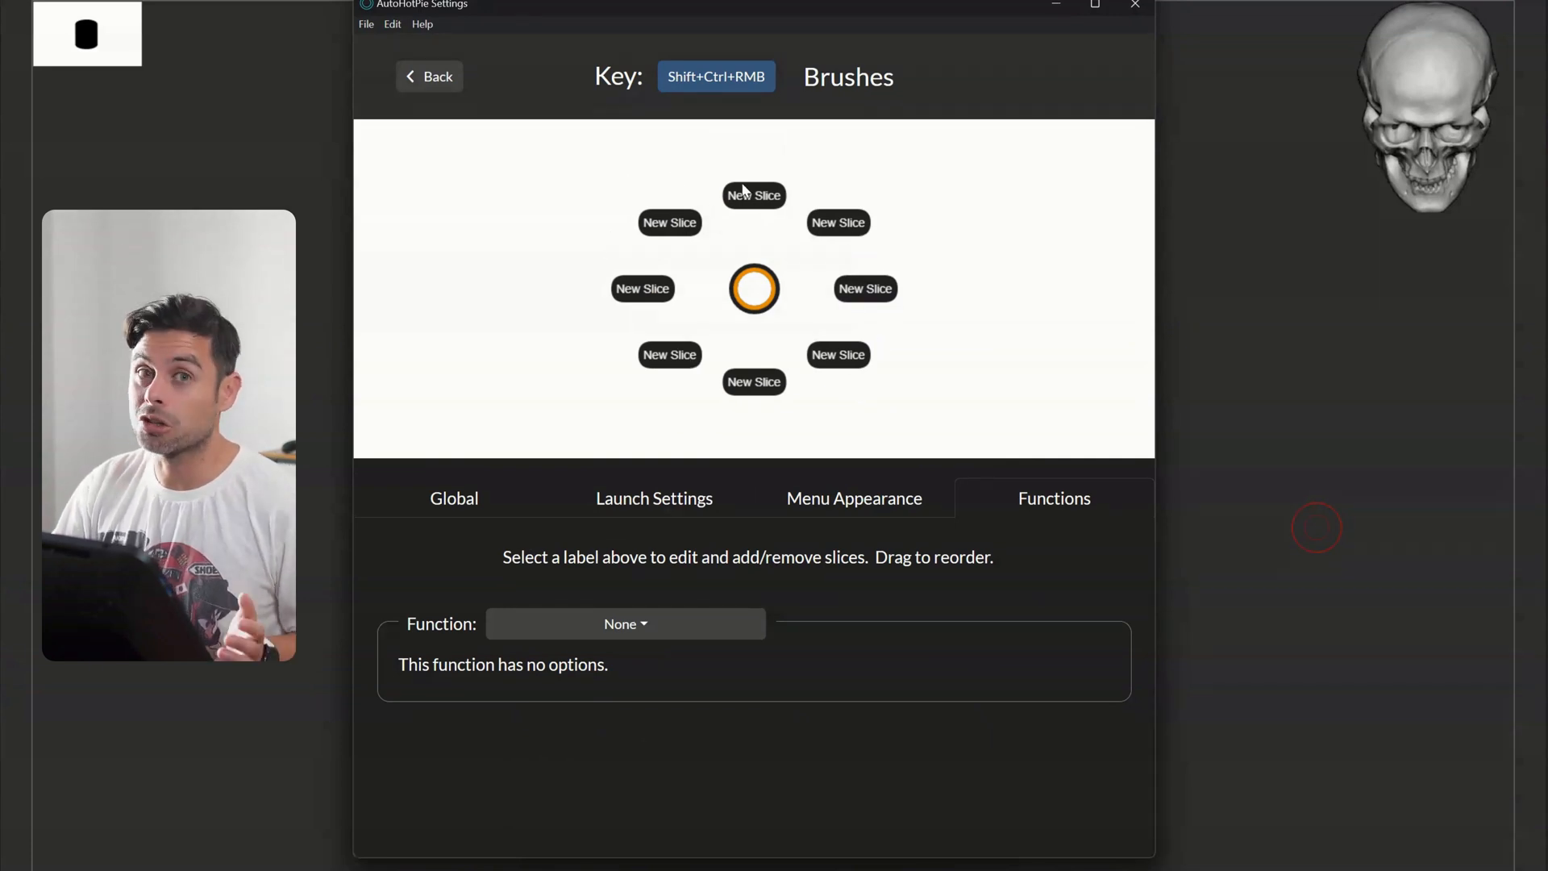
Label the top slice Move and give it a Send Key function with its brush keystroke
click(753, 195)
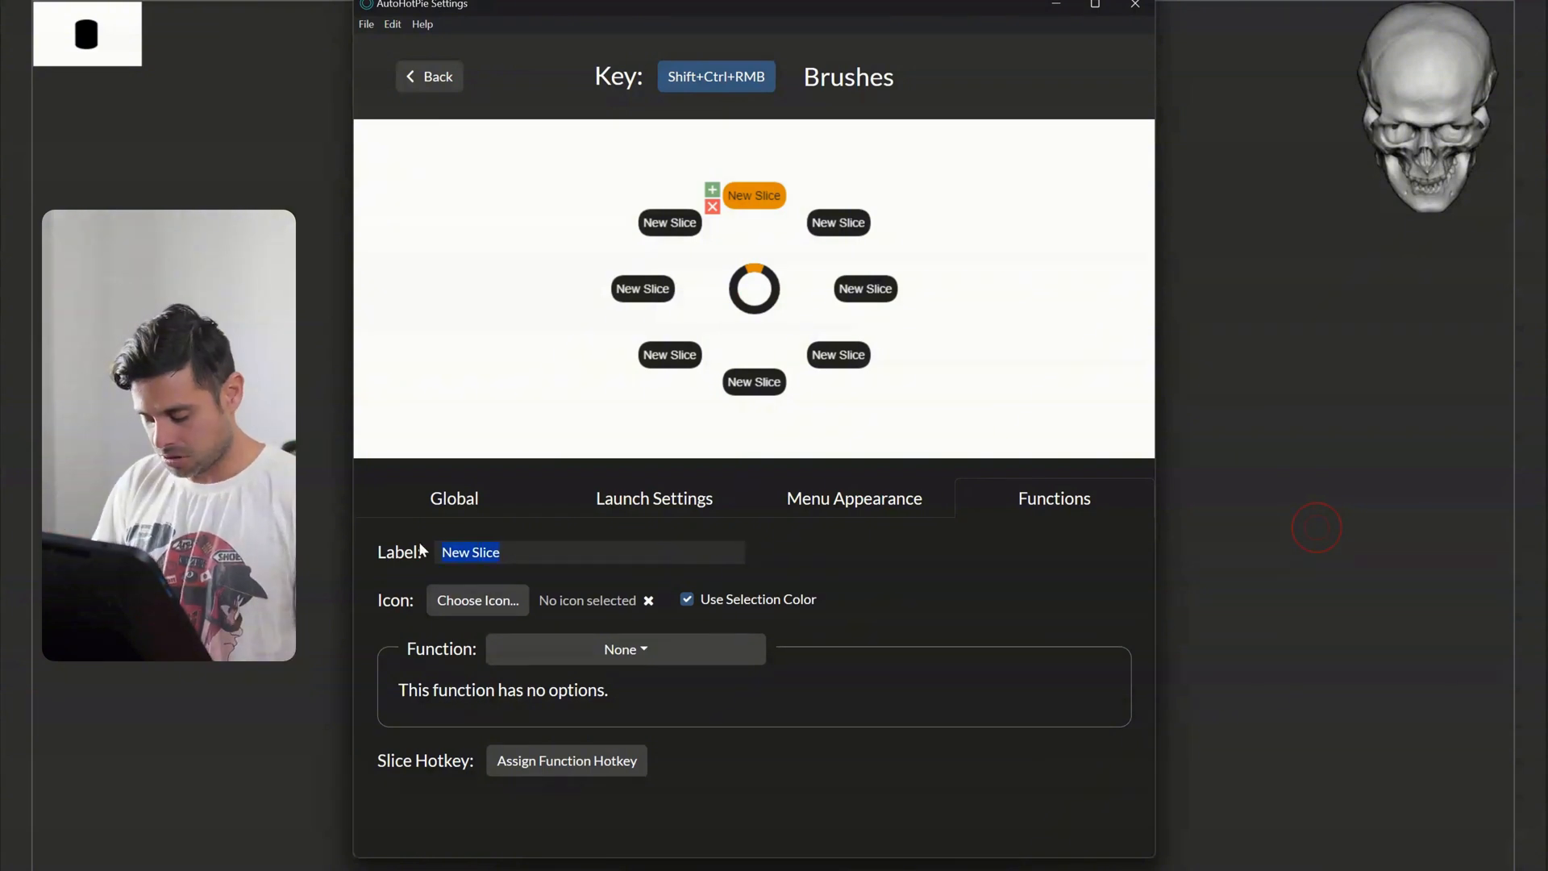
text(Moc)
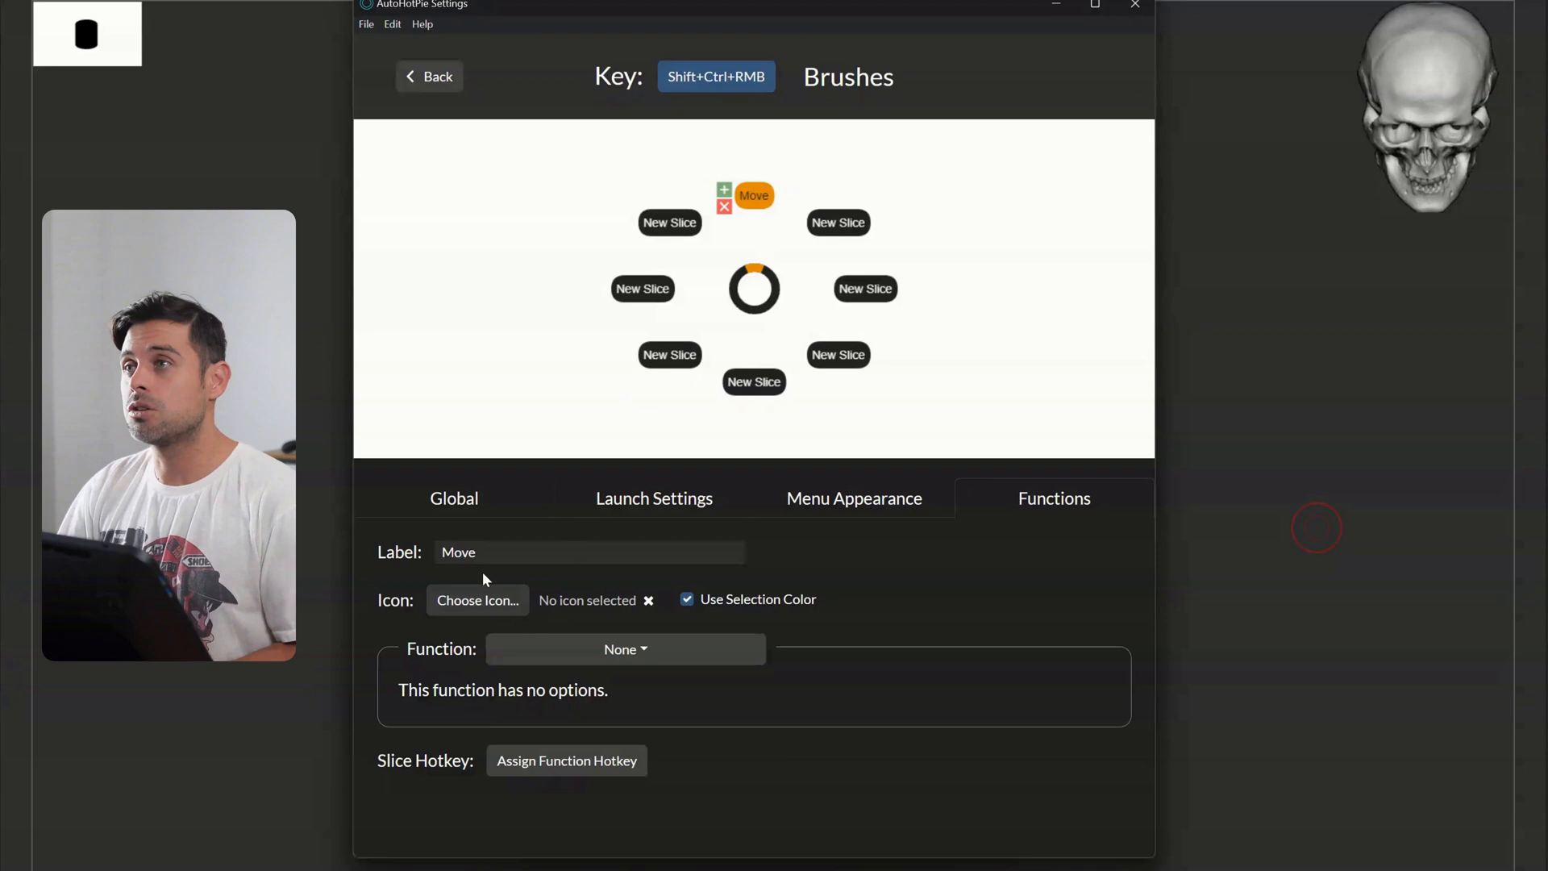
click(477, 600)
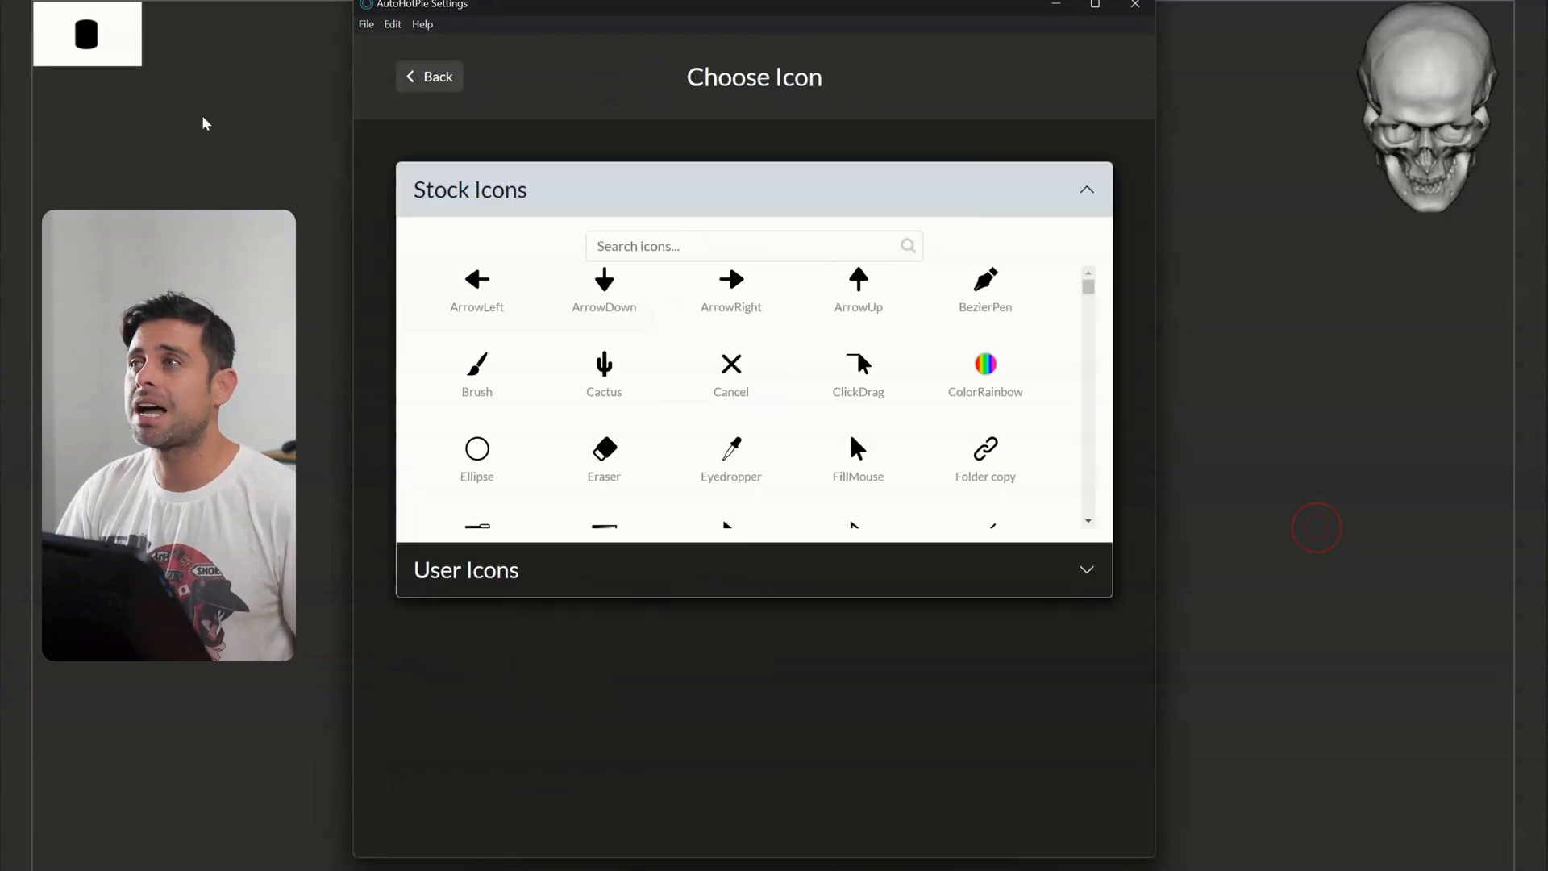
click(429, 76)
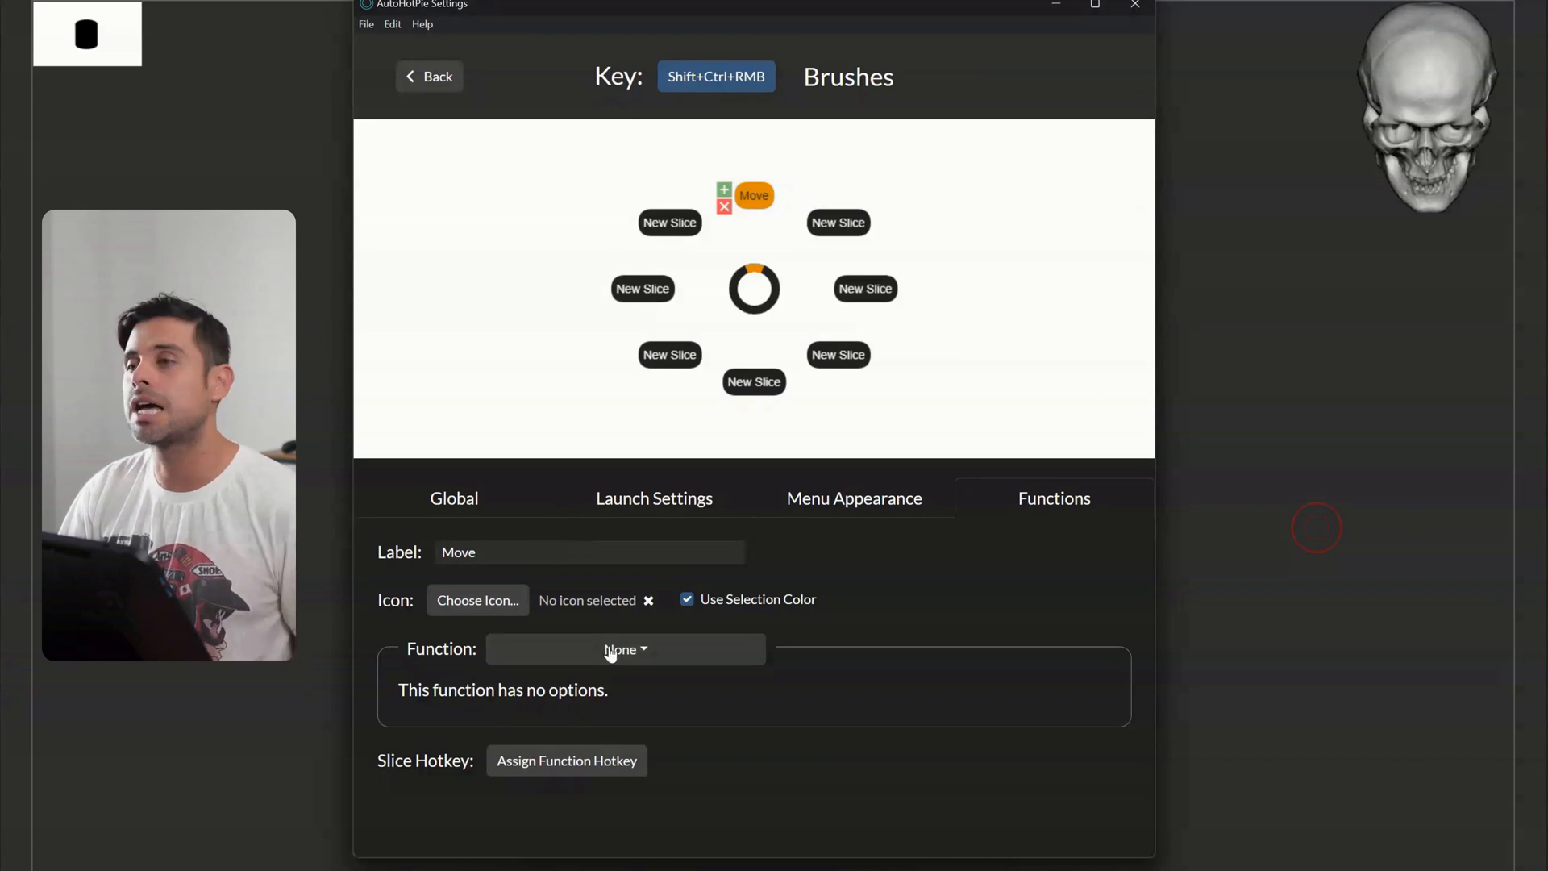
click(625, 649)
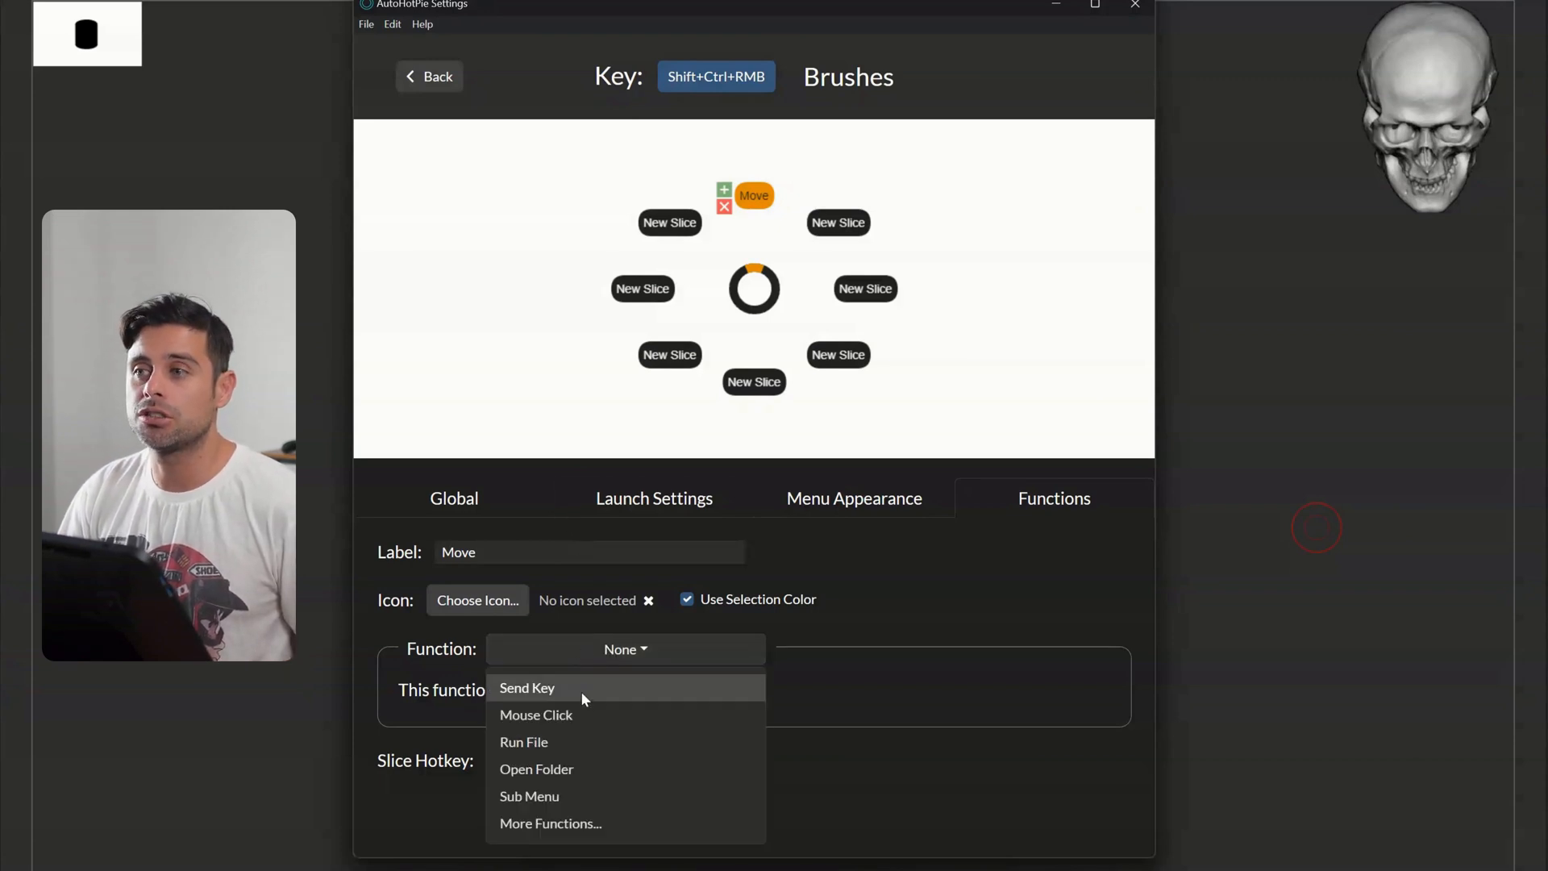
click(526, 687)
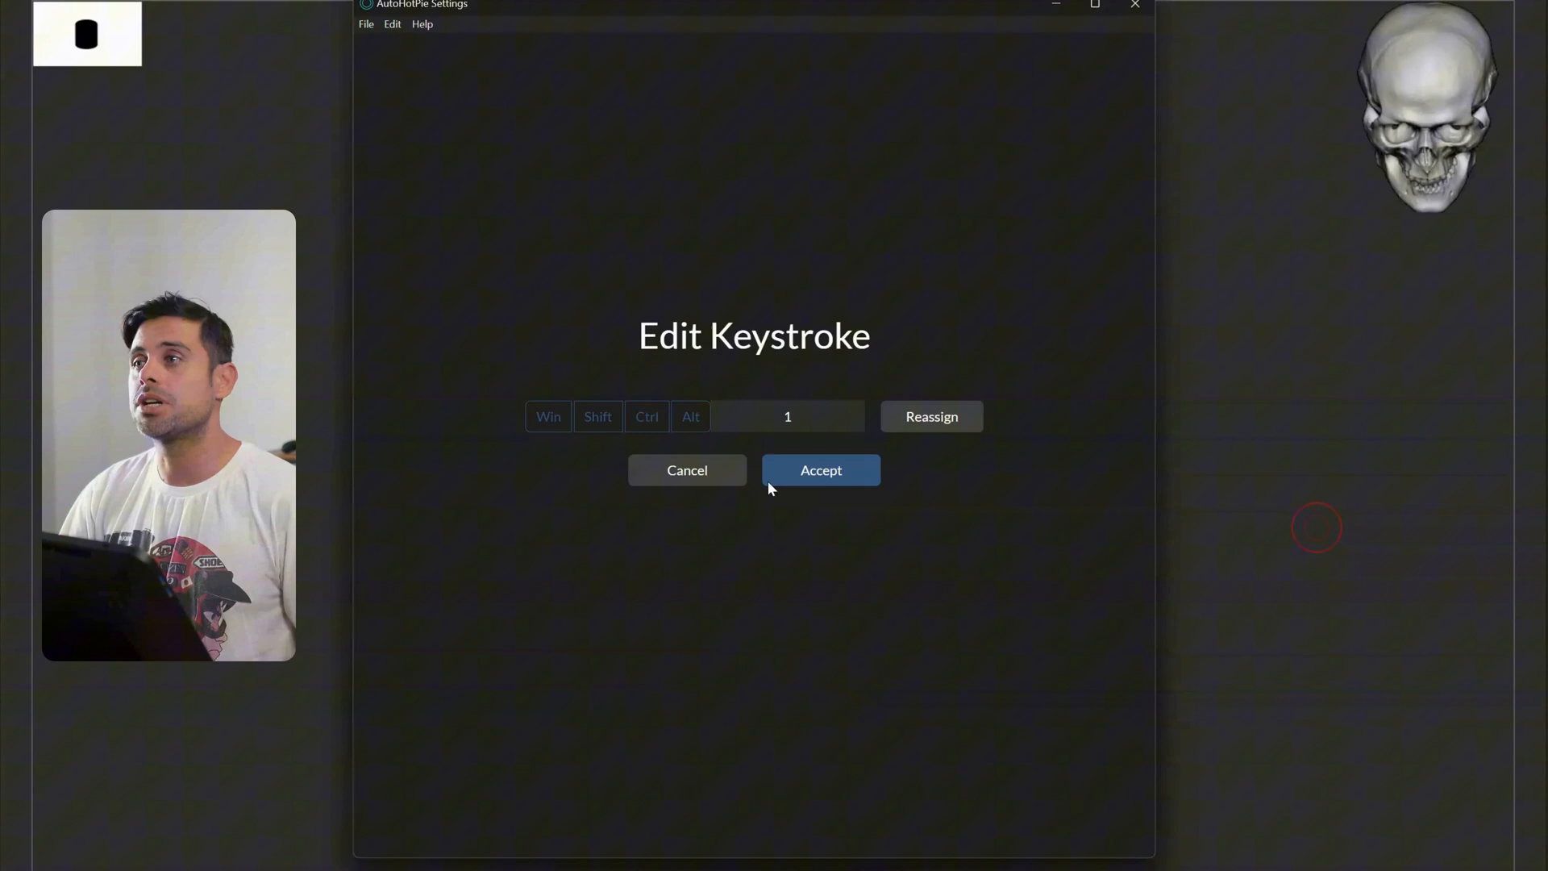
click(821, 469)
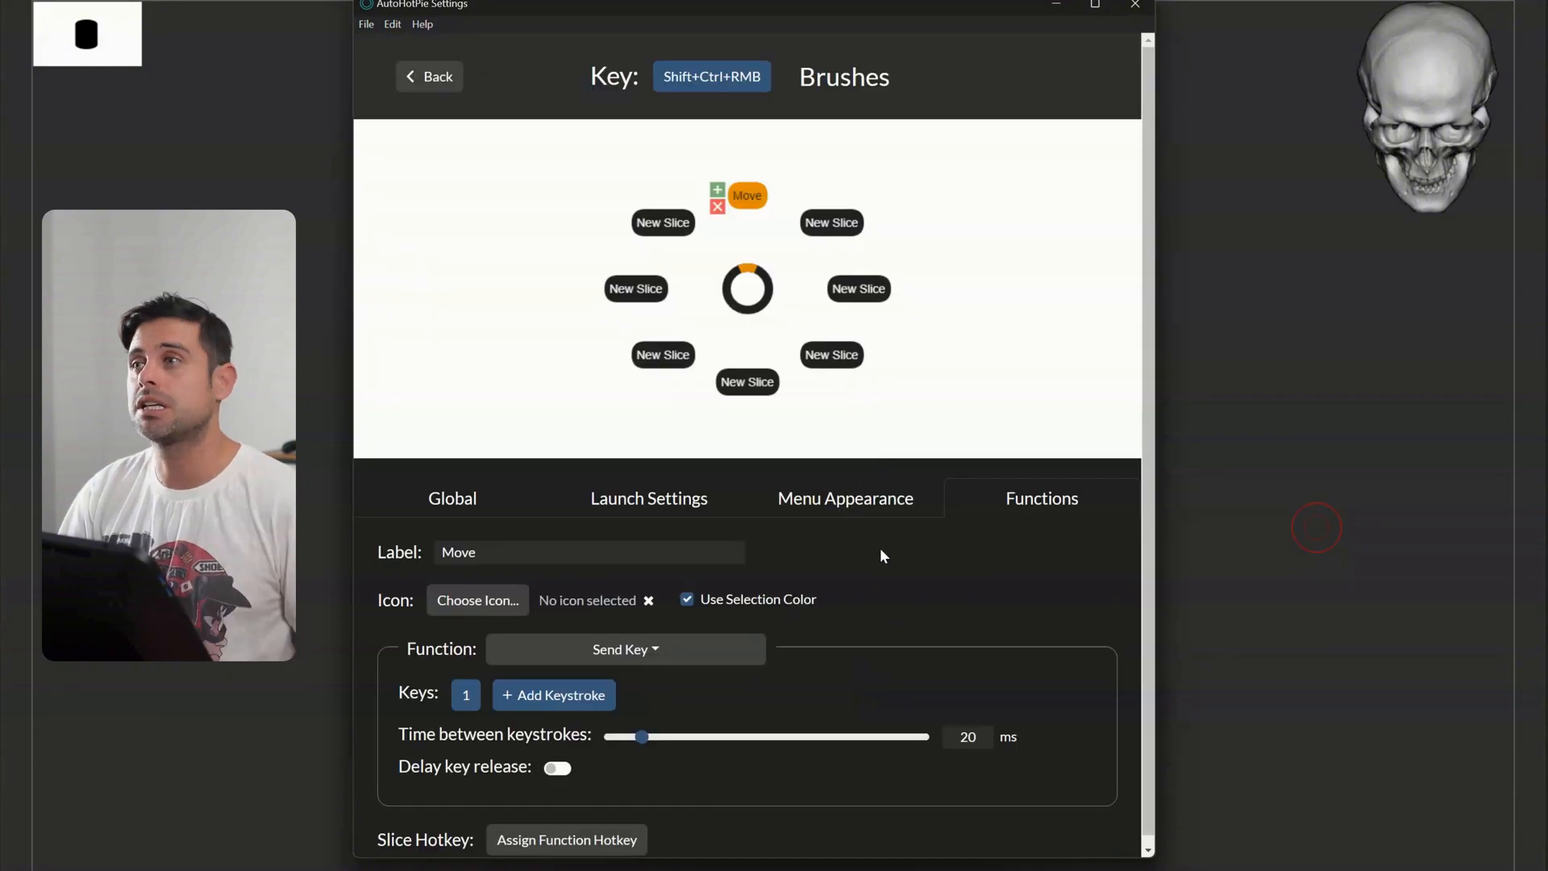
Move on to the next empty slice and choose the DamStandard slice's function
click(839, 223)
text(Dam)
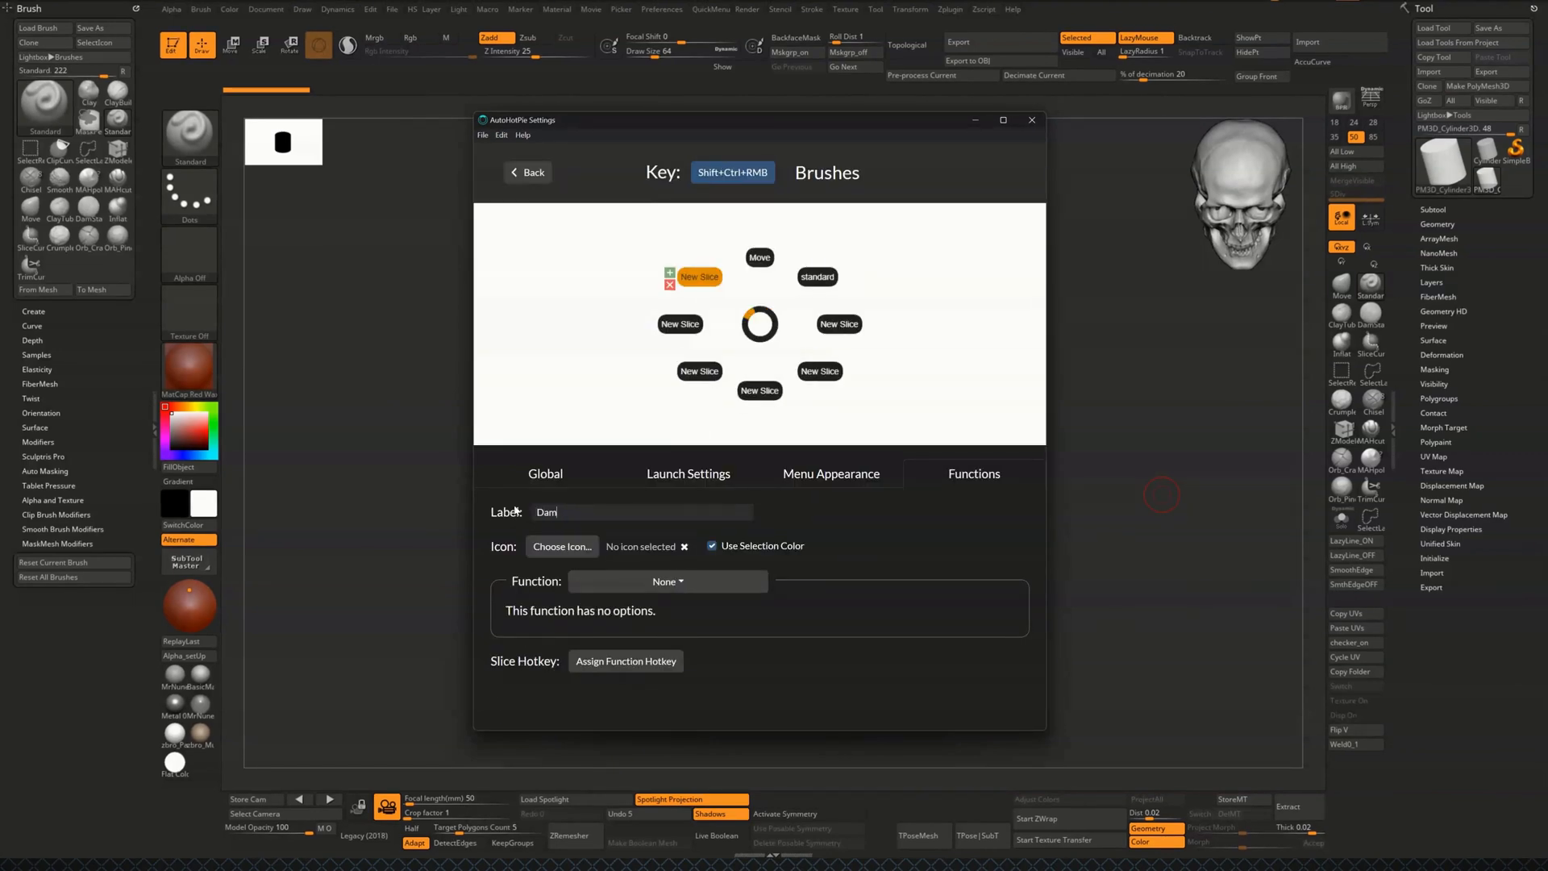
click(839, 324)
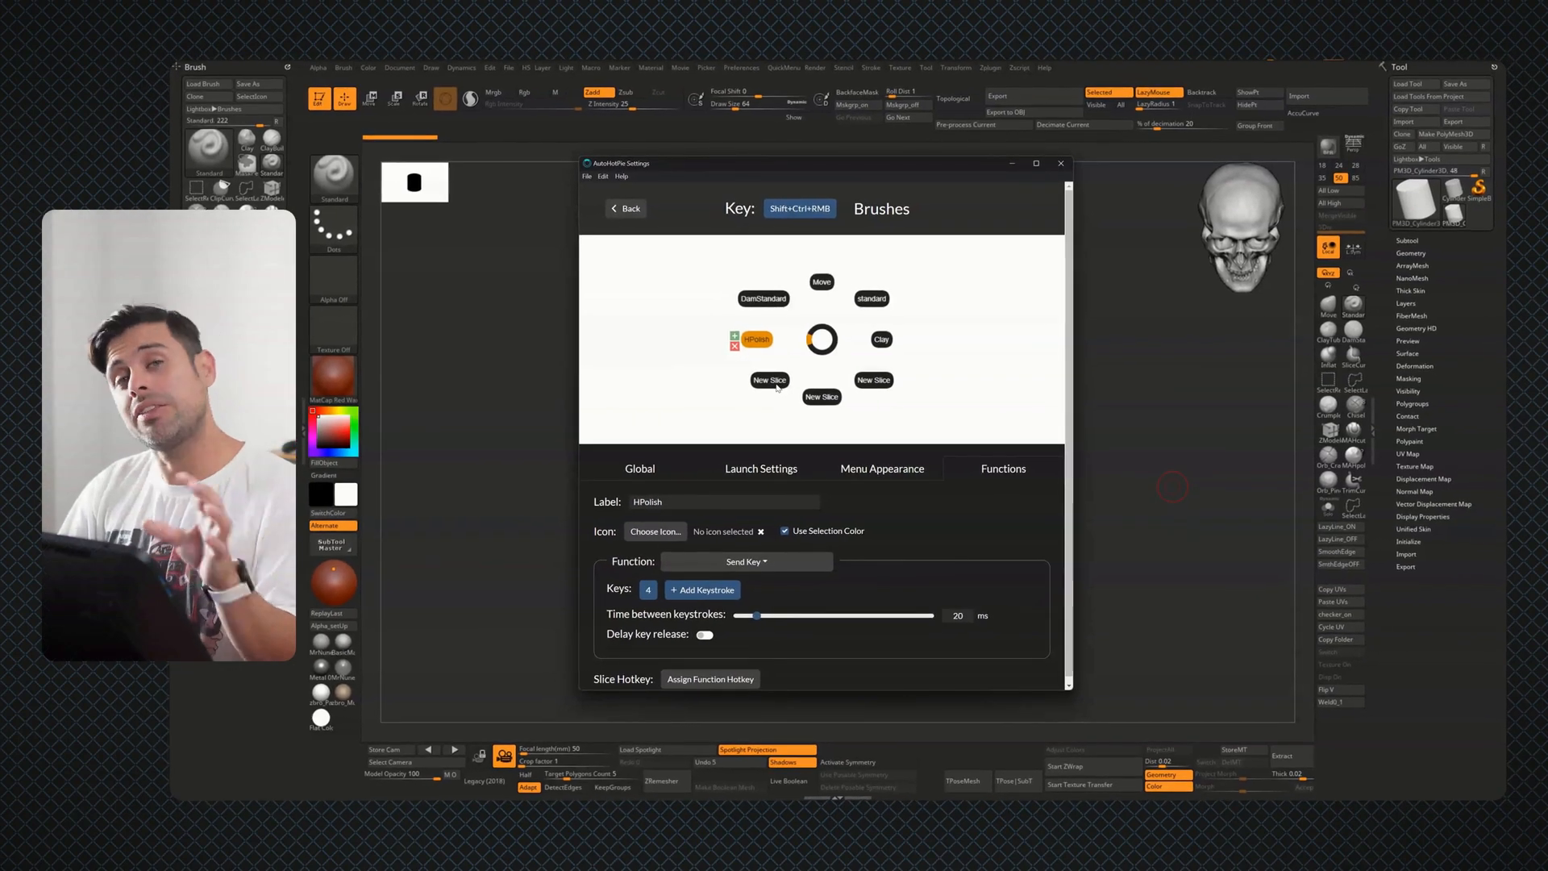
Delete the three leftover empty slices, leaving five brush slices
click(769, 380)
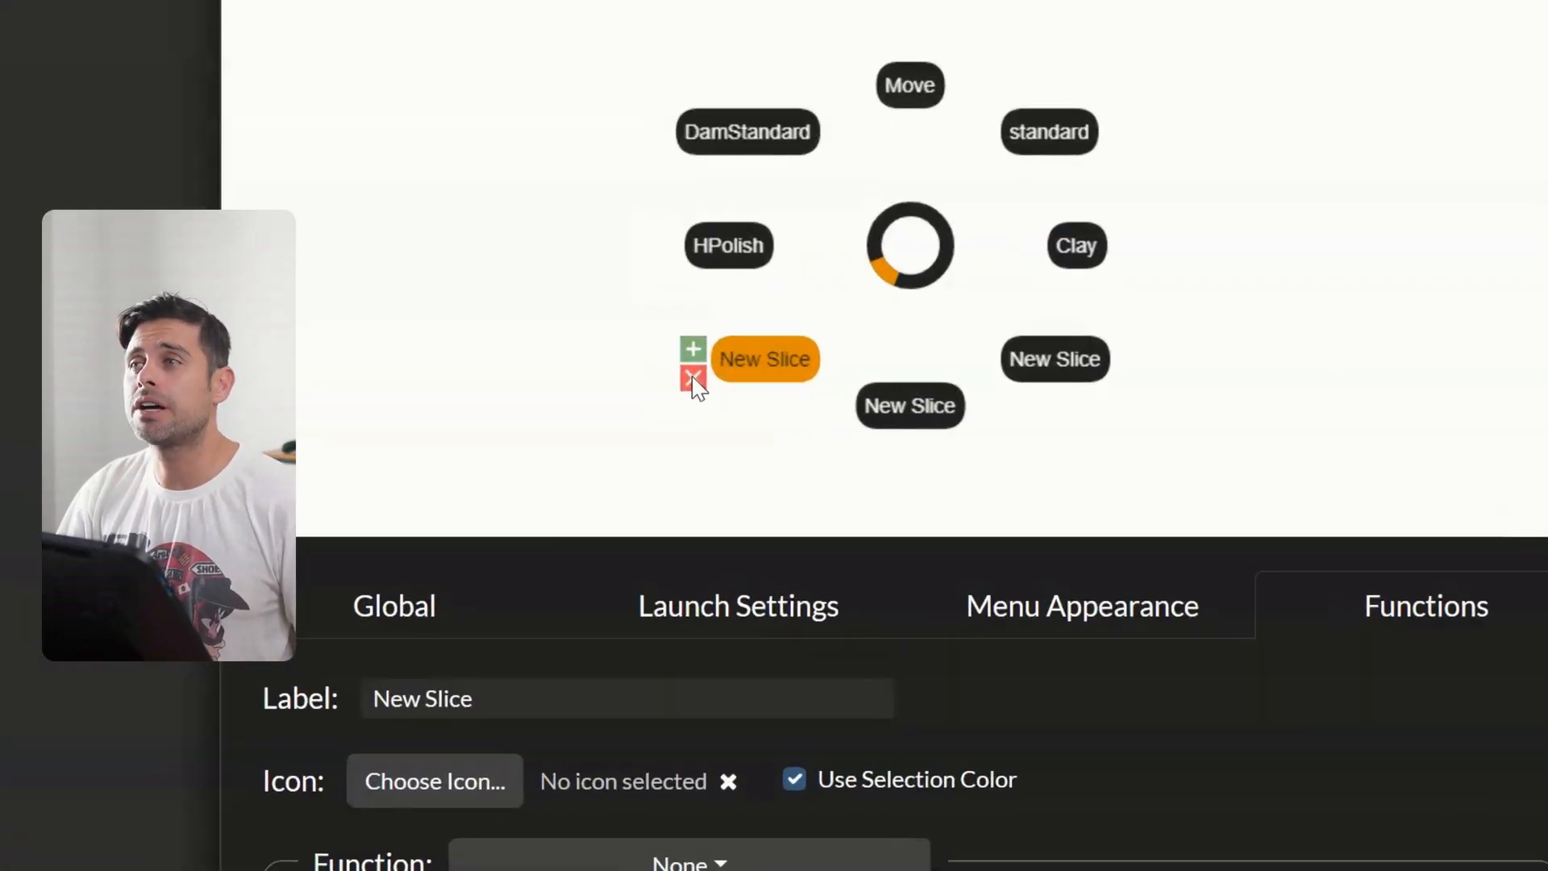
click(692, 379)
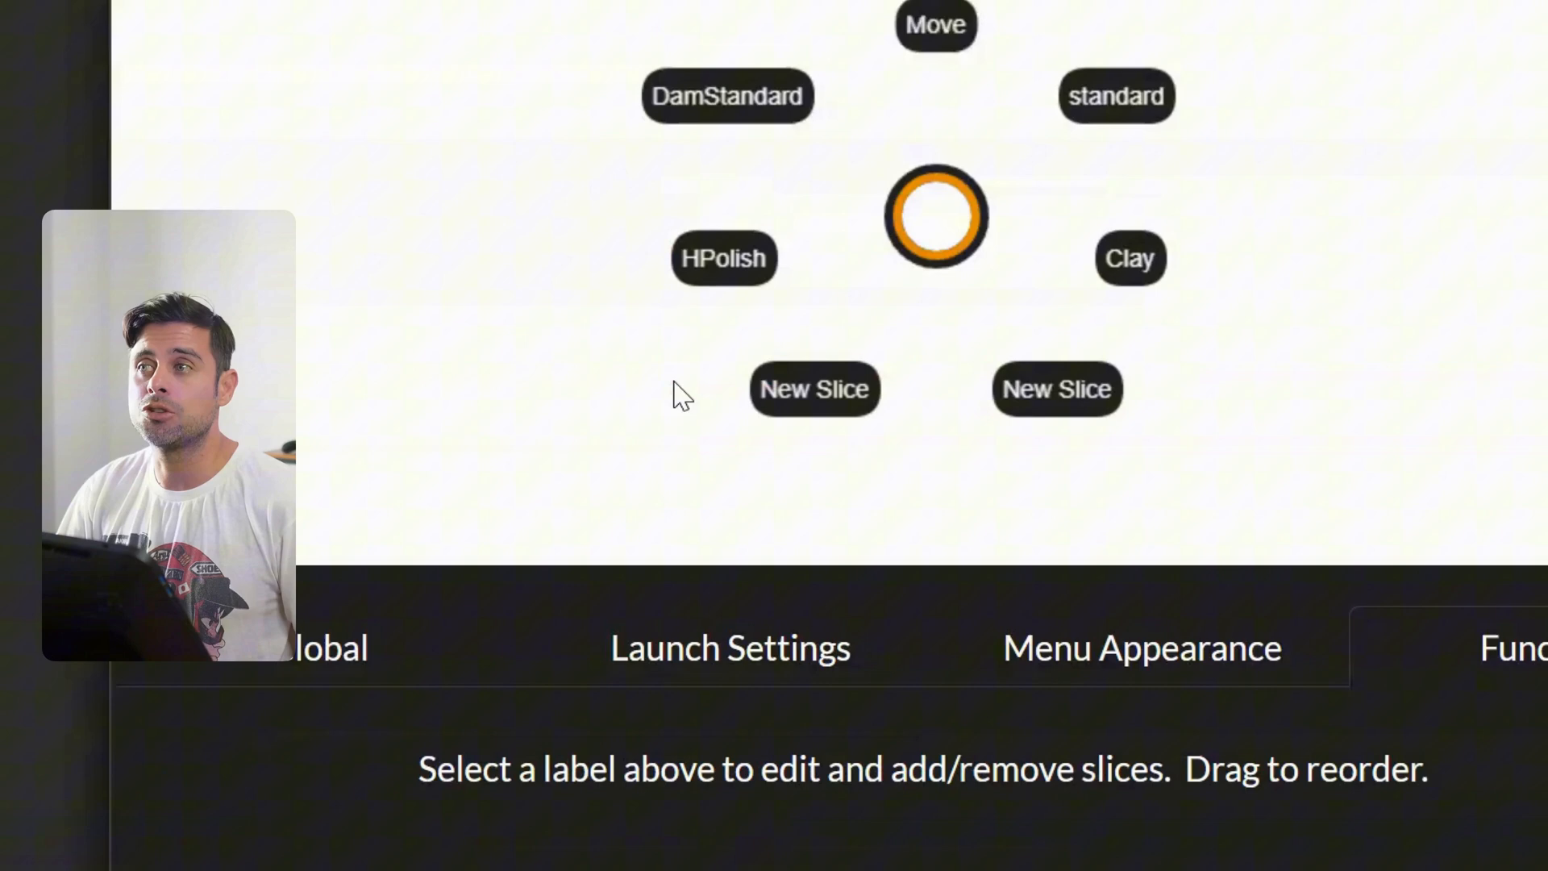
click(814, 389)
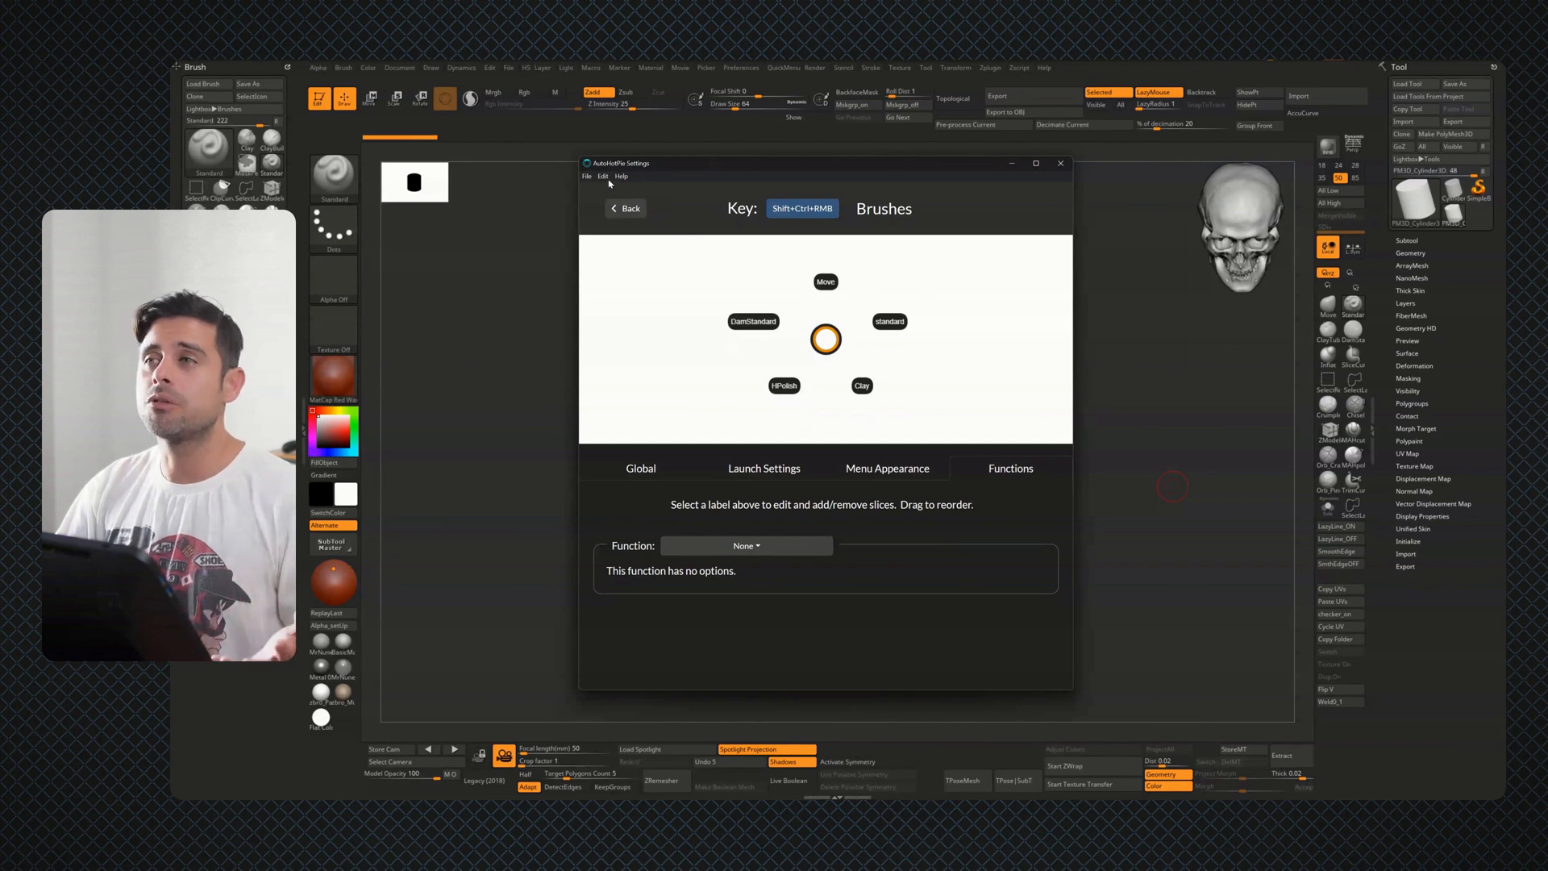
Save the settings and run the pie menus via File > Save and Run
click(587, 175)
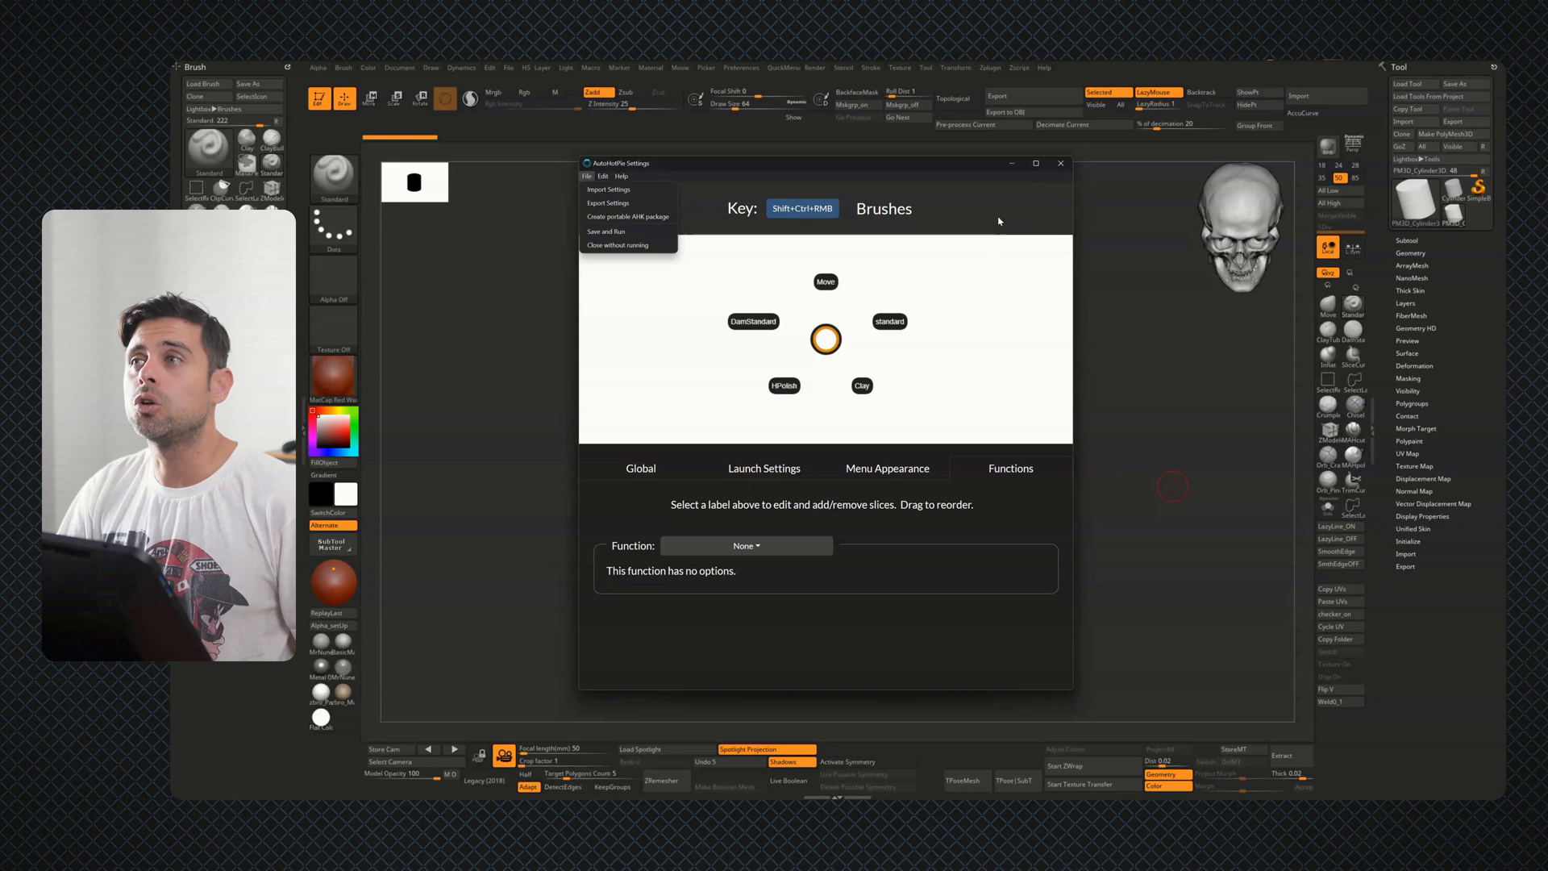
click(605, 230)
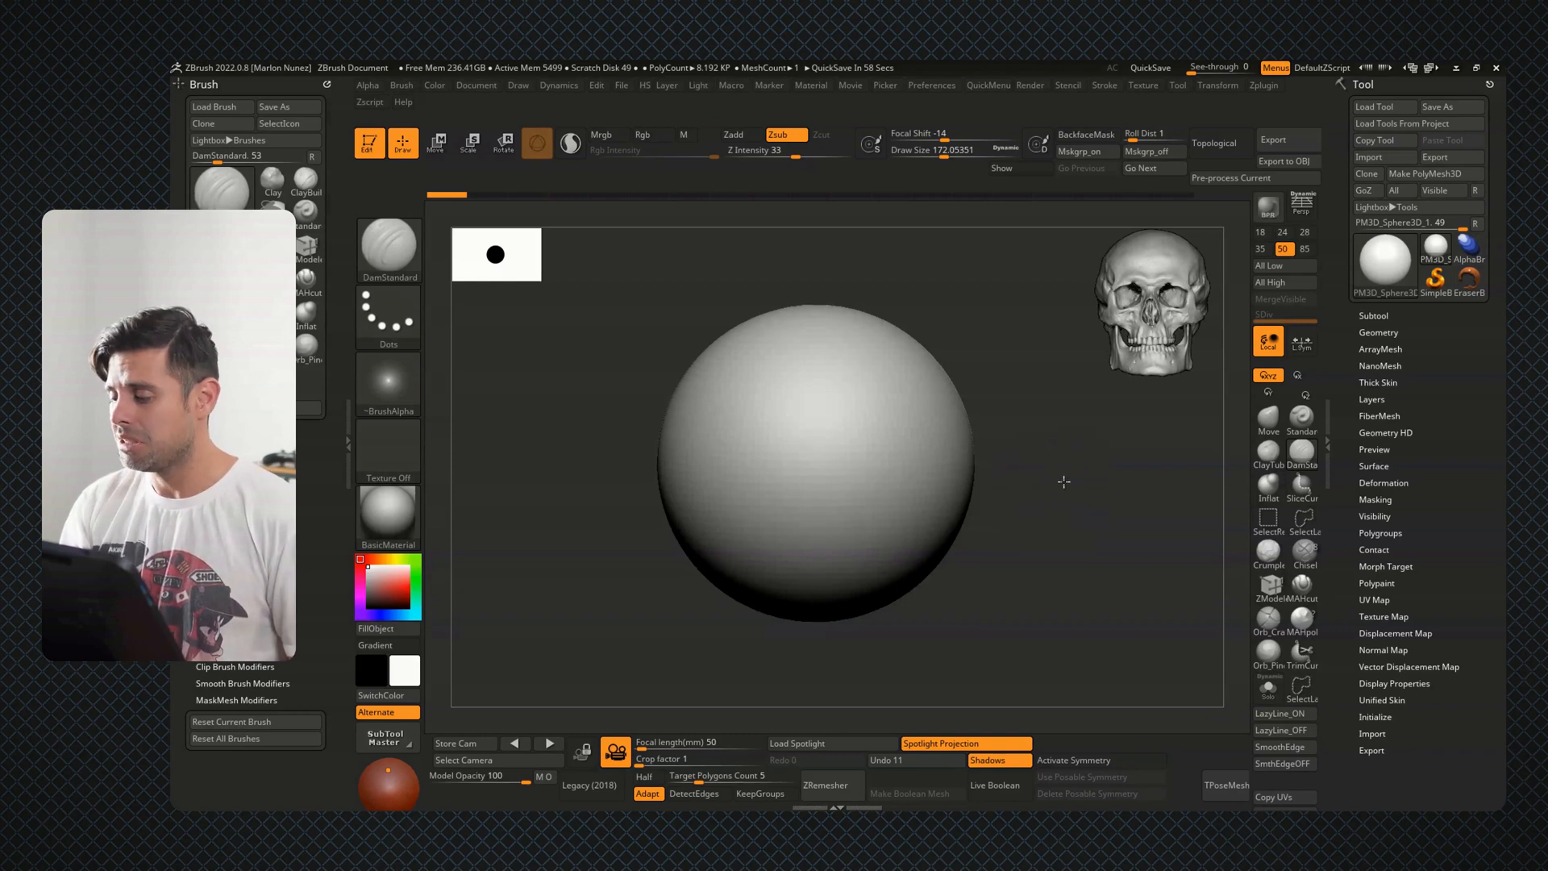
Pick a sculpting brush for the sphere from the Brushes pie menu
click(1007, 500)
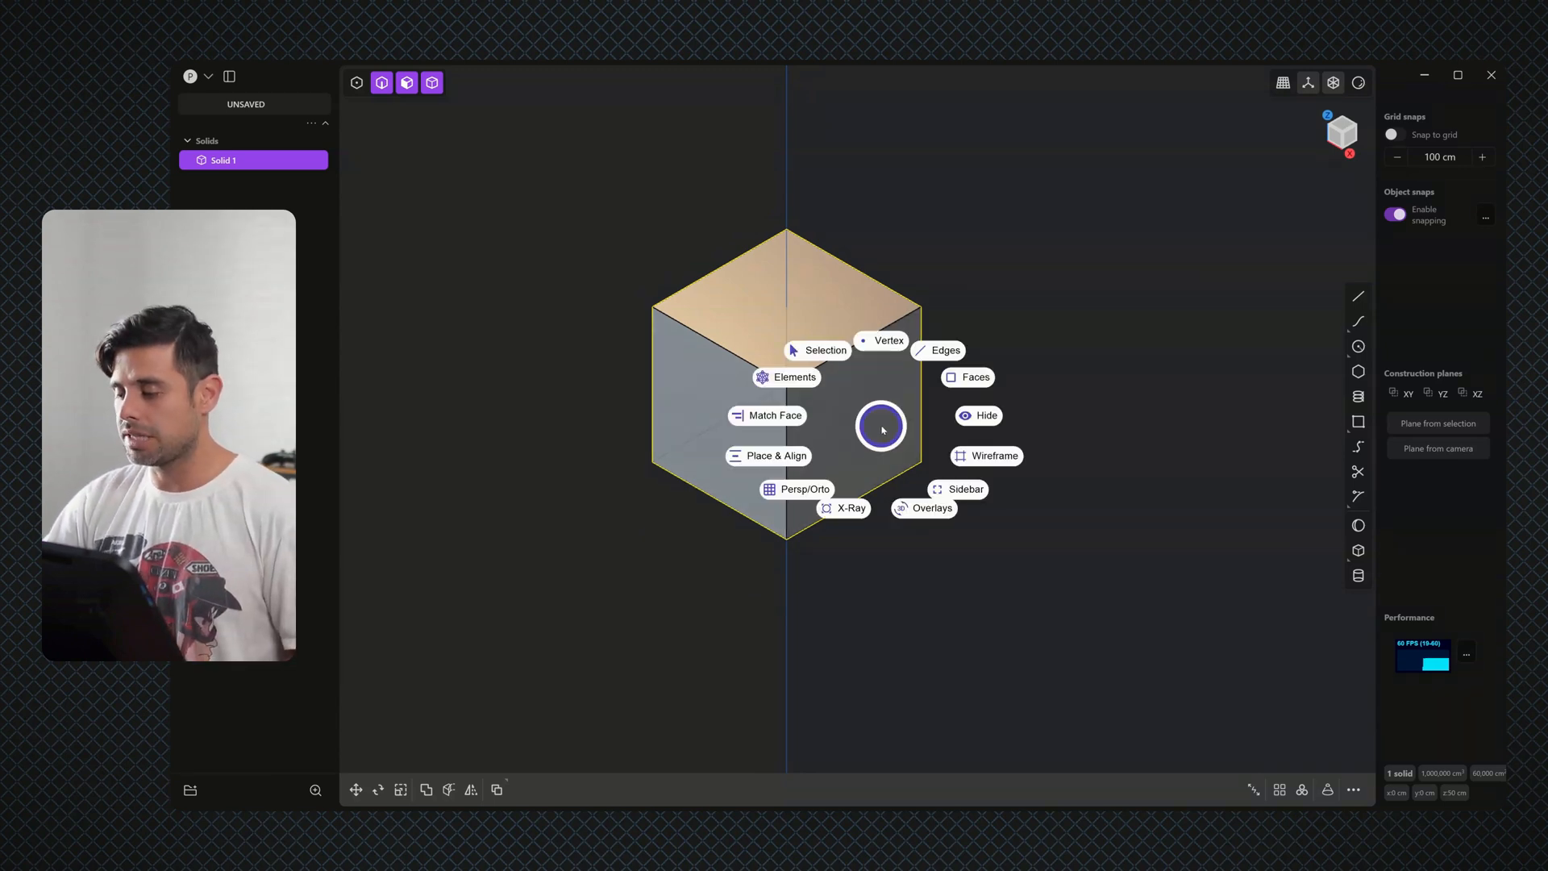
Choose an entry from the selection and view pie menu over the cube
click(880, 425)
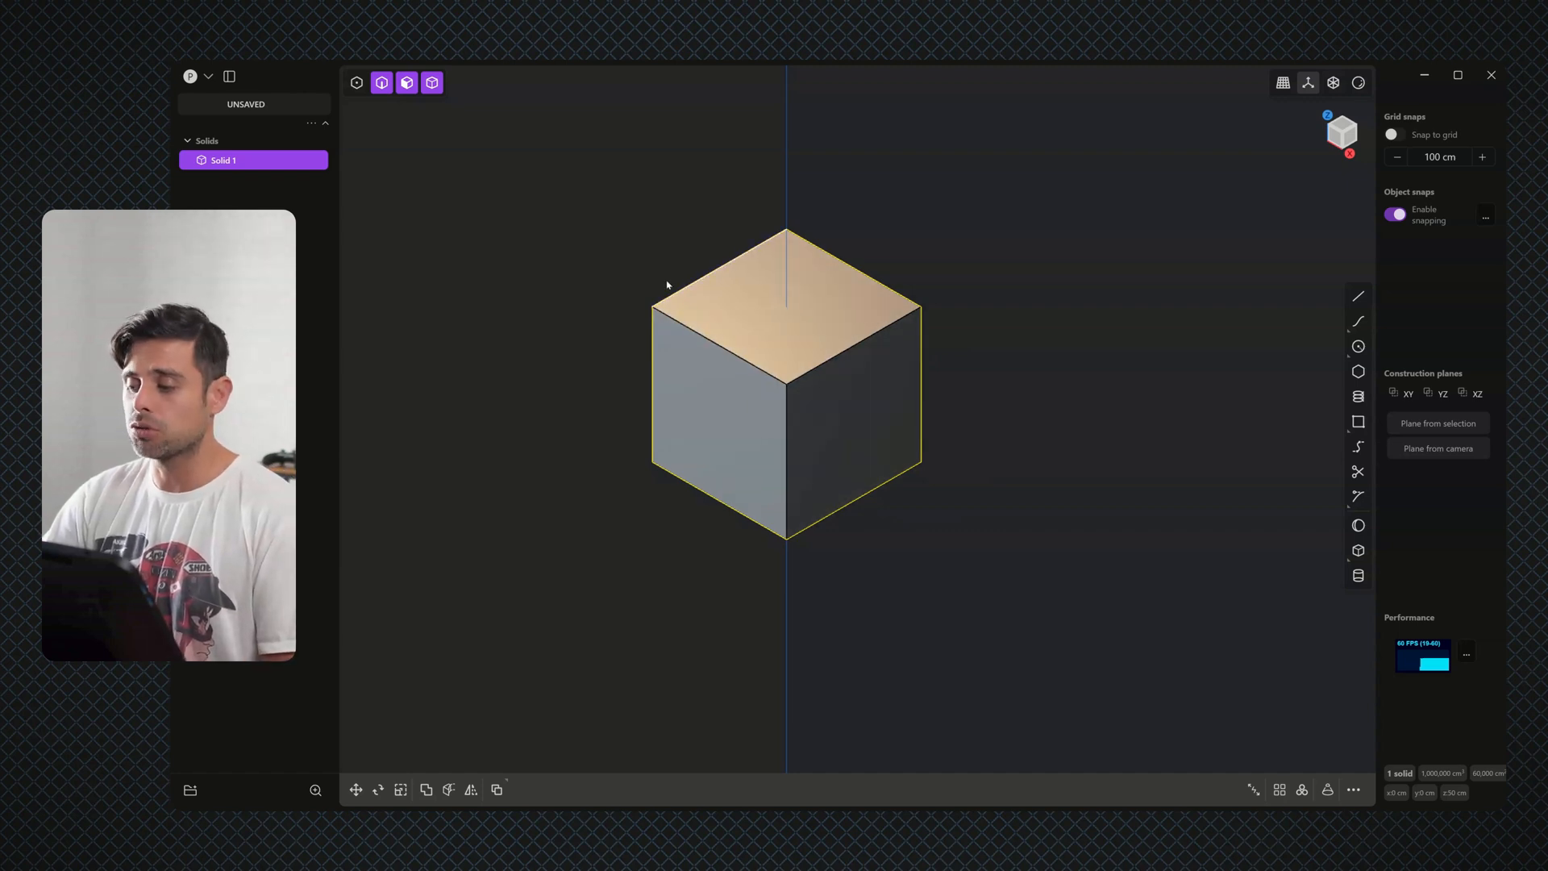
mouse_move(958, 467)
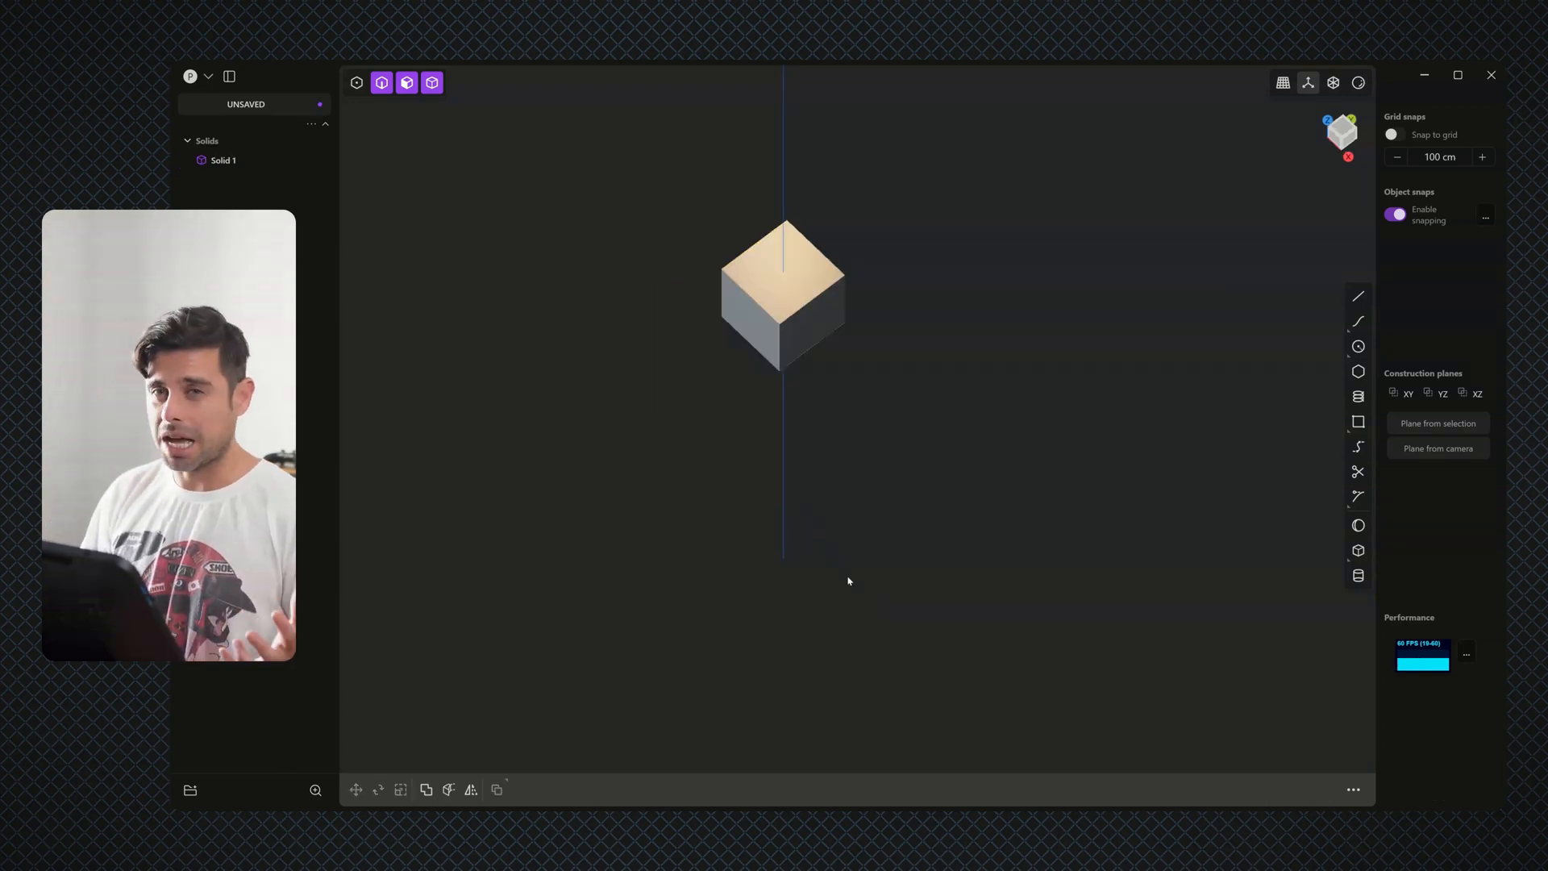
mouse_move(1358, 296)
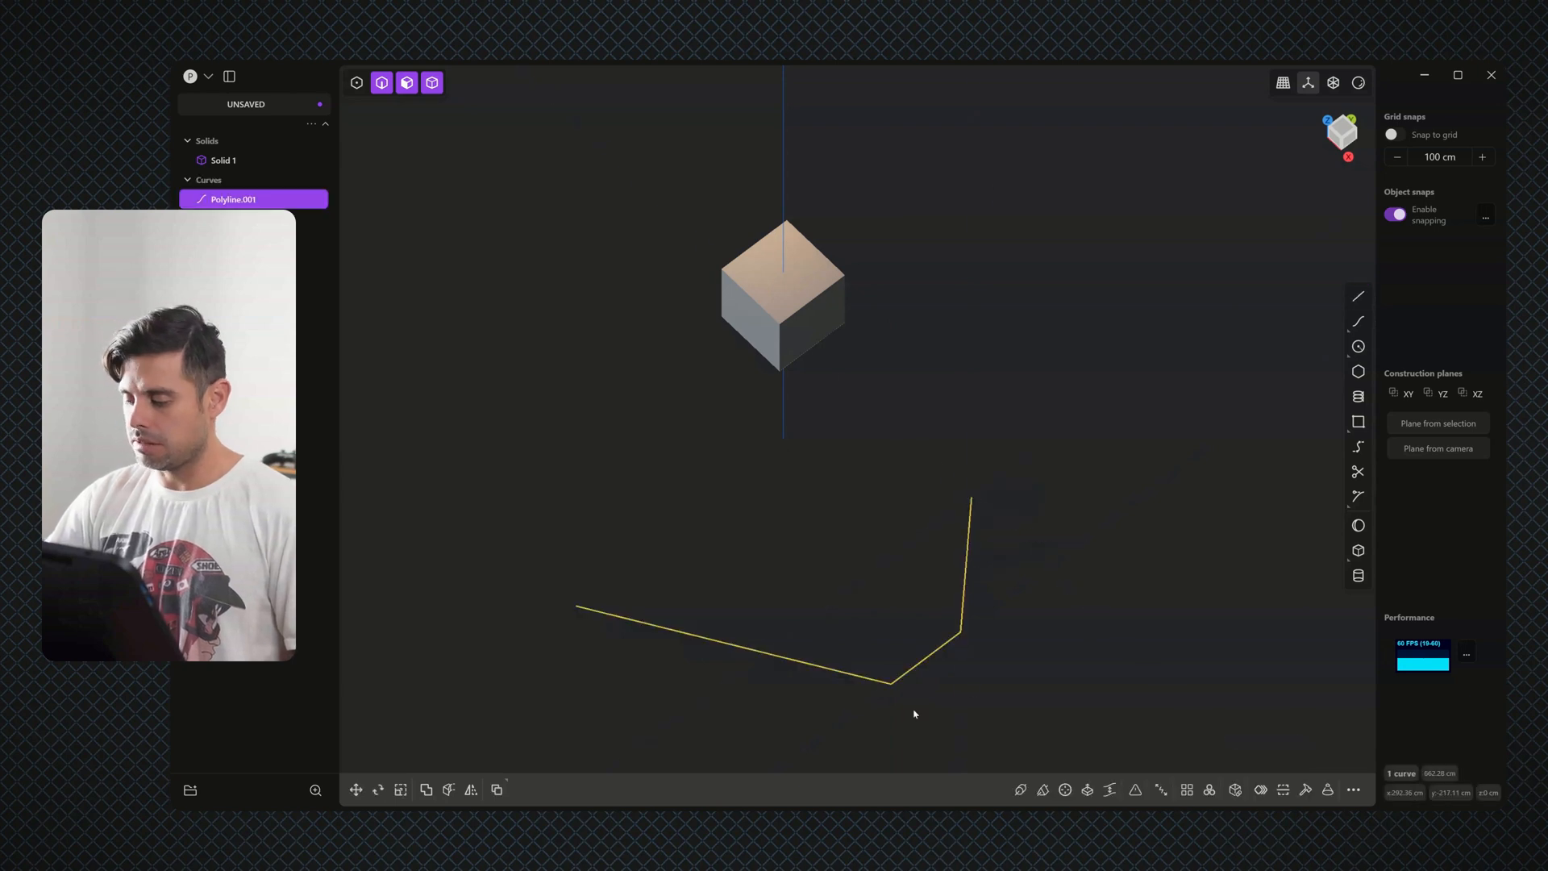
Run Fillet from the command palette and confirm the rounded polyline corner
text(fi)
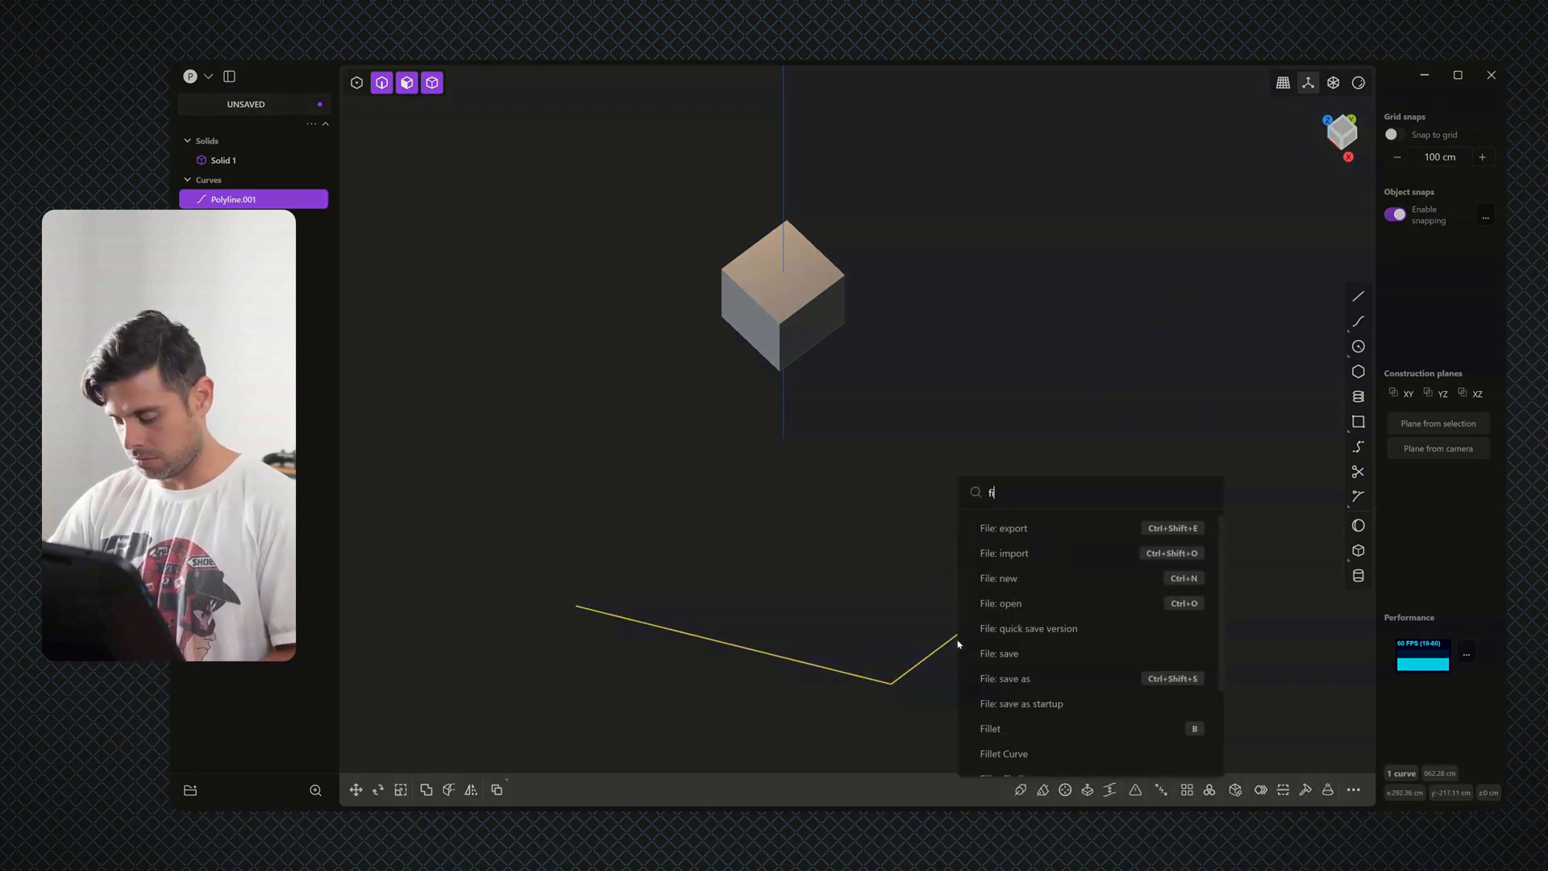
click(988, 729)
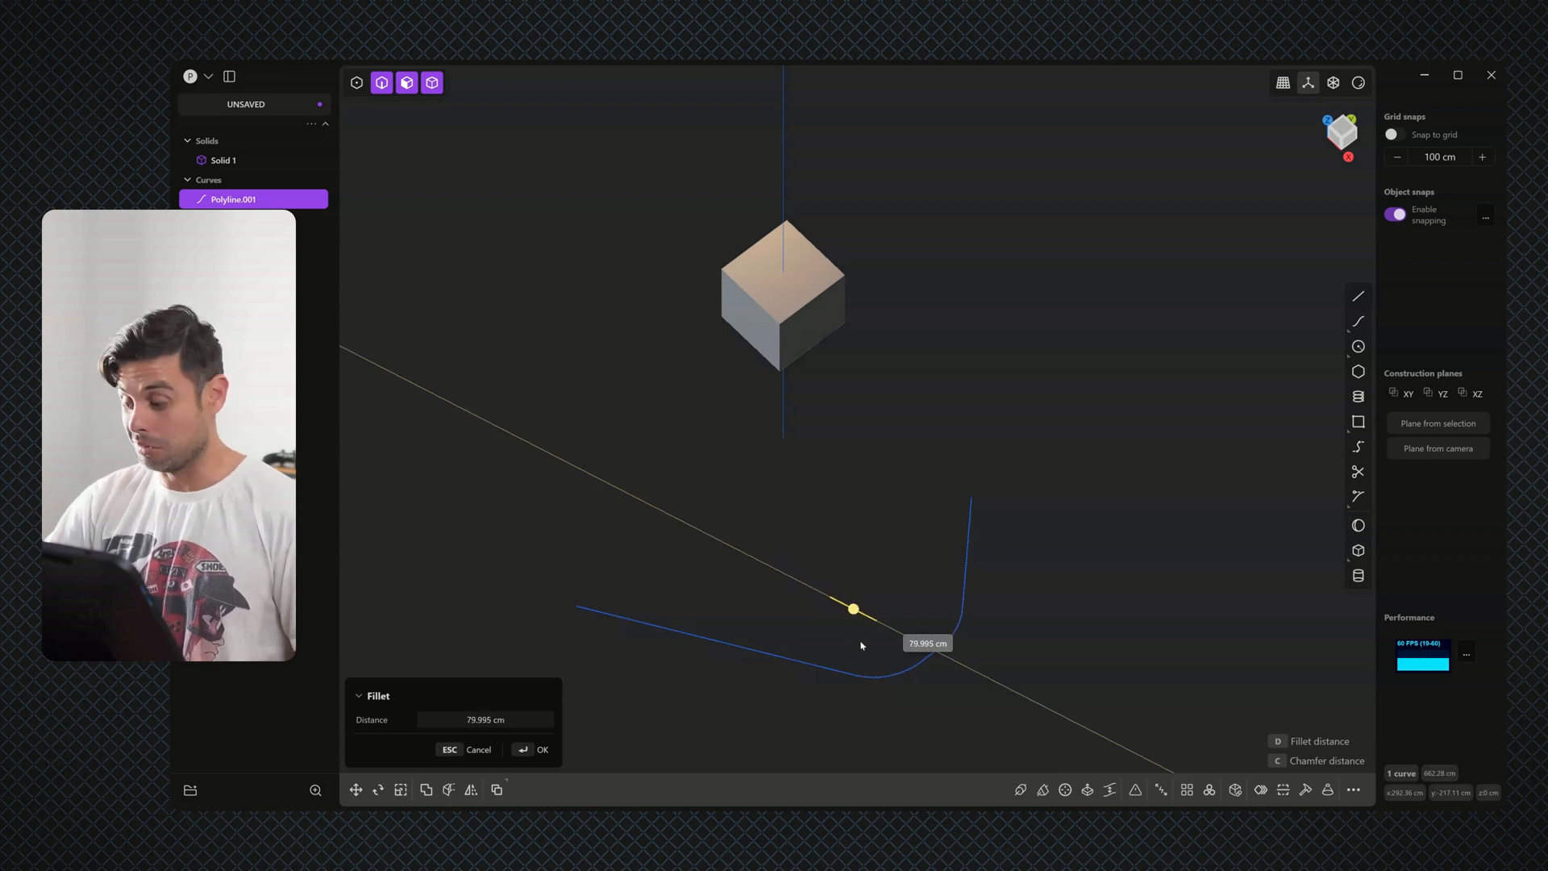
click(533, 750)
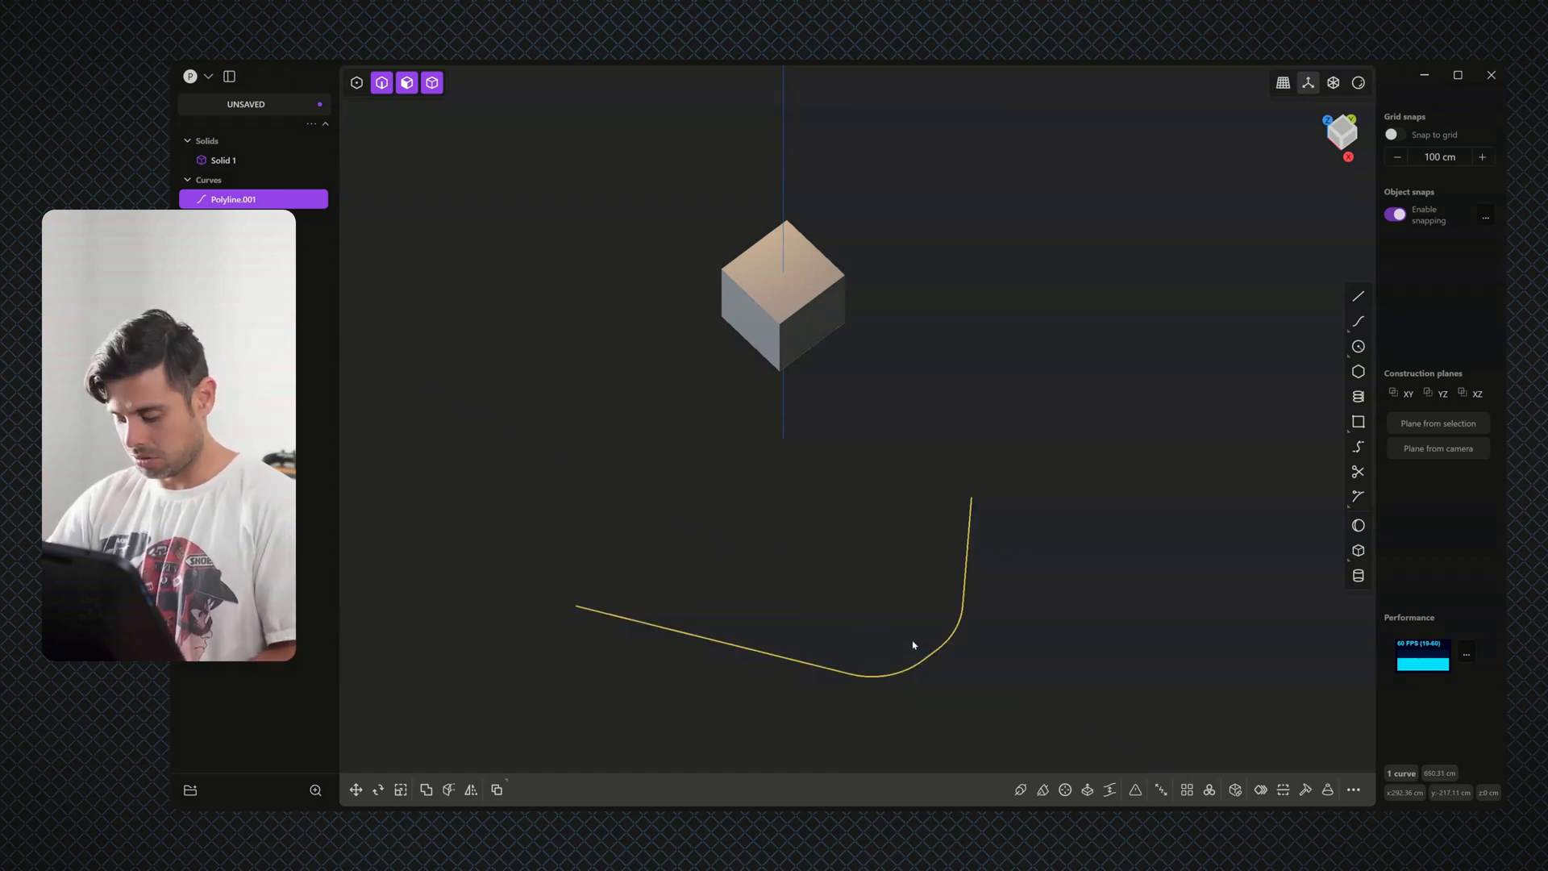
Sweep the filleted curve into a pipe and confirm it
click(1019, 789)
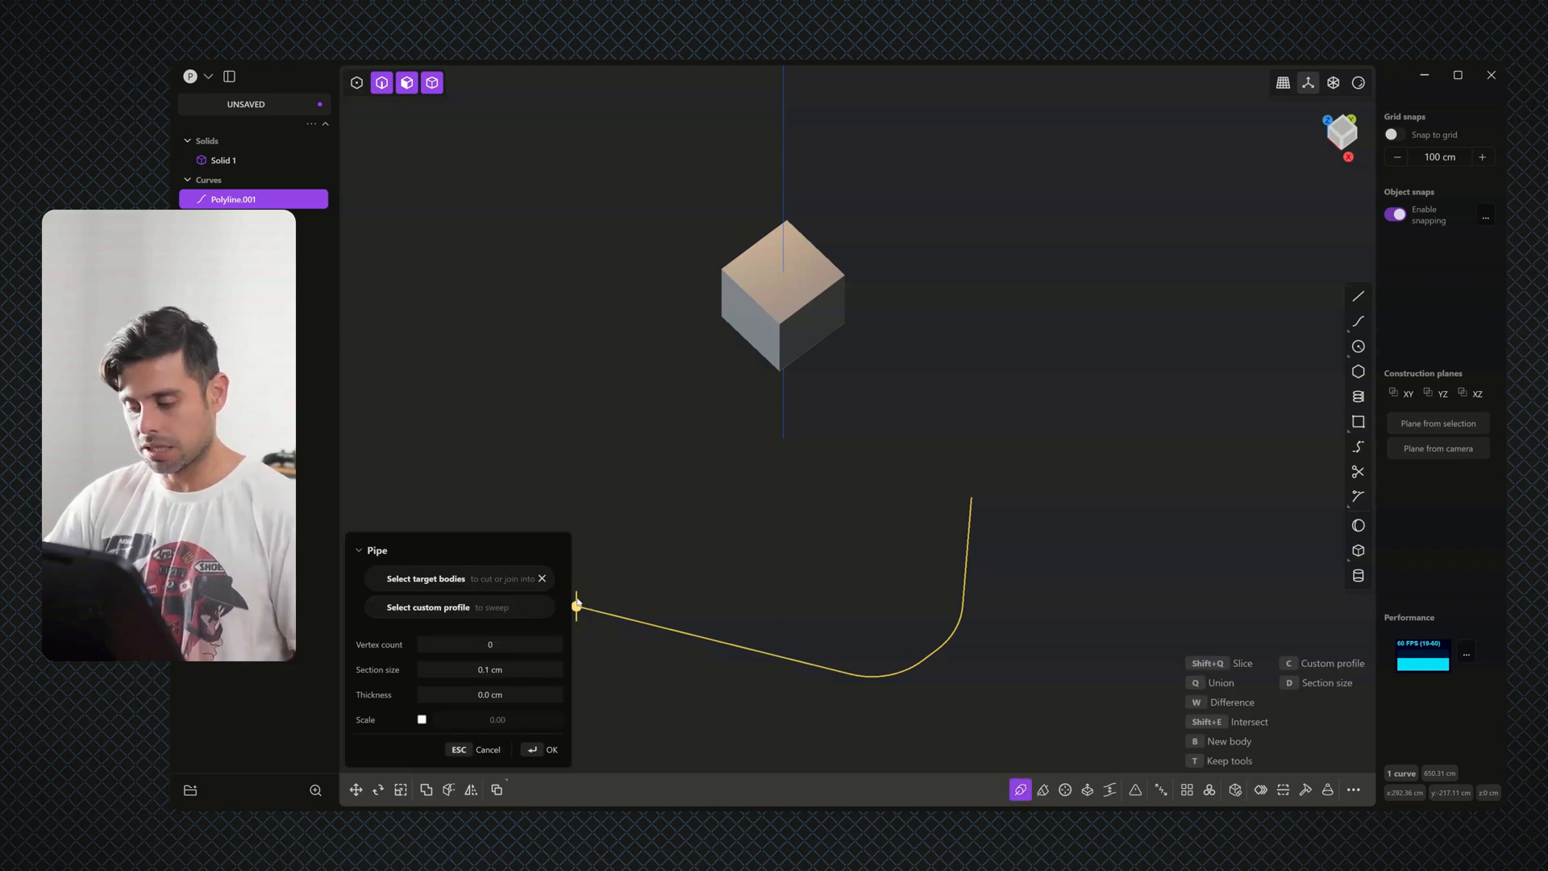
click(542, 750)
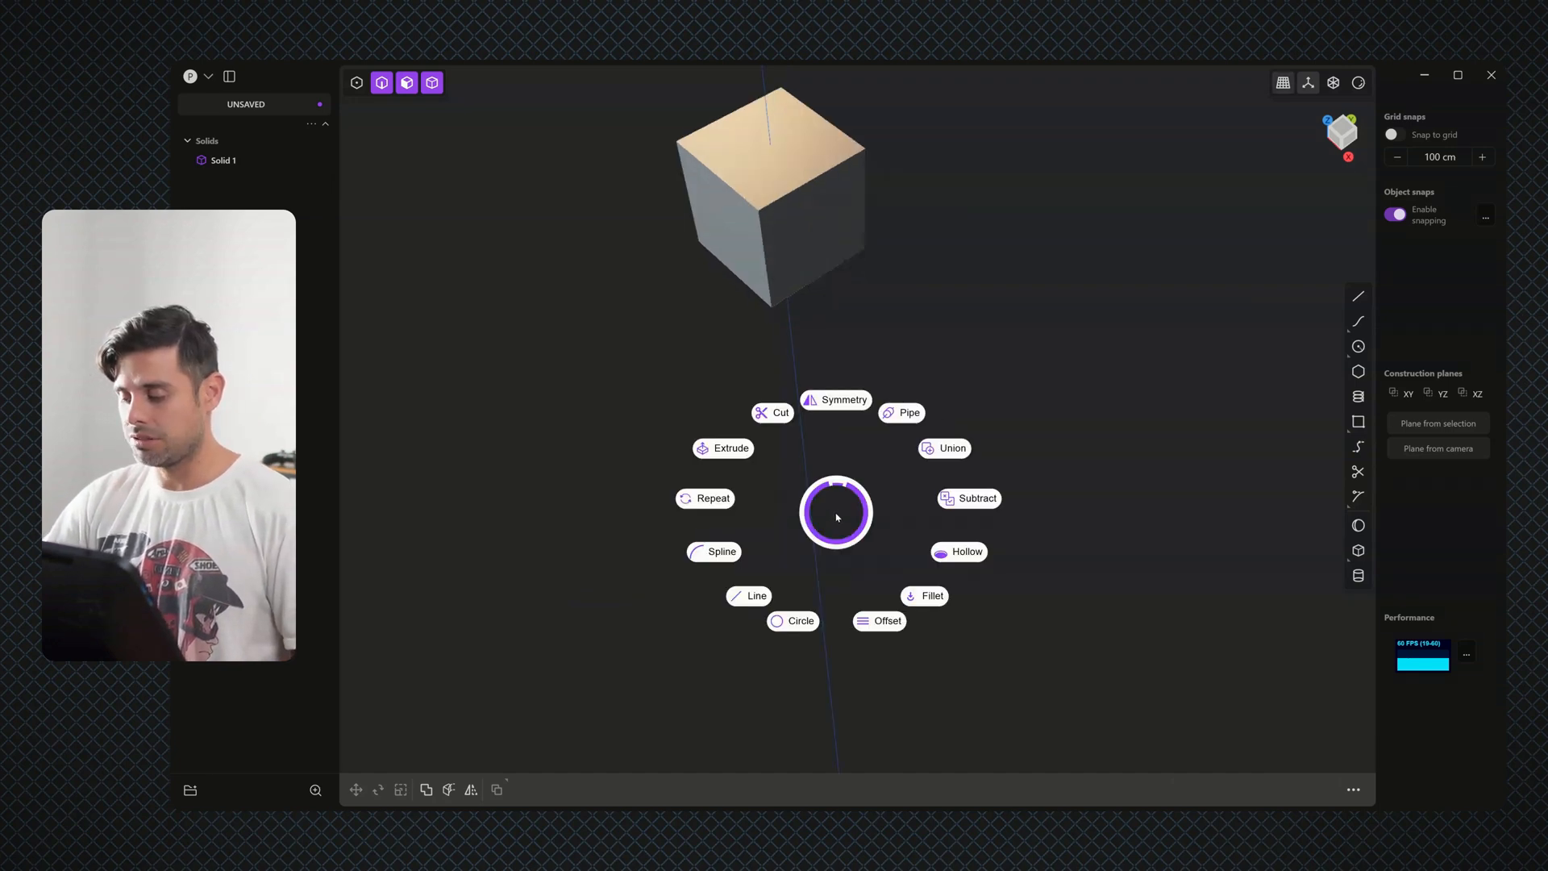
Fillet the new line's corners from the pie menu, then Pipe it into a thick tube
click(758, 595)
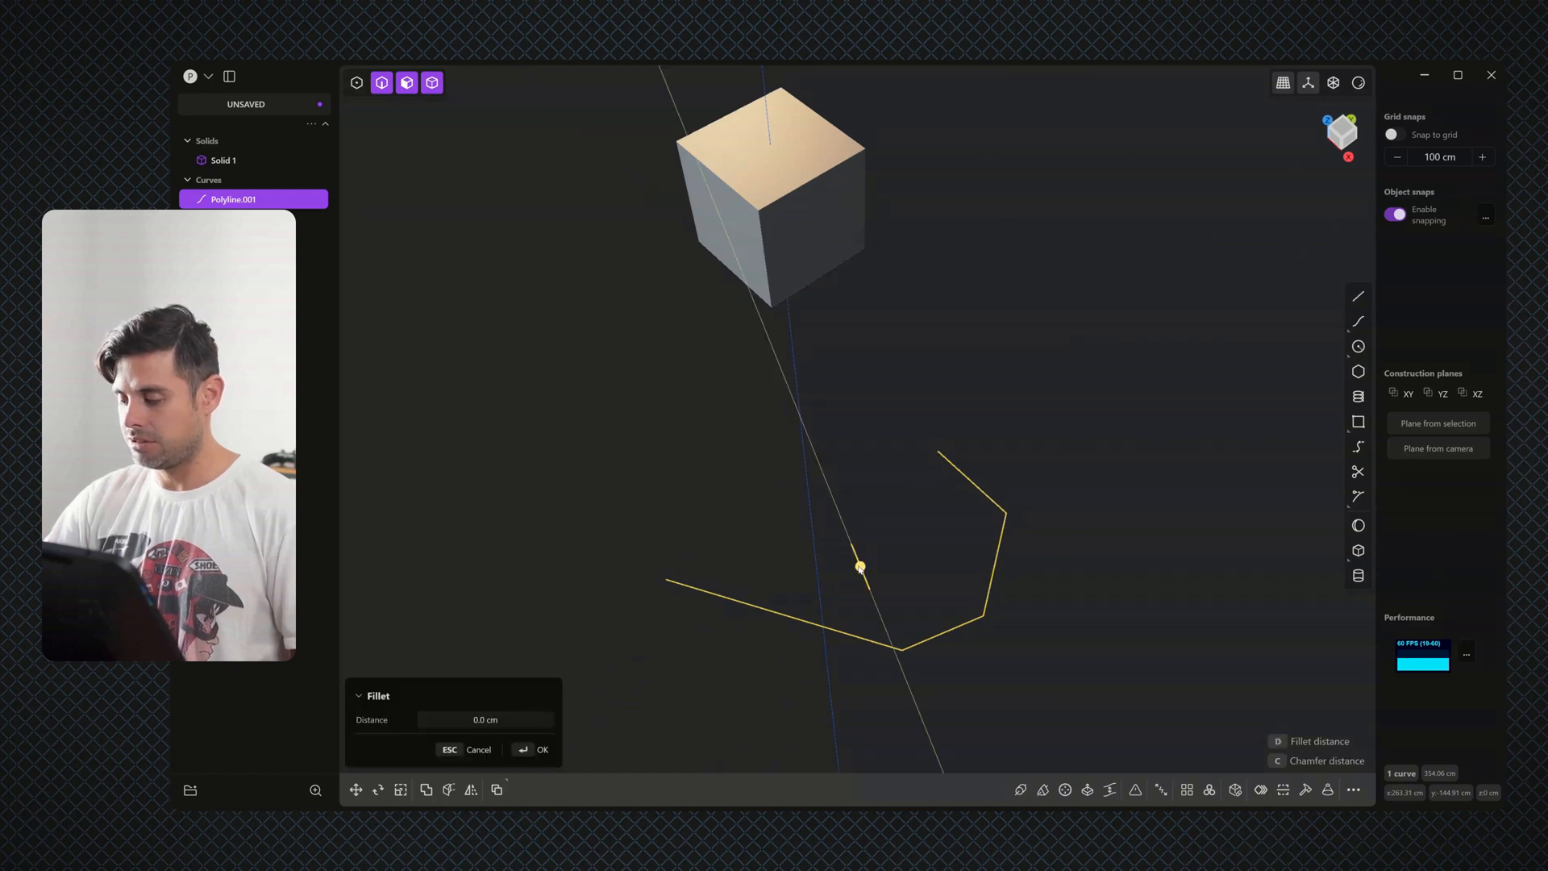
click(534, 750)
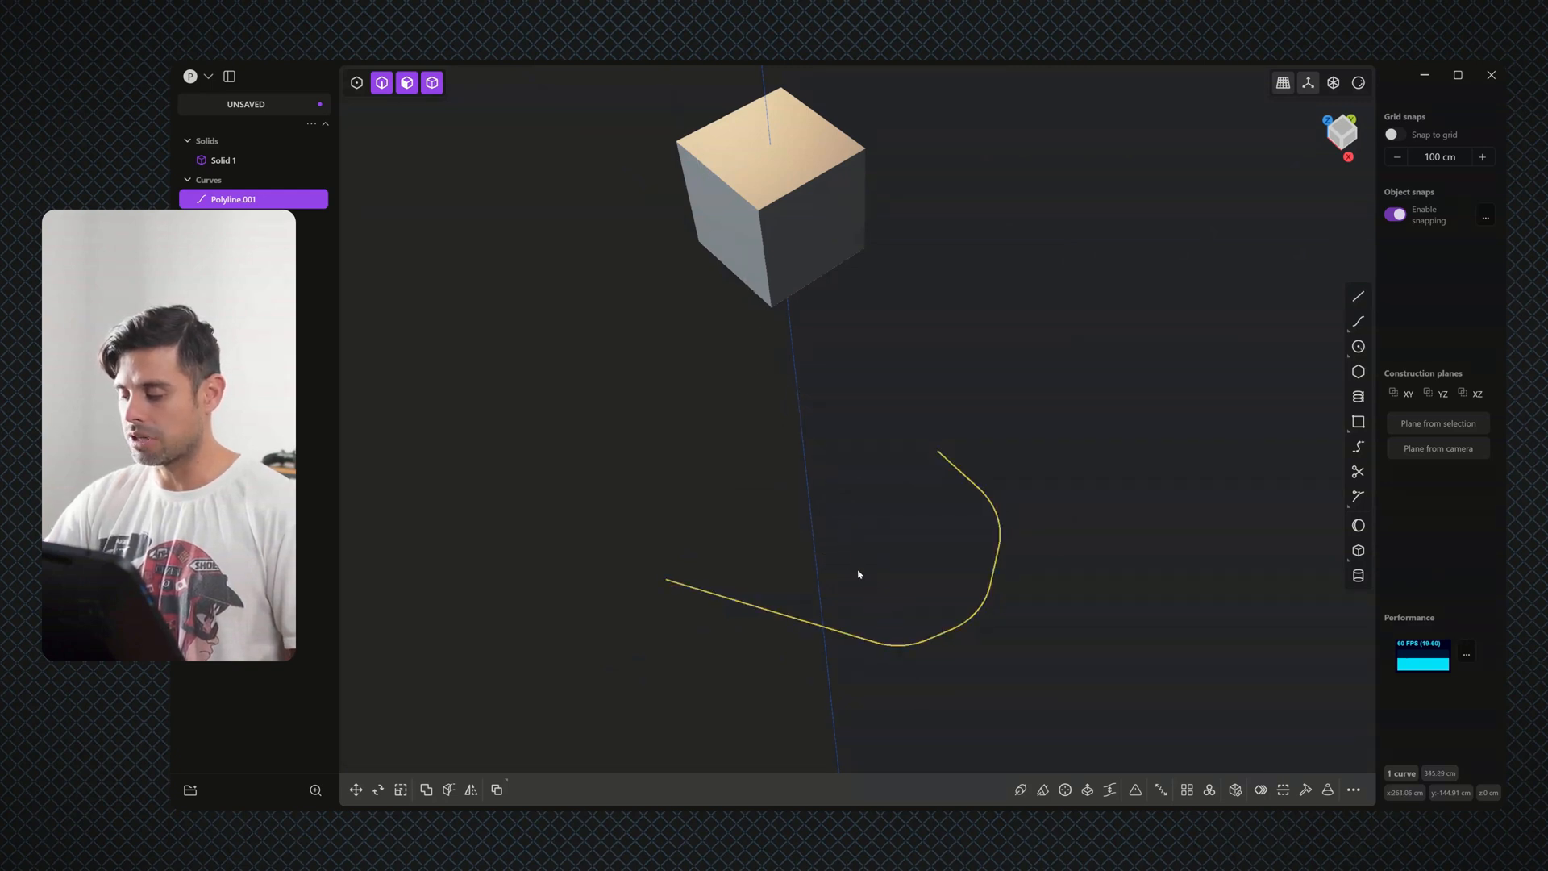
click(1020, 789)
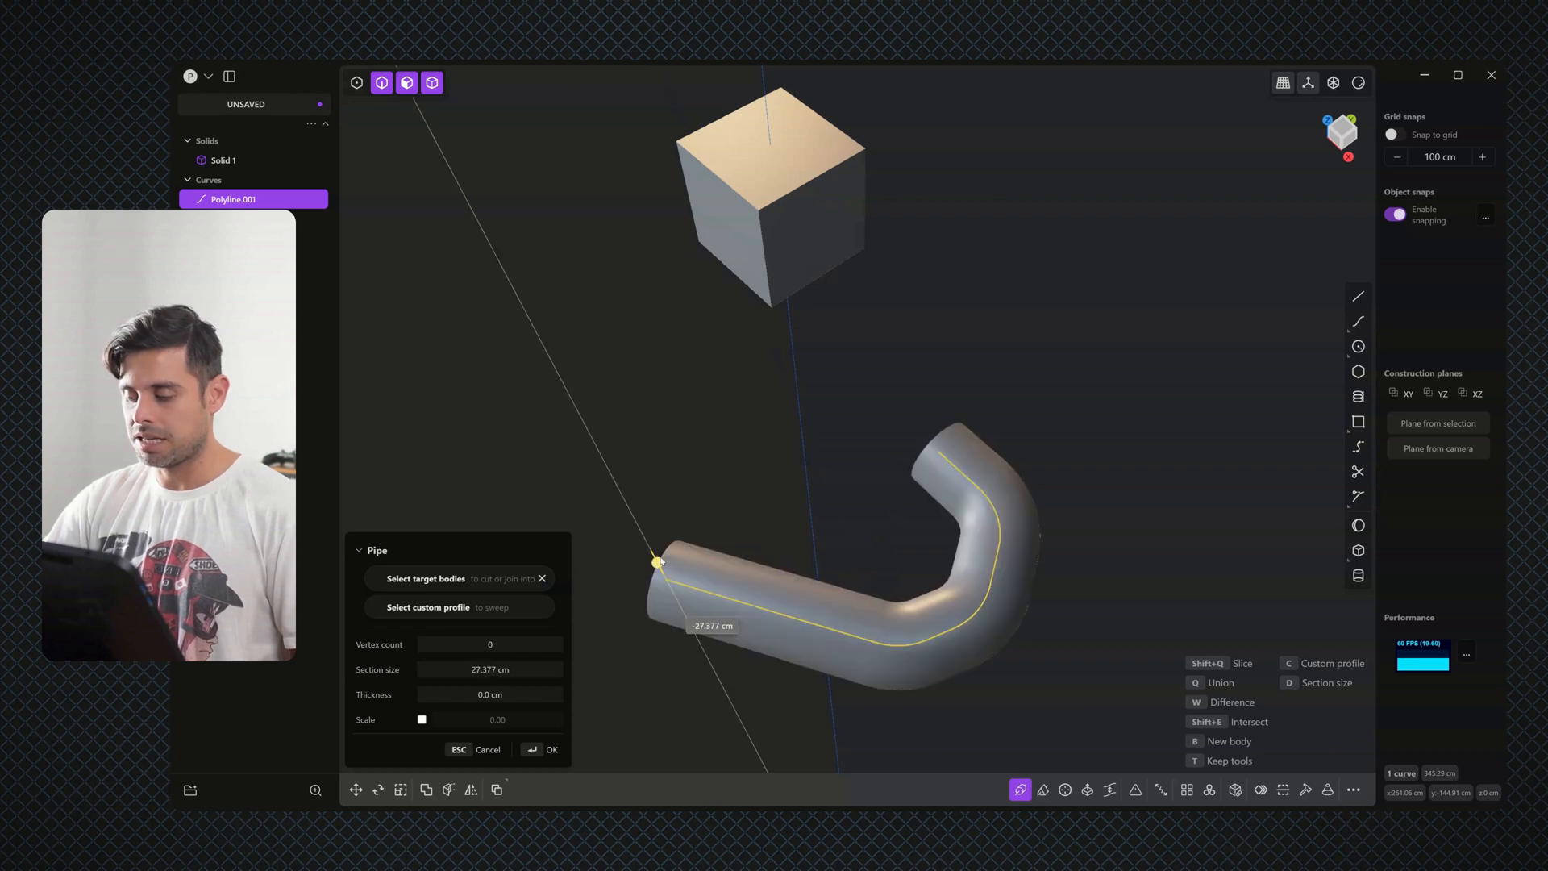
click(543, 749)
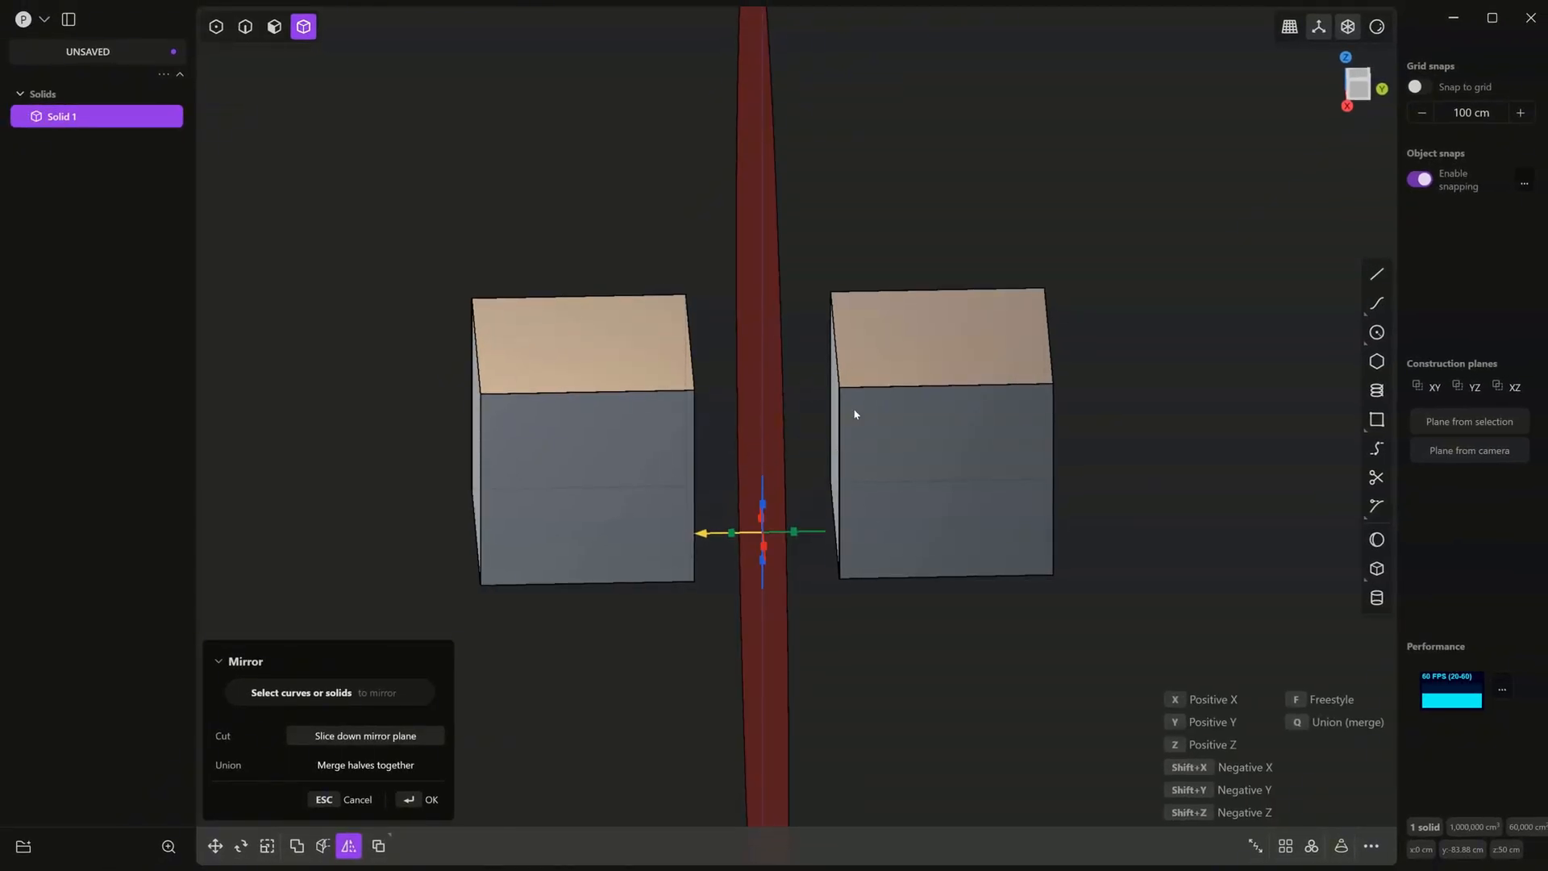
Confirm the mirrored copy of the cube across the central plane
click(421, 798)
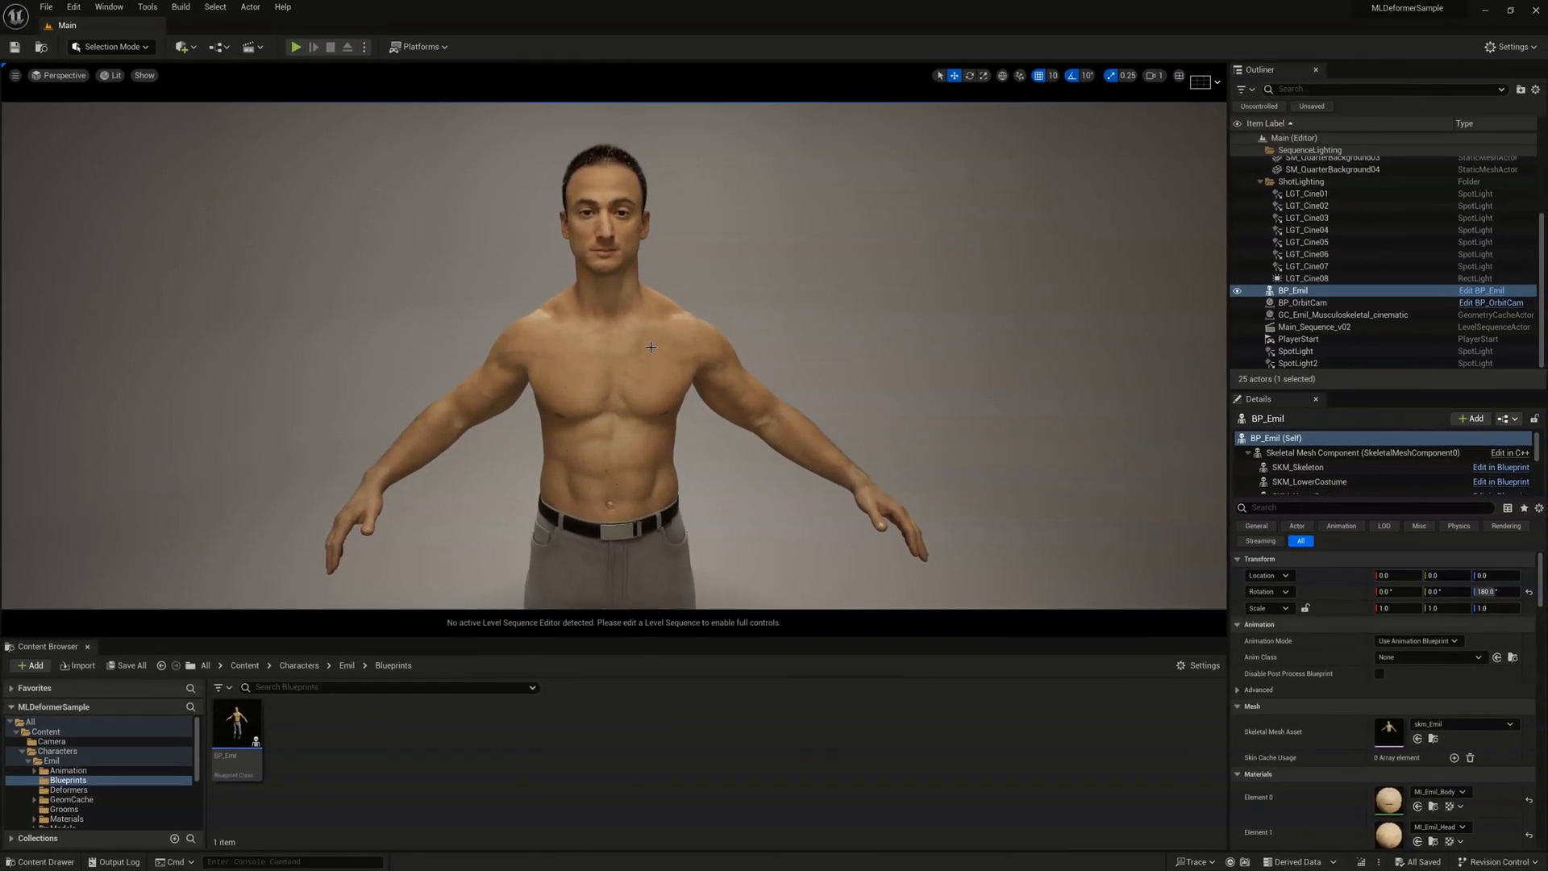
Select the character in the level and run a viewport command from the pie menu
click(67, 819)
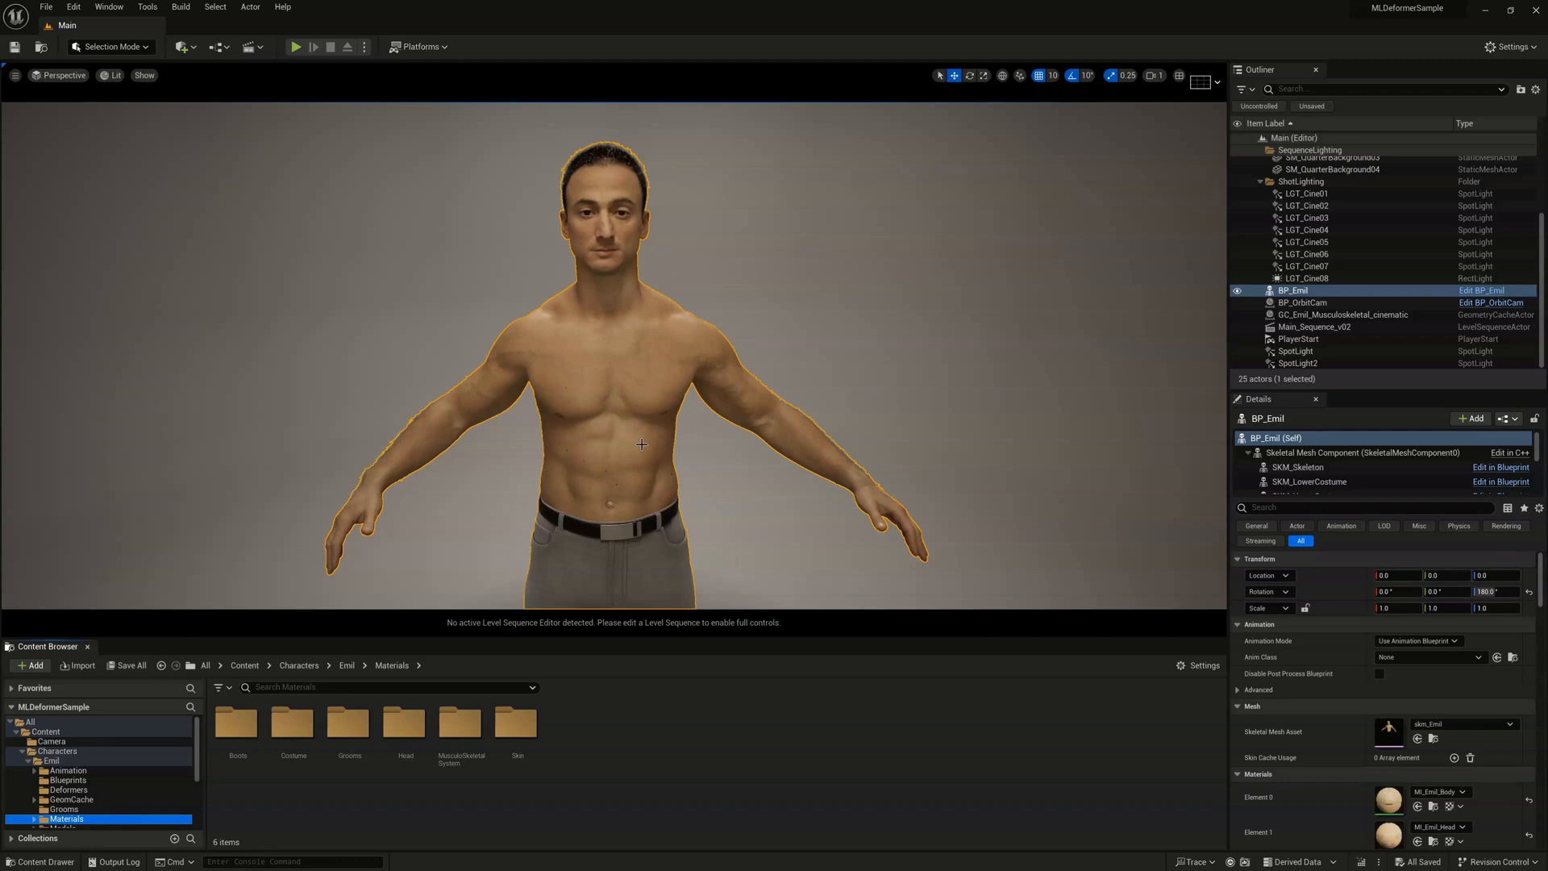
mouse_move(606, 307)
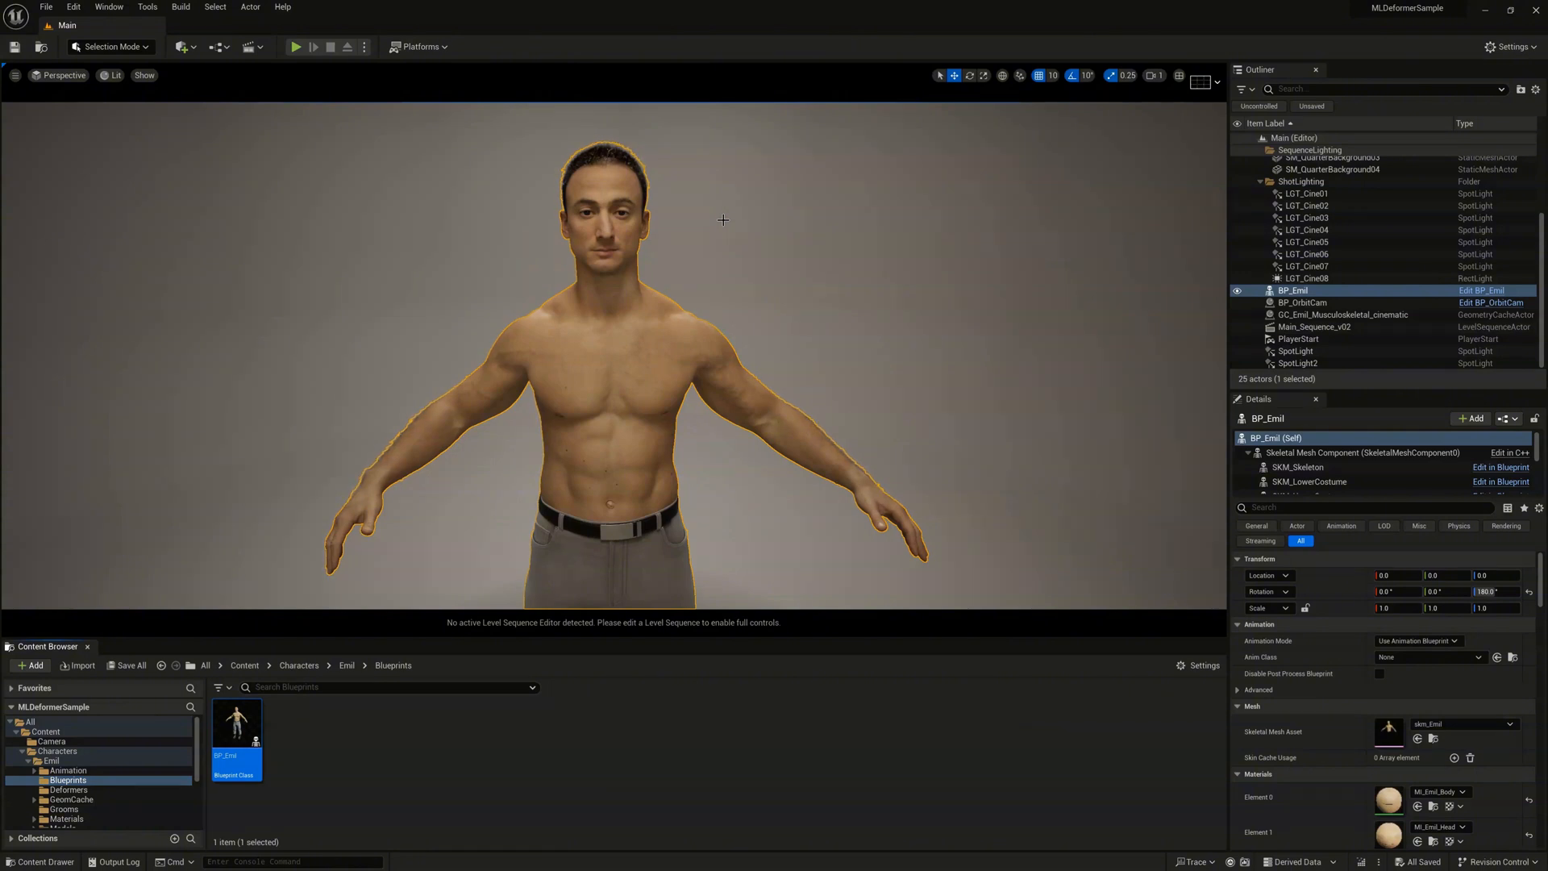
click(1334, 243)
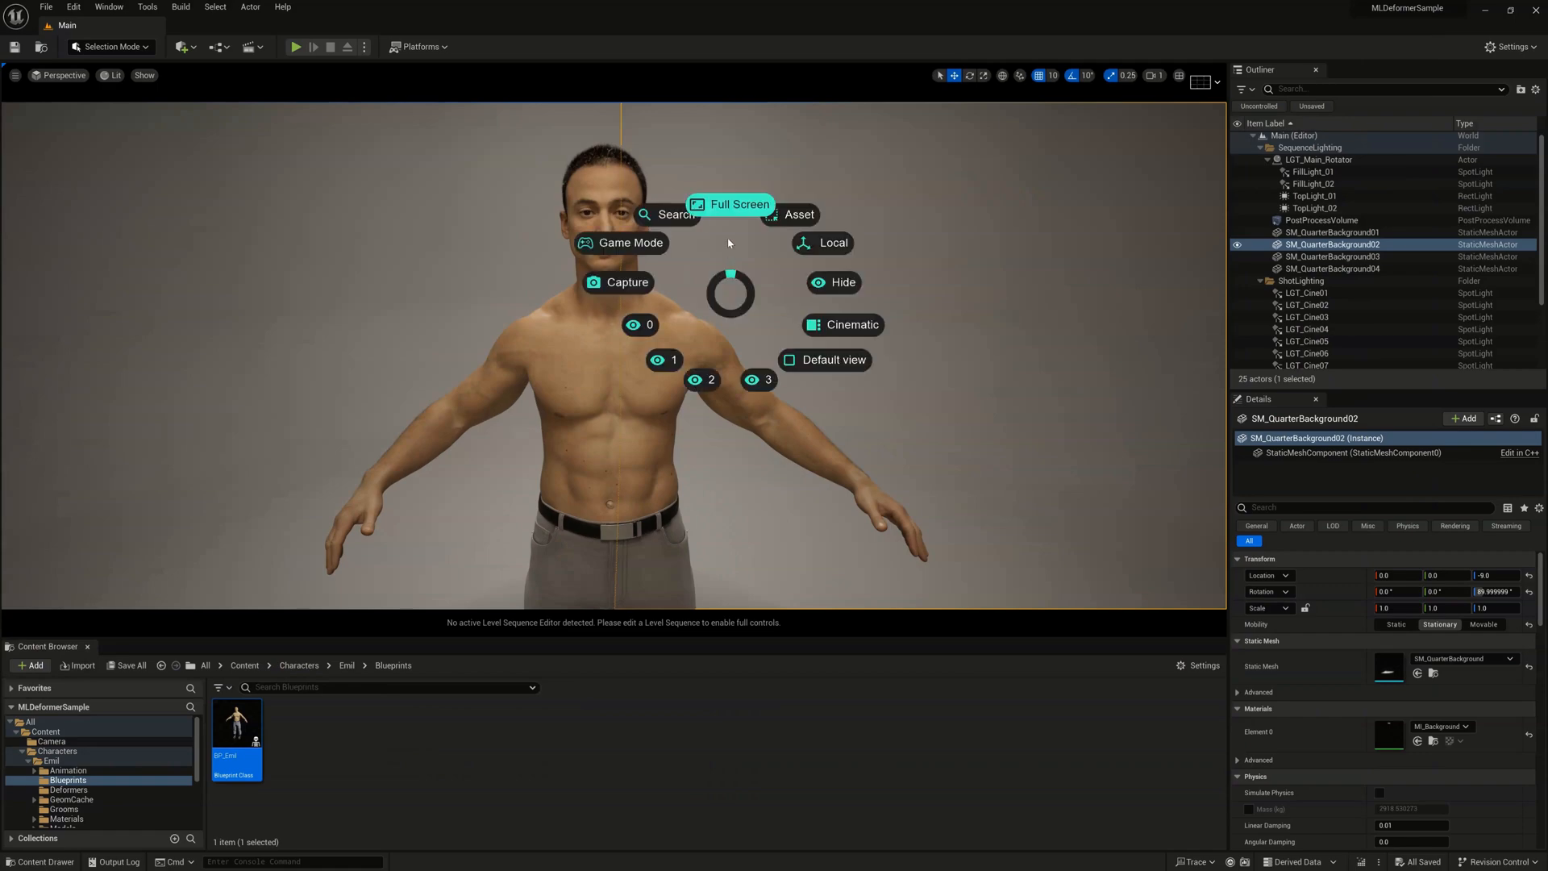
click(739, 205)
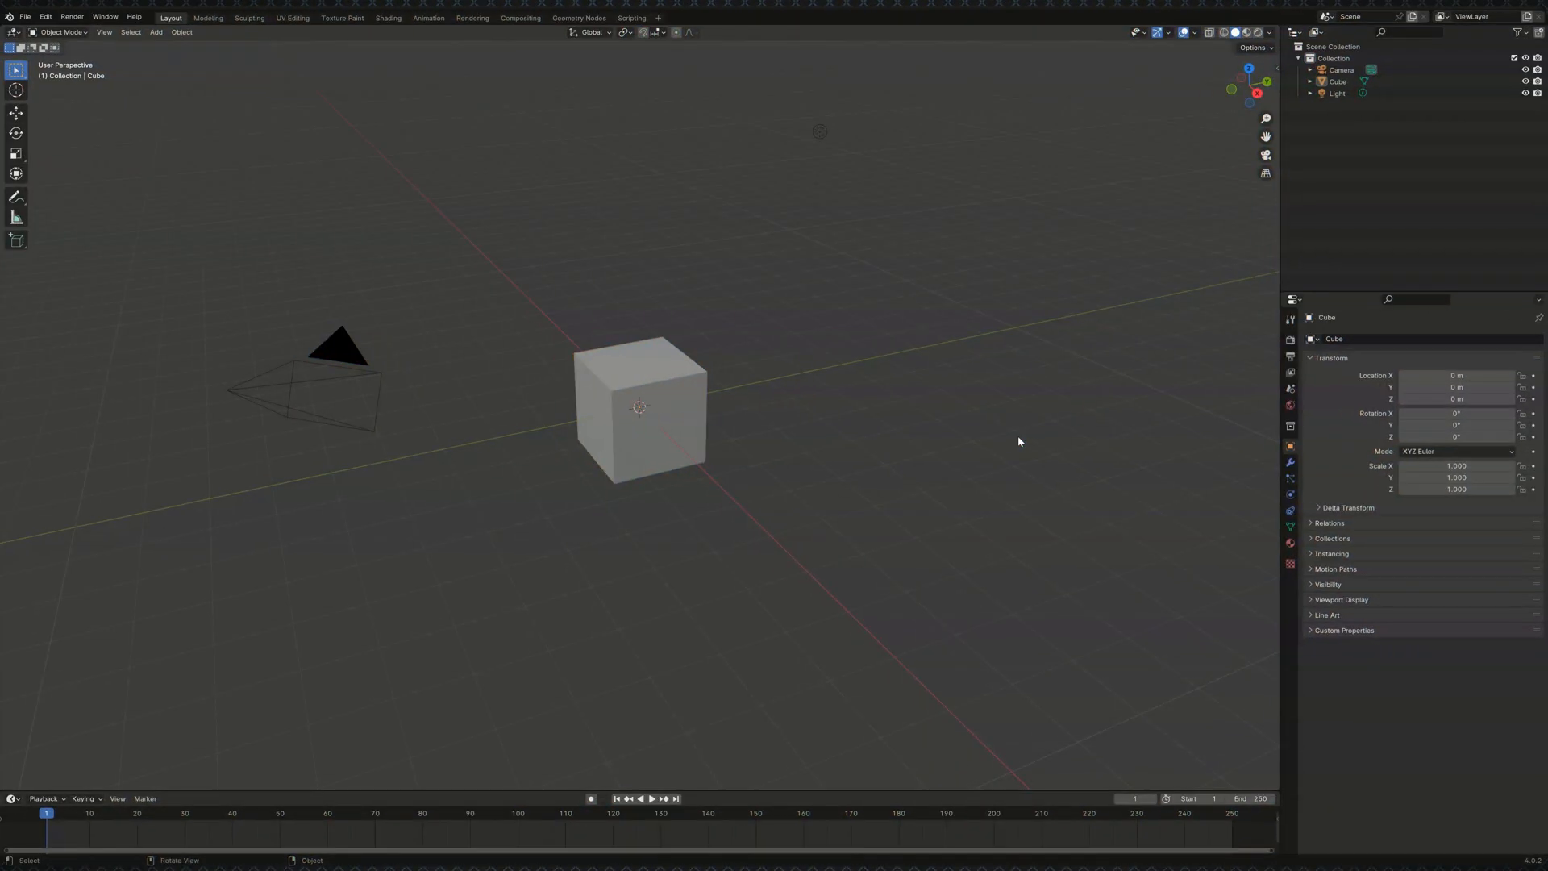
Select the default cube and switch it to wireframe from the pie menu
click(640, 408)
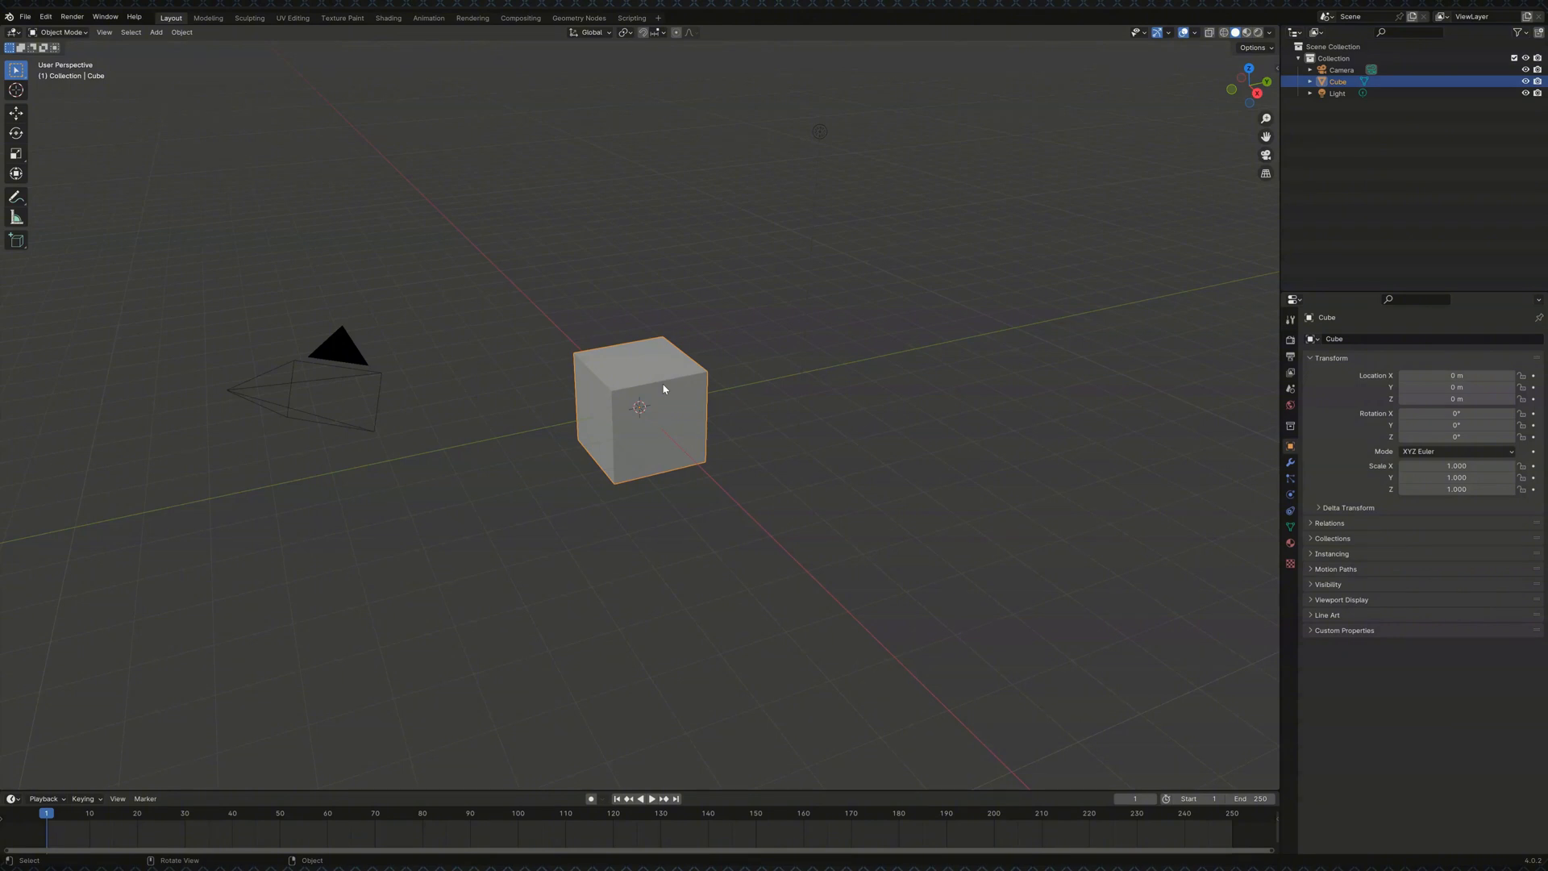
mouse_move(680, 386)
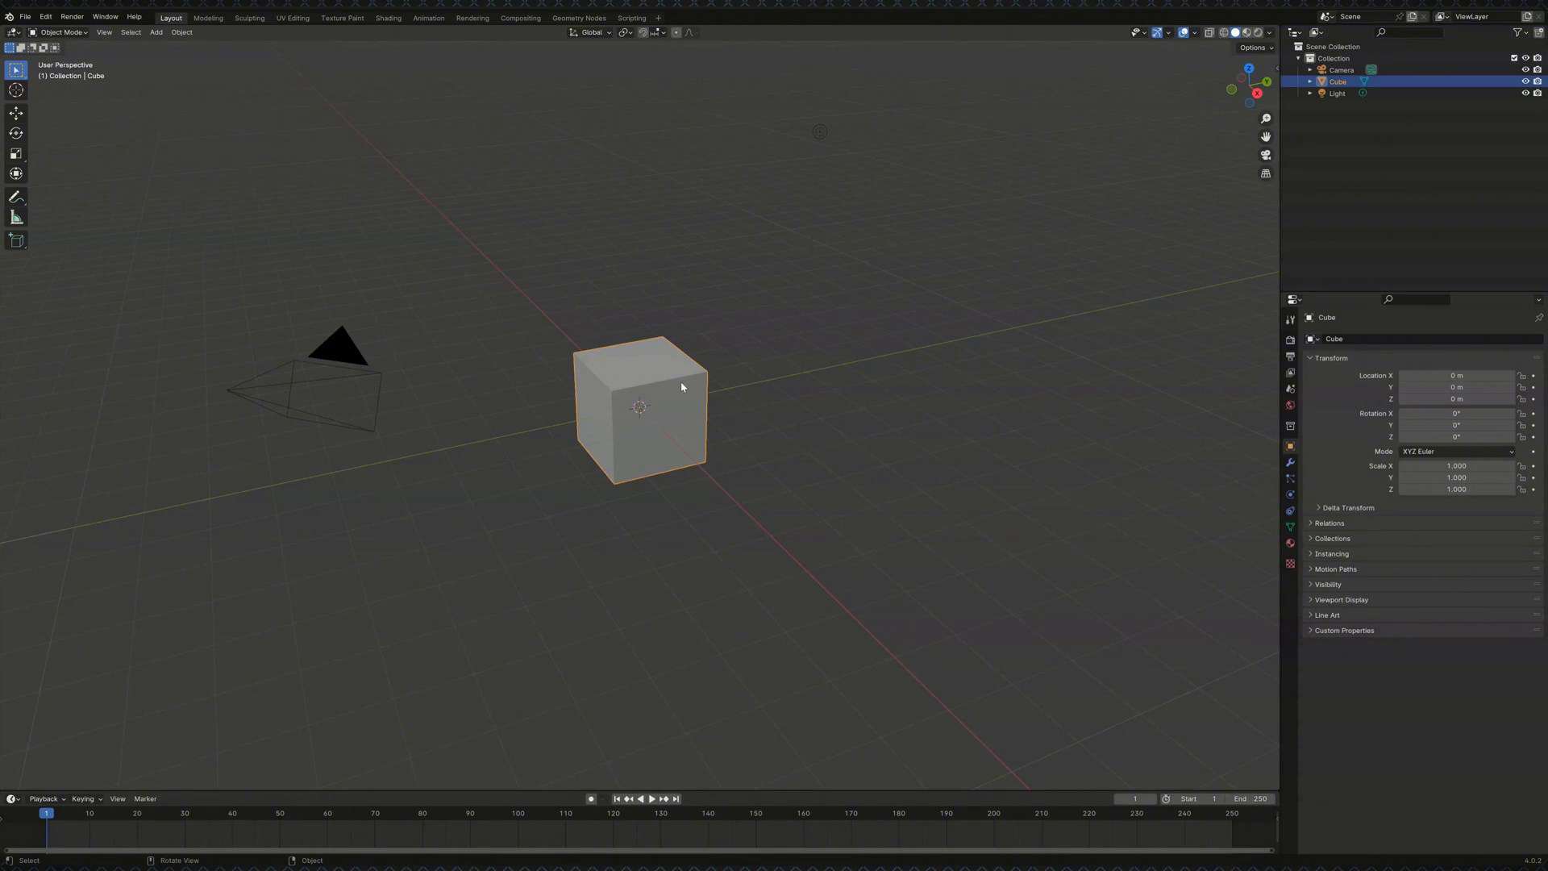
mouse_move(880, 510)
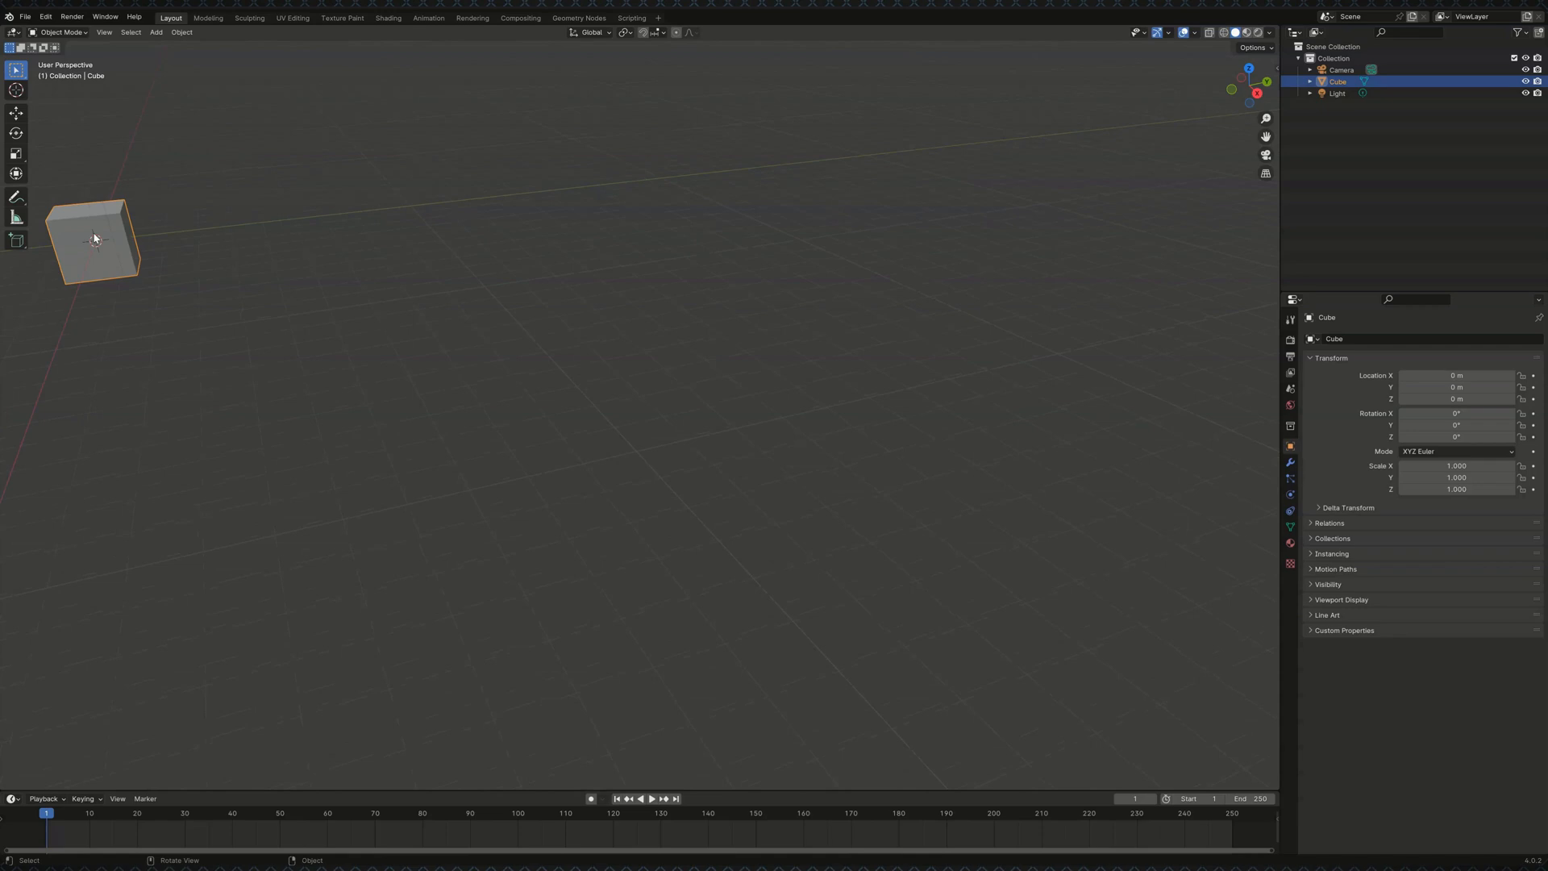
mouse_move(216, 295)
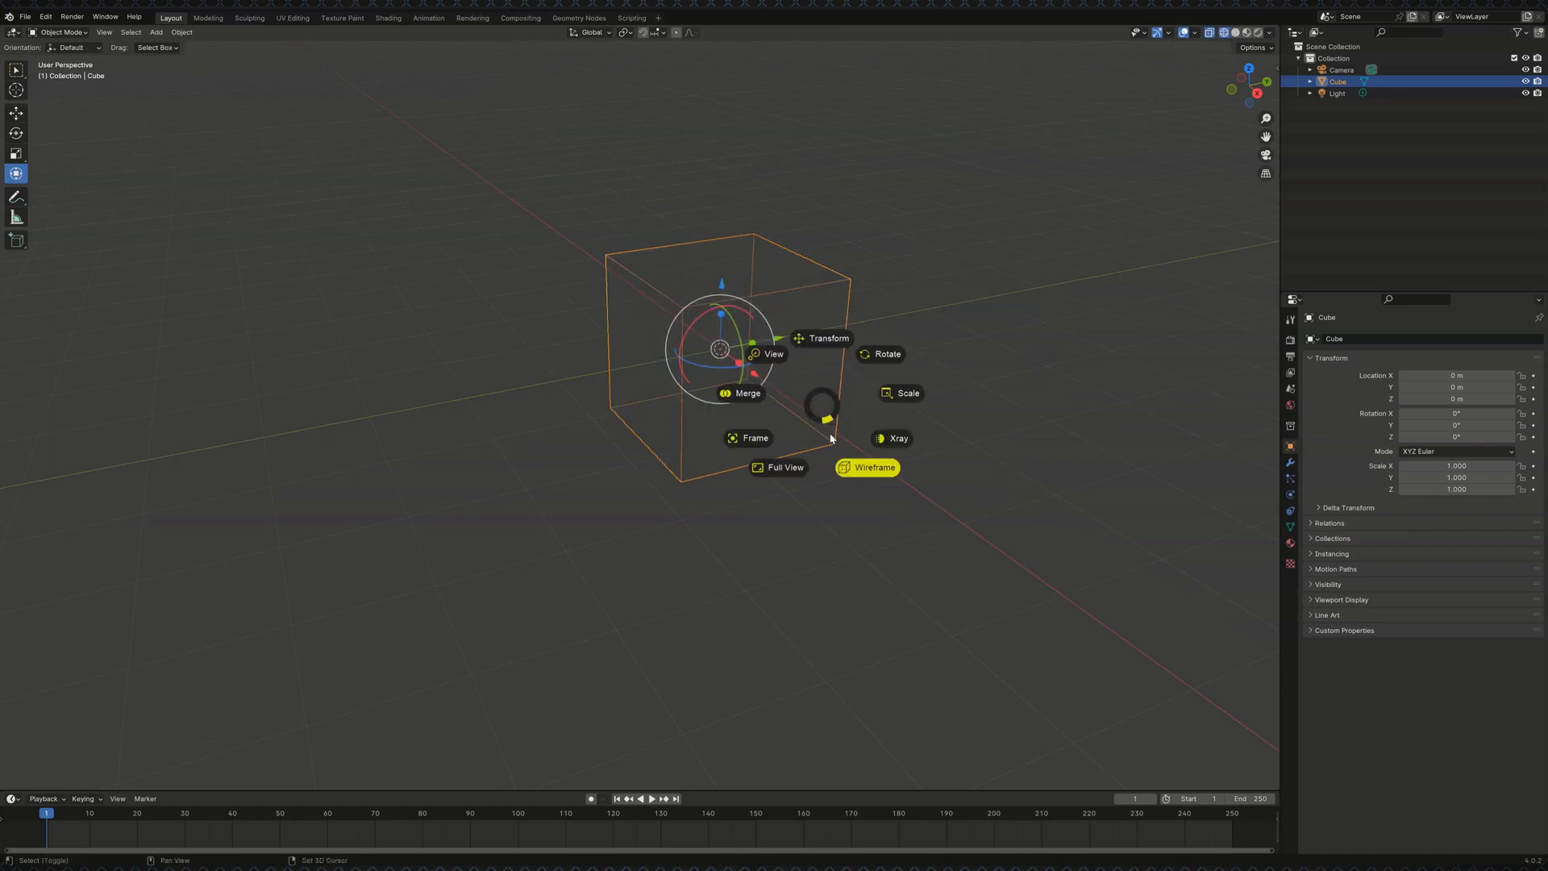
click(868, 468)
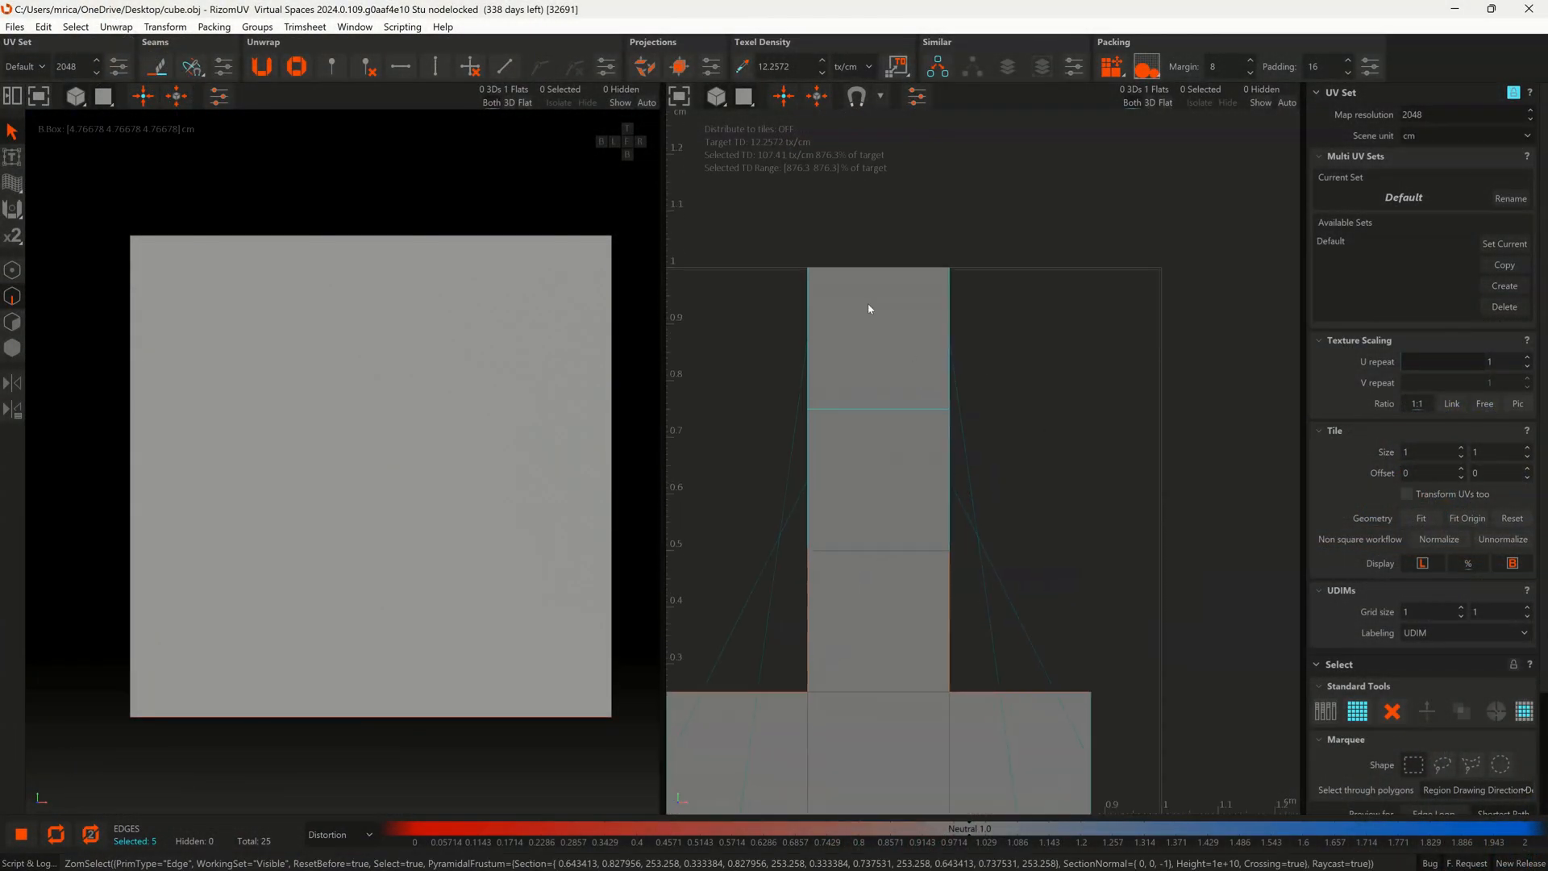
Bring up the RizomUV pie menu over the cube's unfolded UV layout
right_click(869, 309)
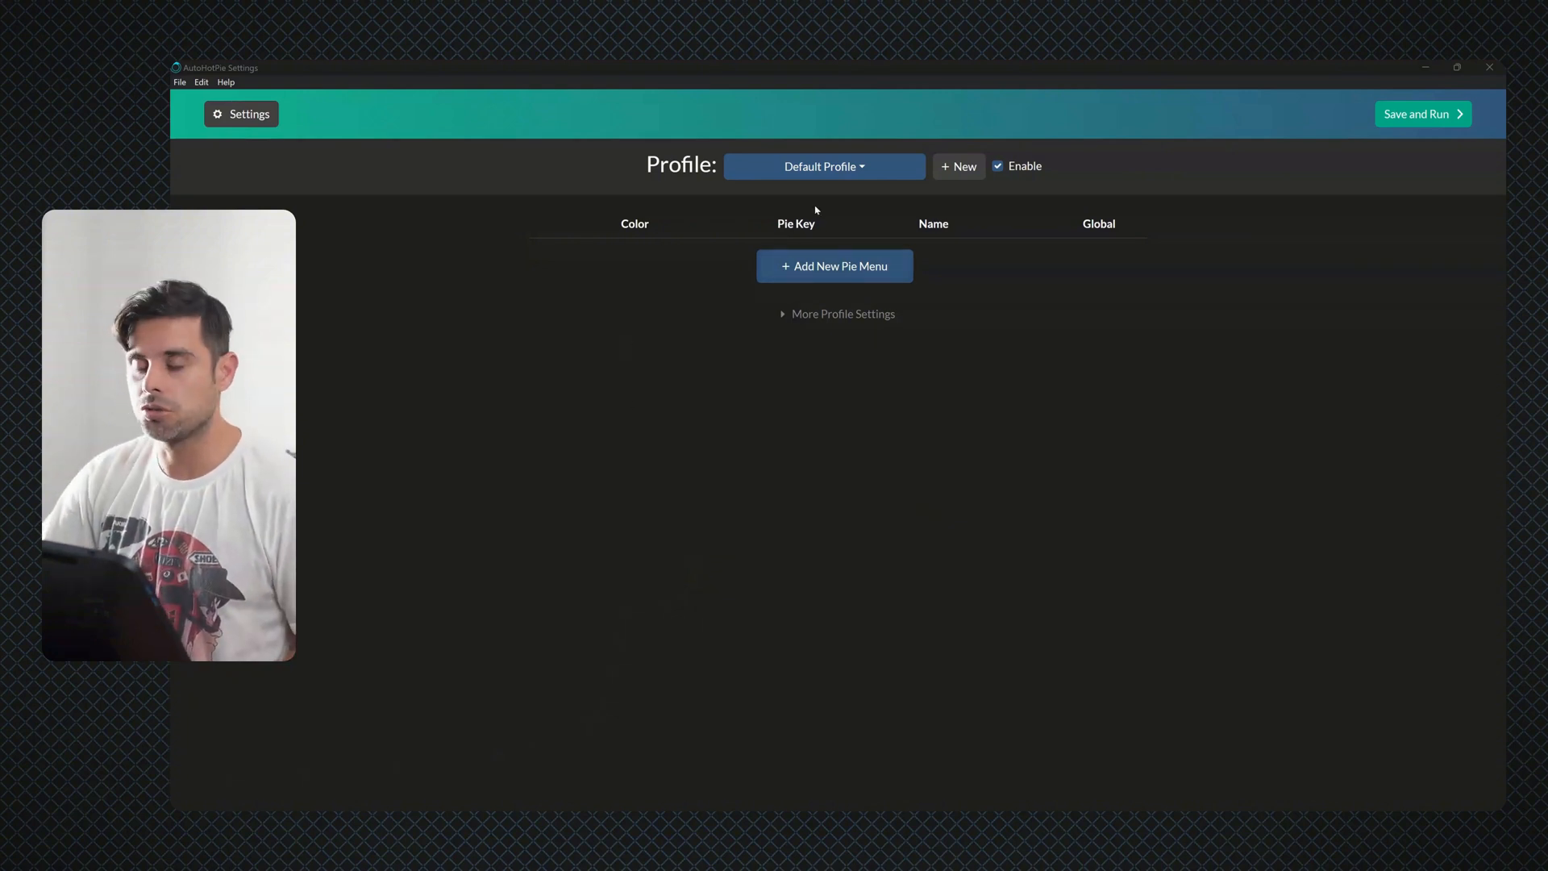
Switch to the Plasticity profile and inspect Pie Menu 1's Symmetry slice functions
click(825, 167)
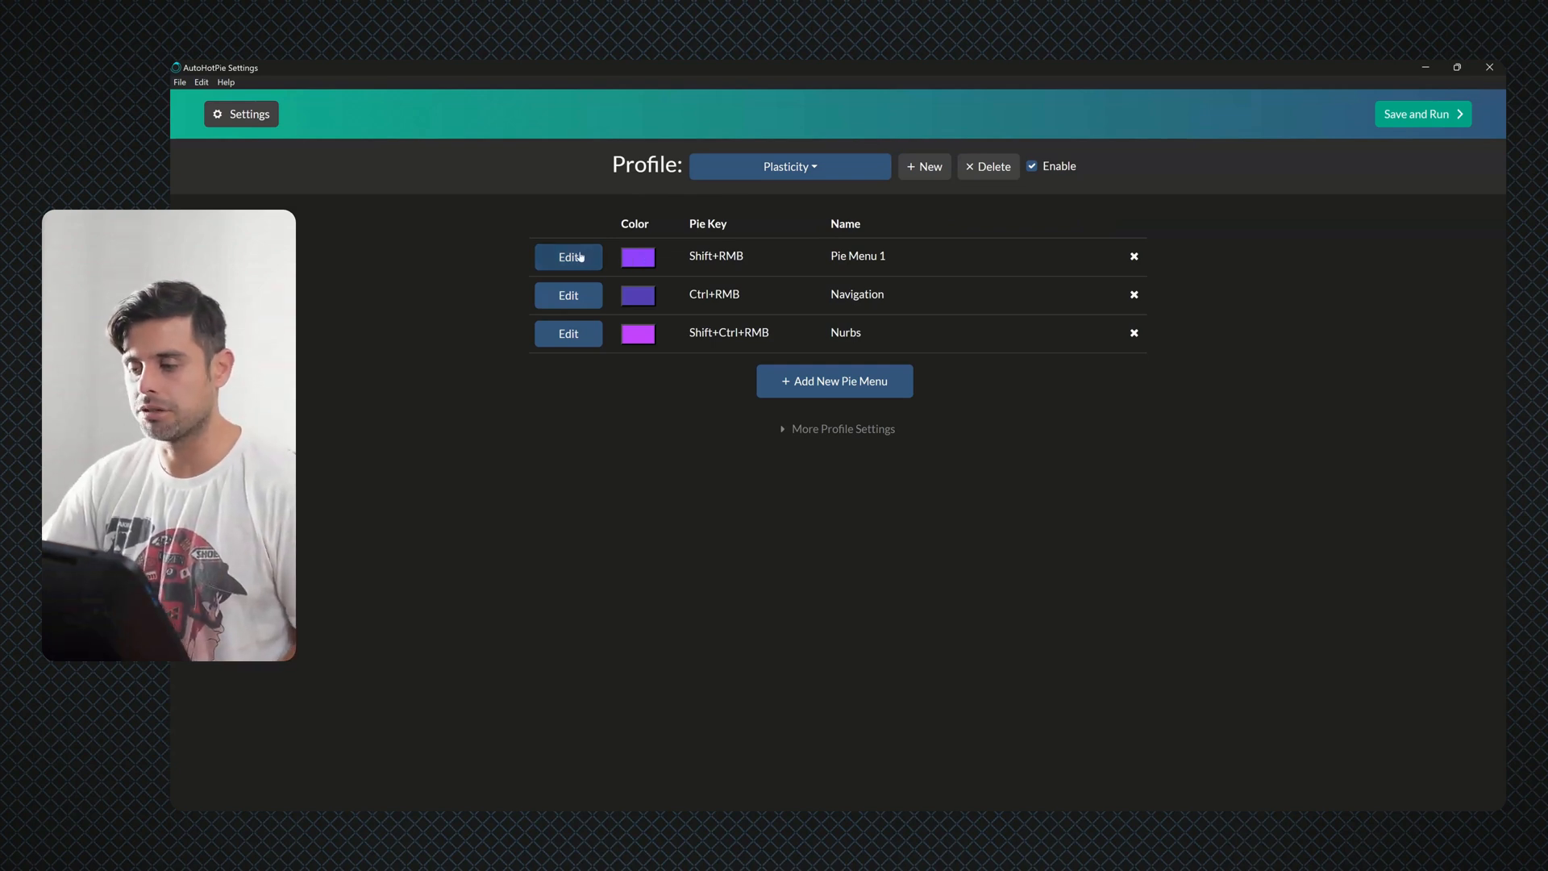
click(567, 256)
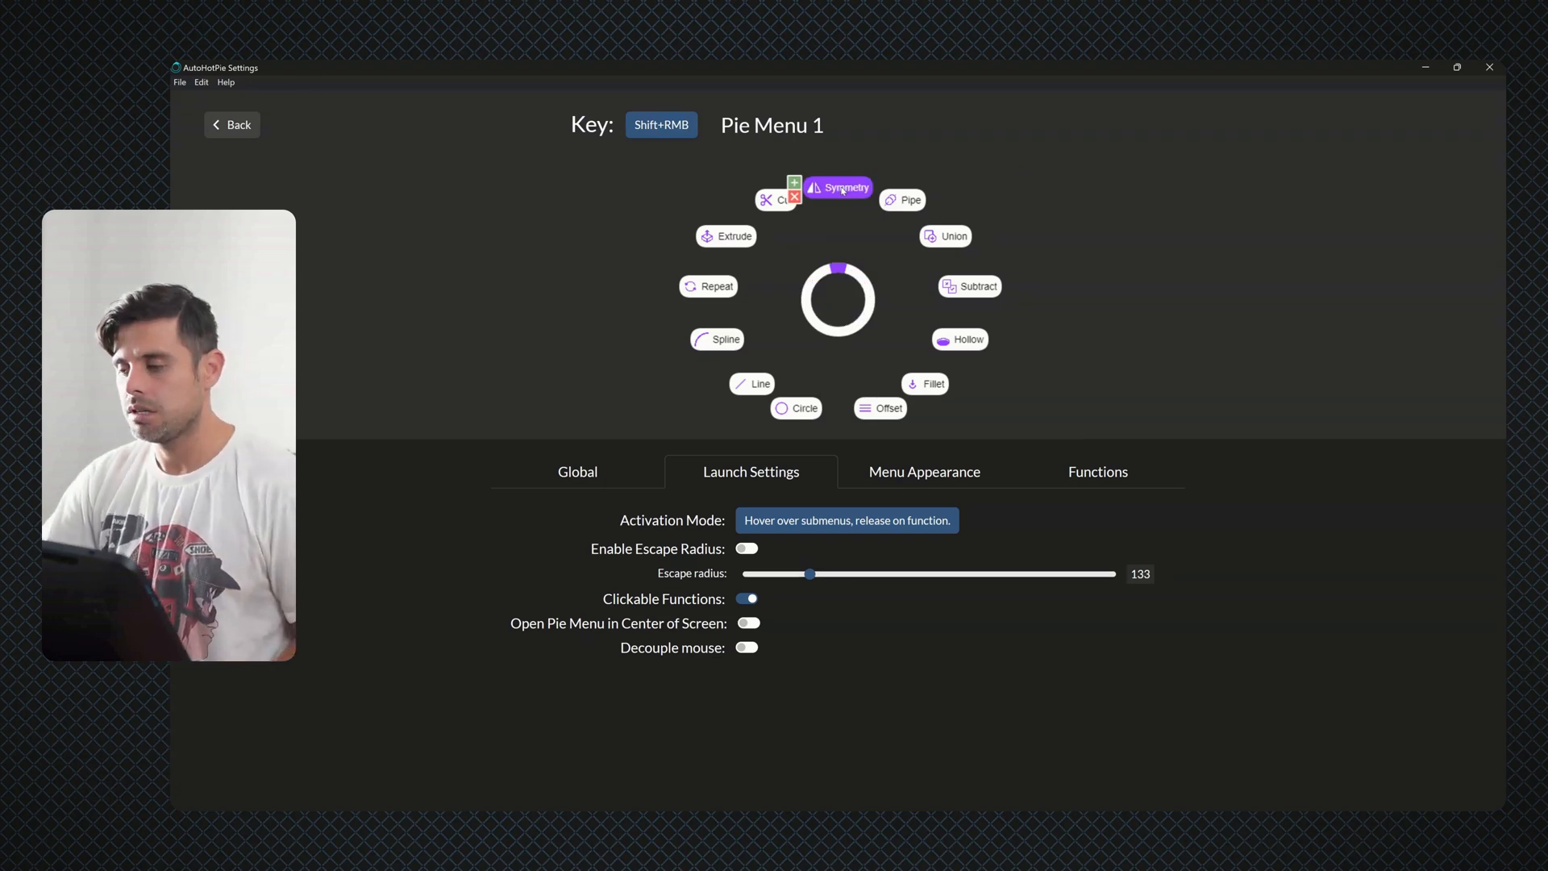
mouse_move(833, 205)
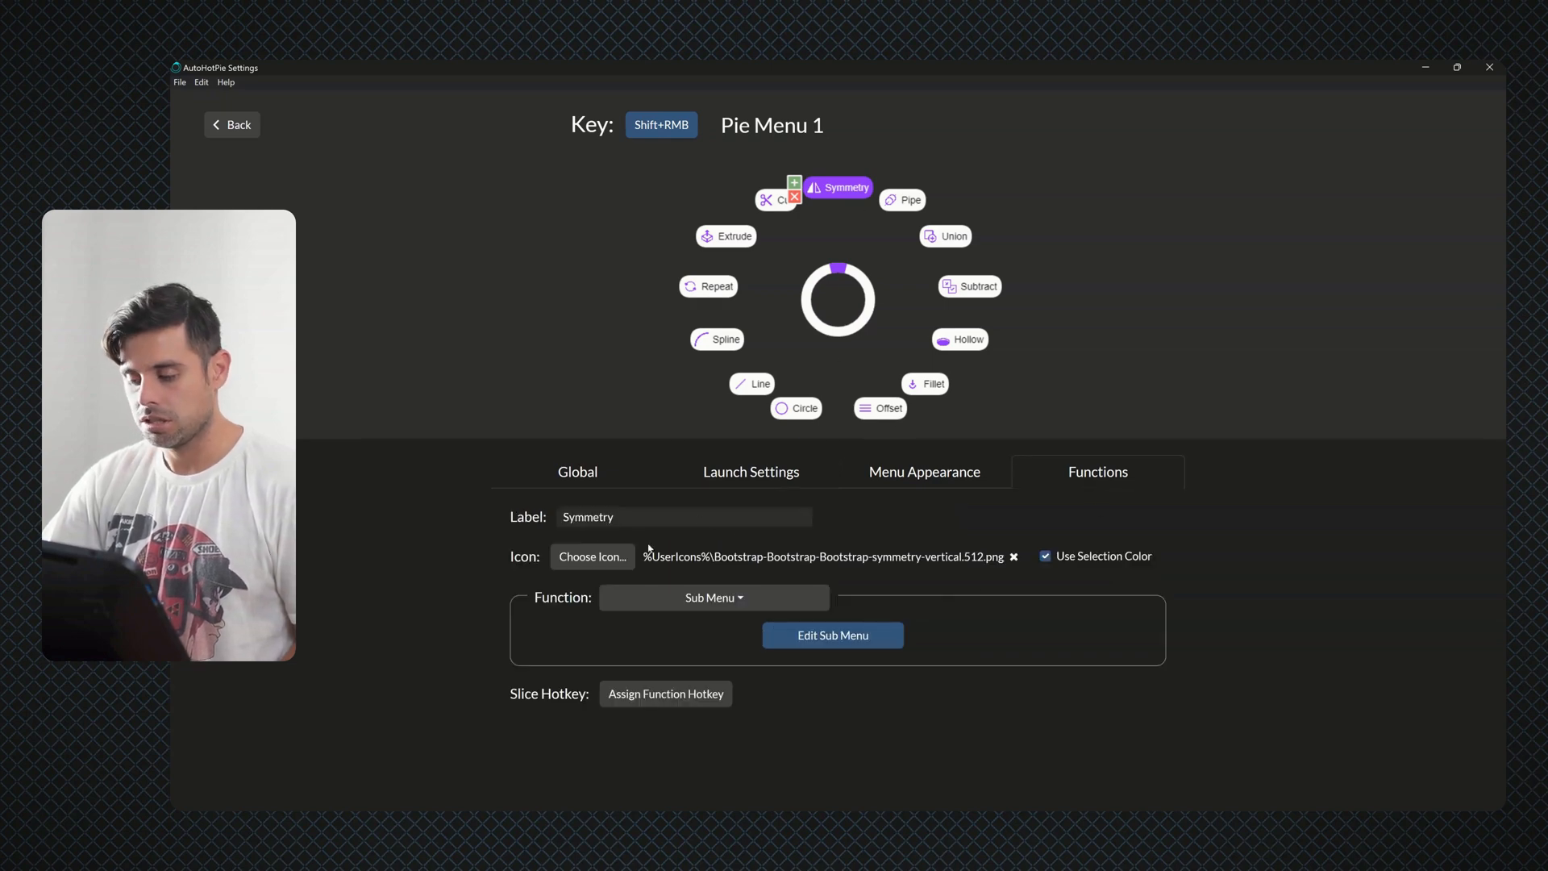
click(714, 597)
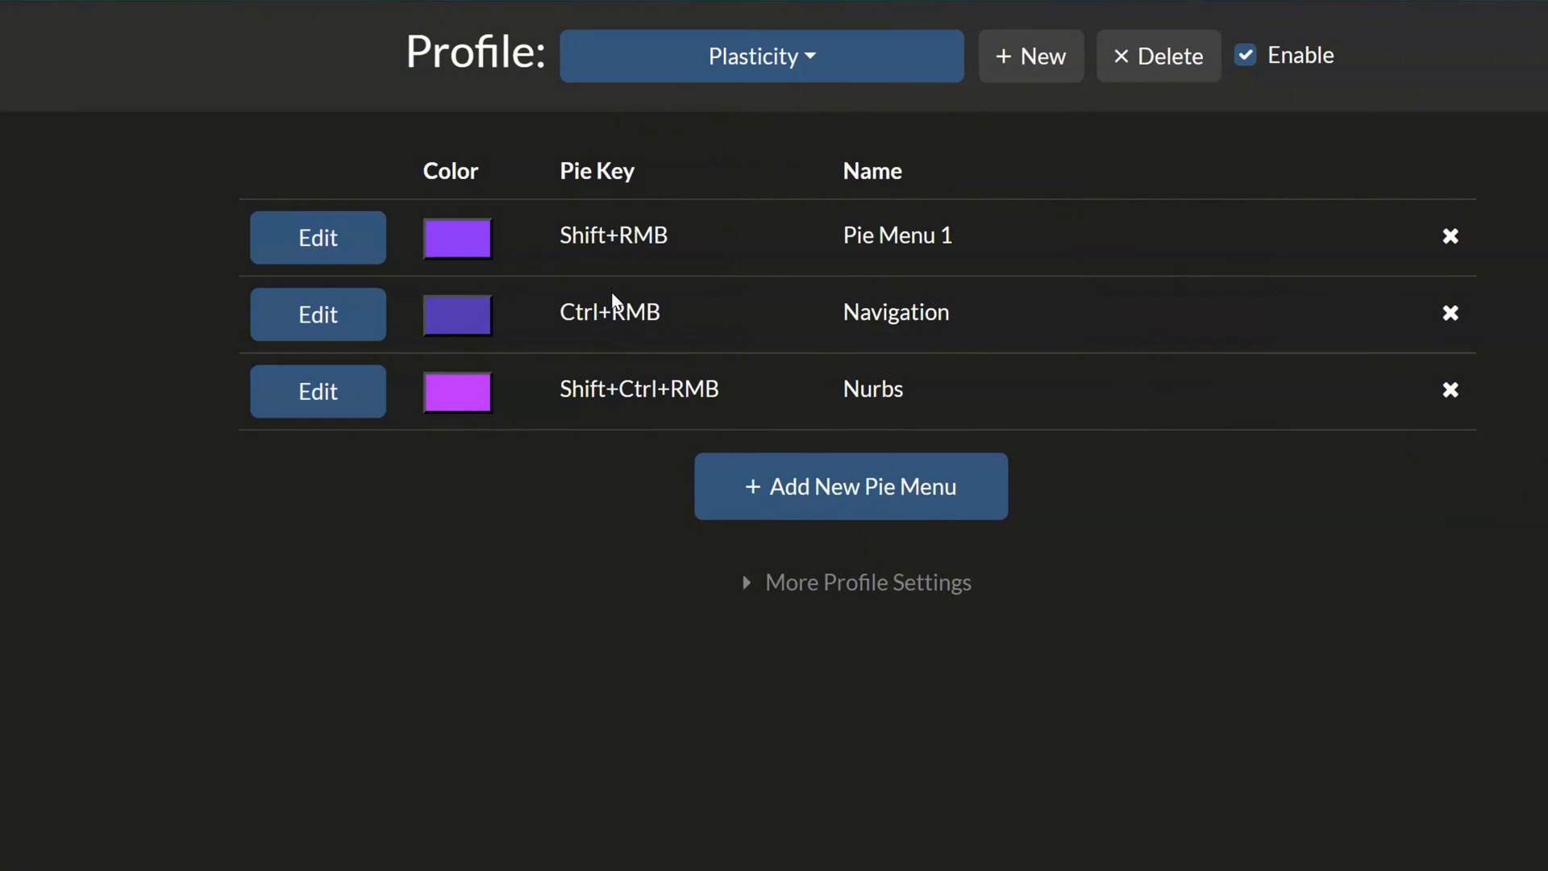
mouse_move(696, 337)
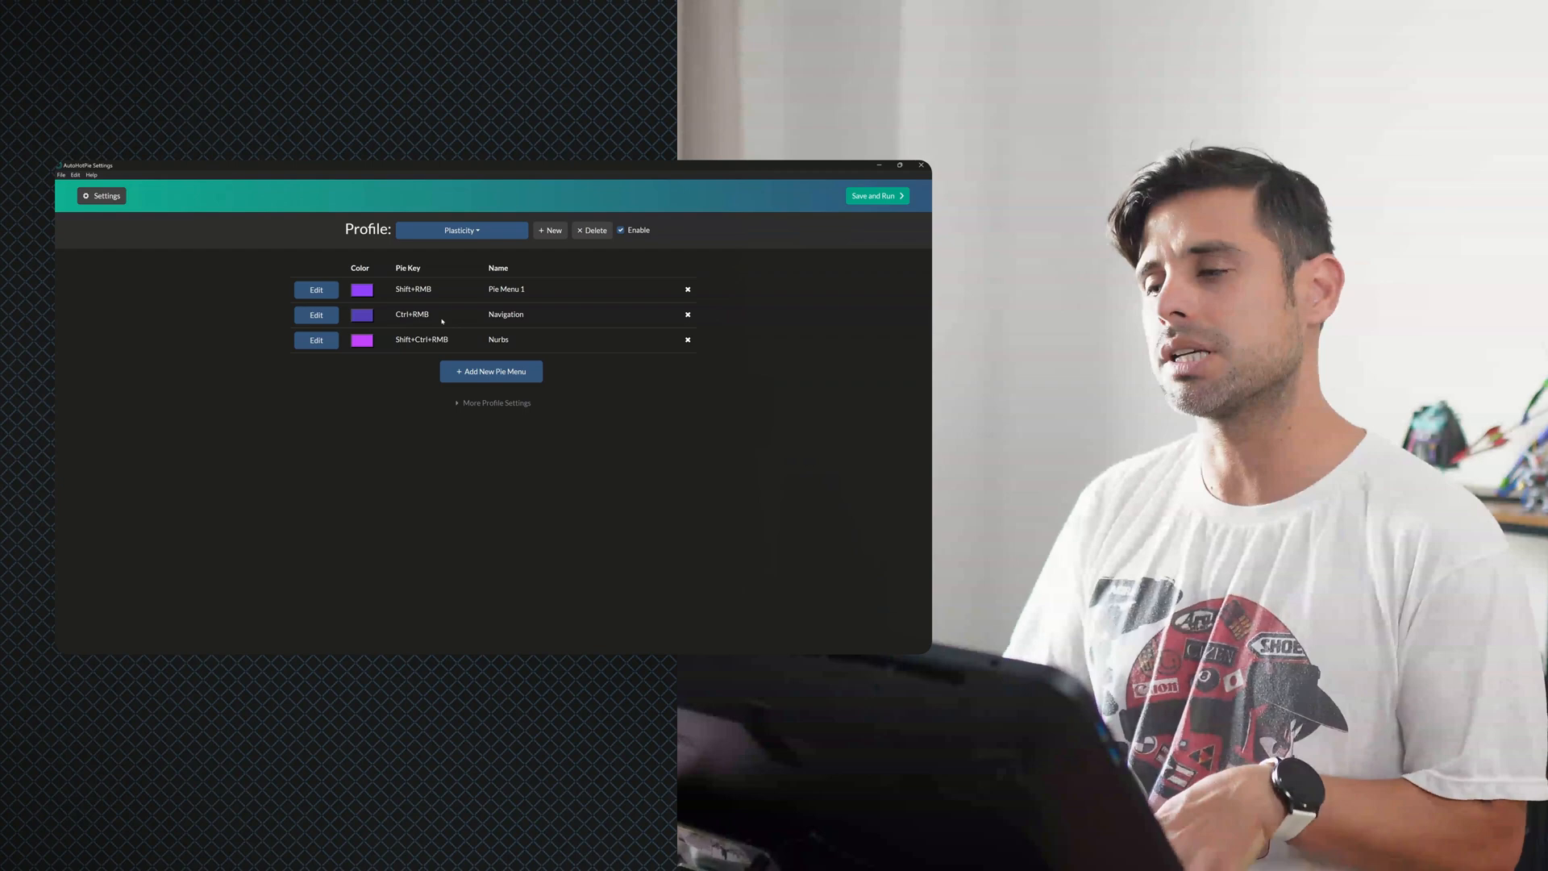
click(314, 314)
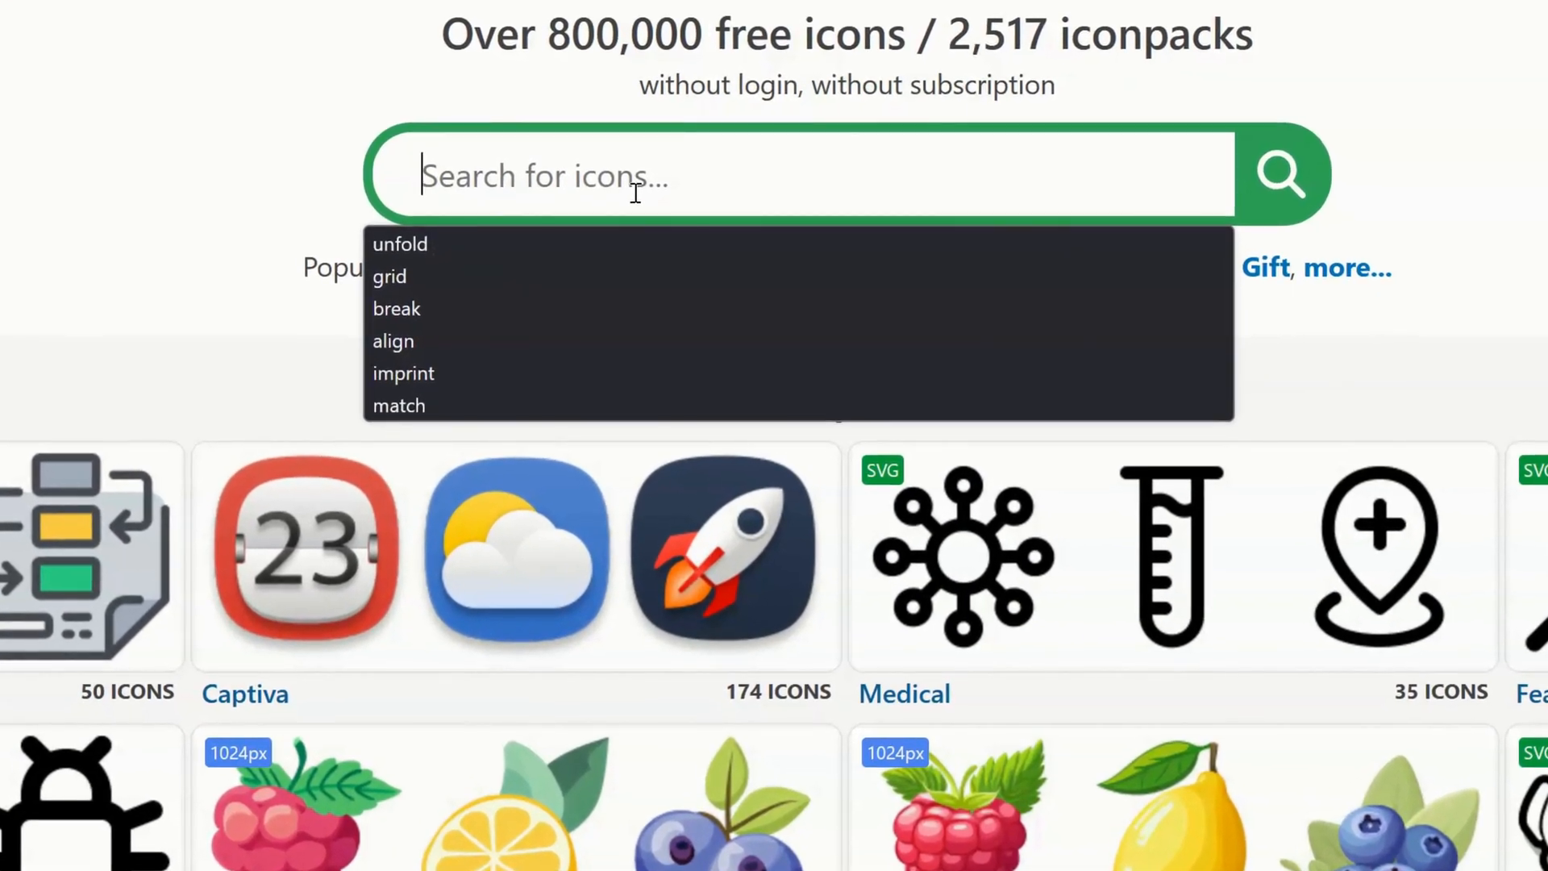
Search IconArchive for 'unfold' icons
text(unfold)
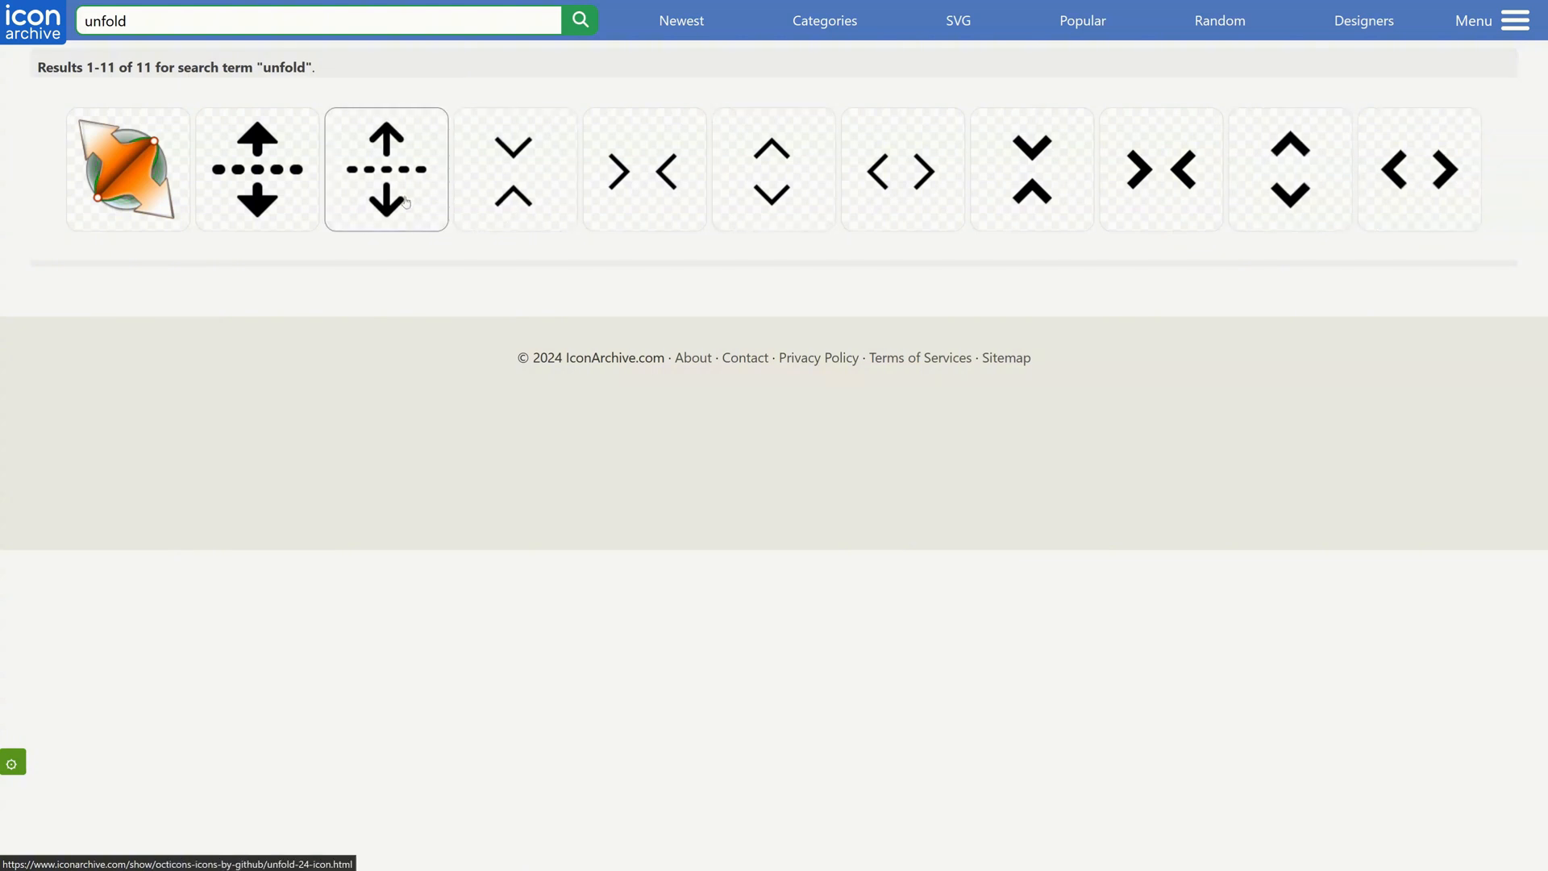
mouse_move(129, 170)
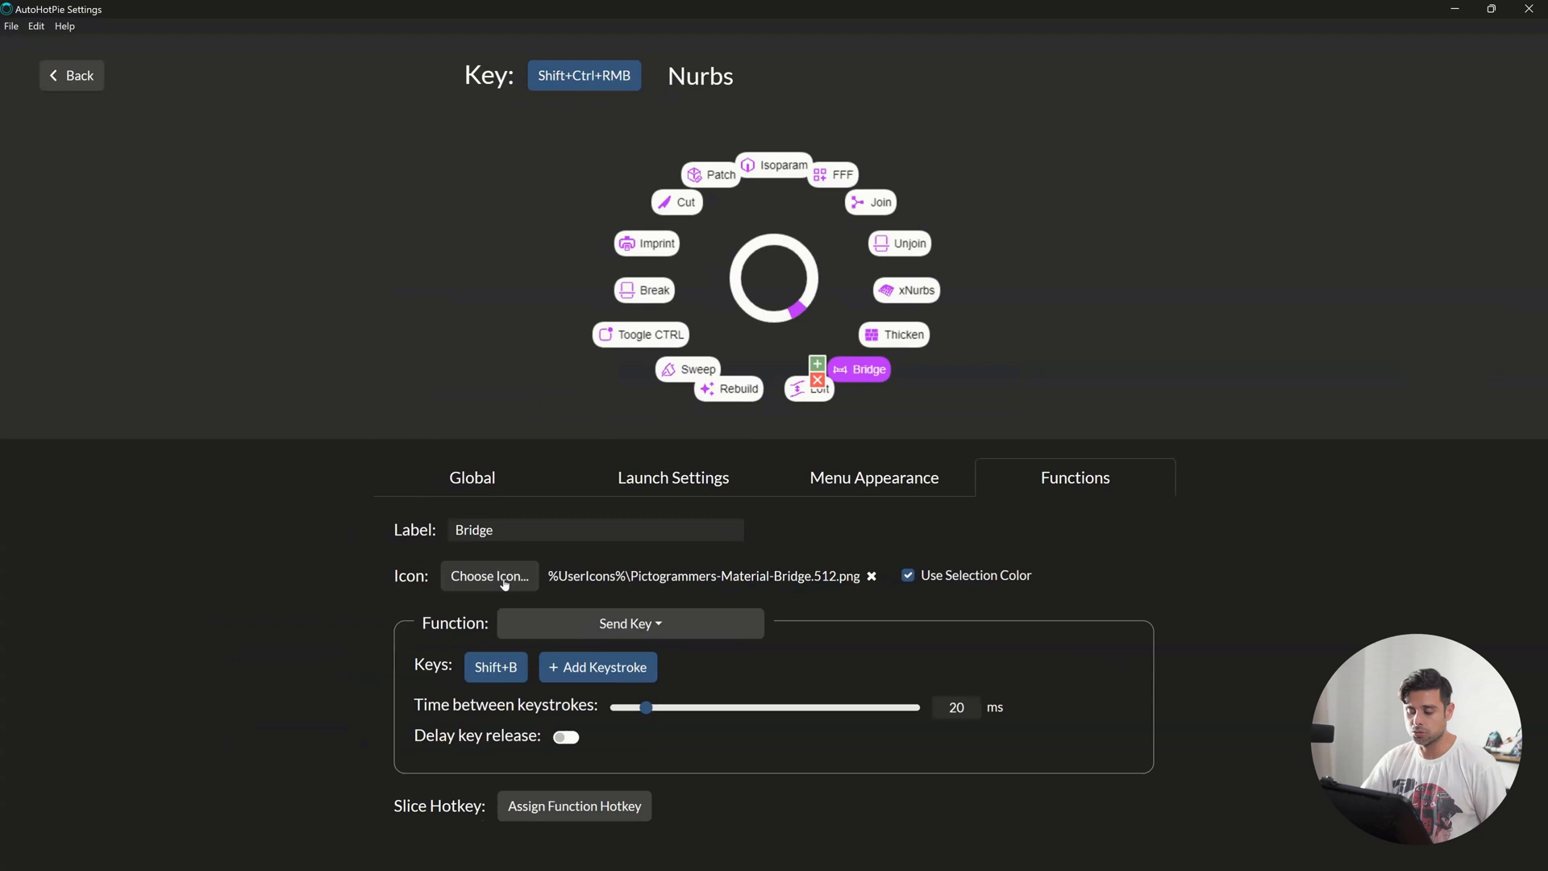
Browse User Icons for the Bridge slice and open the icons folder via Manage Icons
click(489, 576)
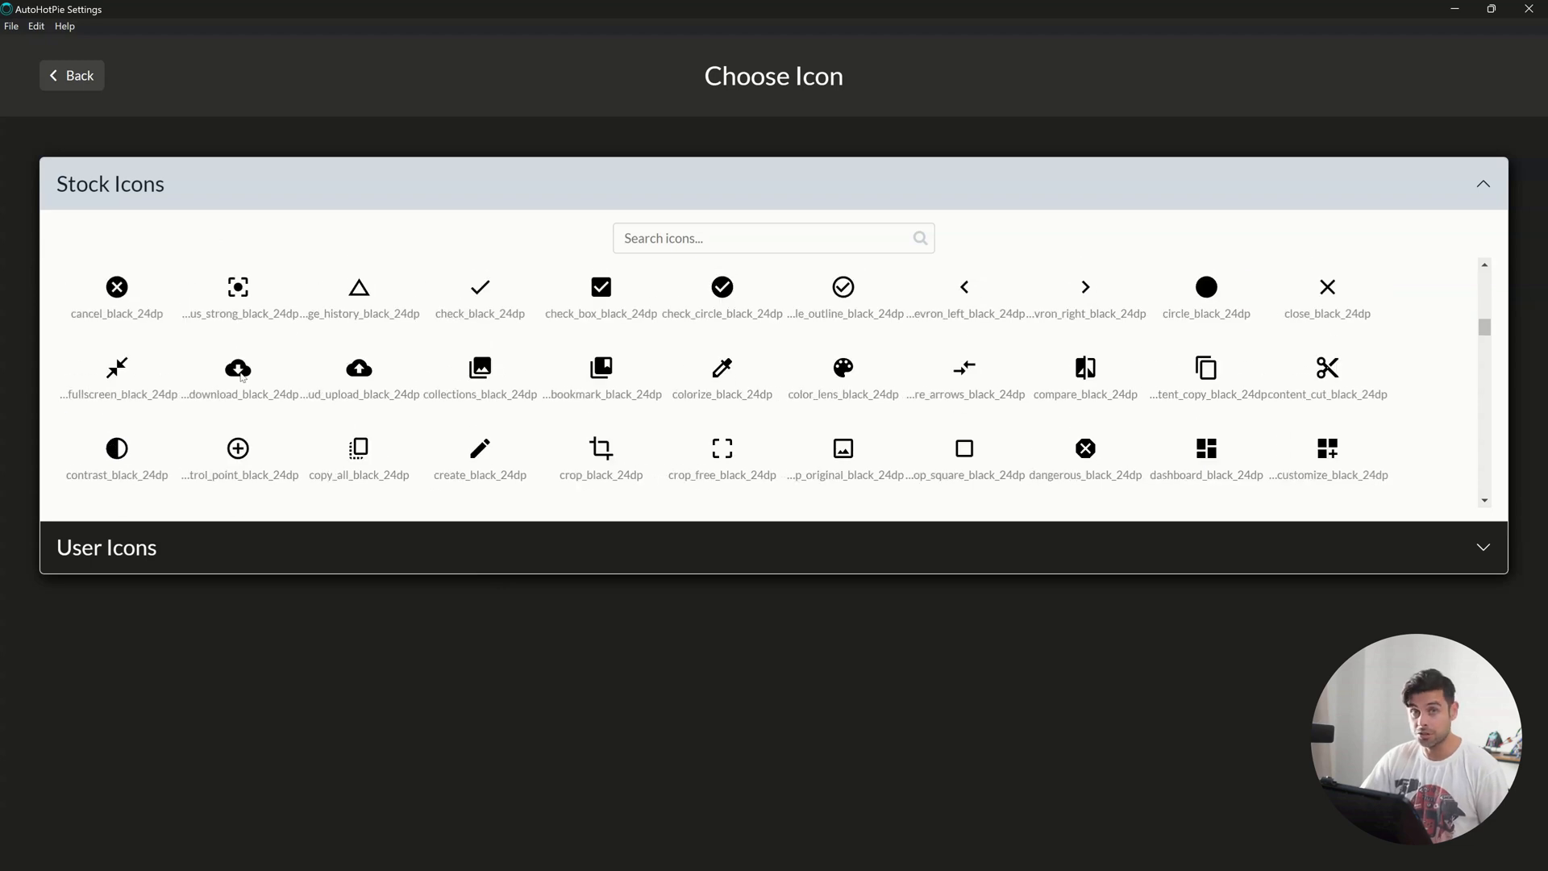
mouse_move(139, 423)
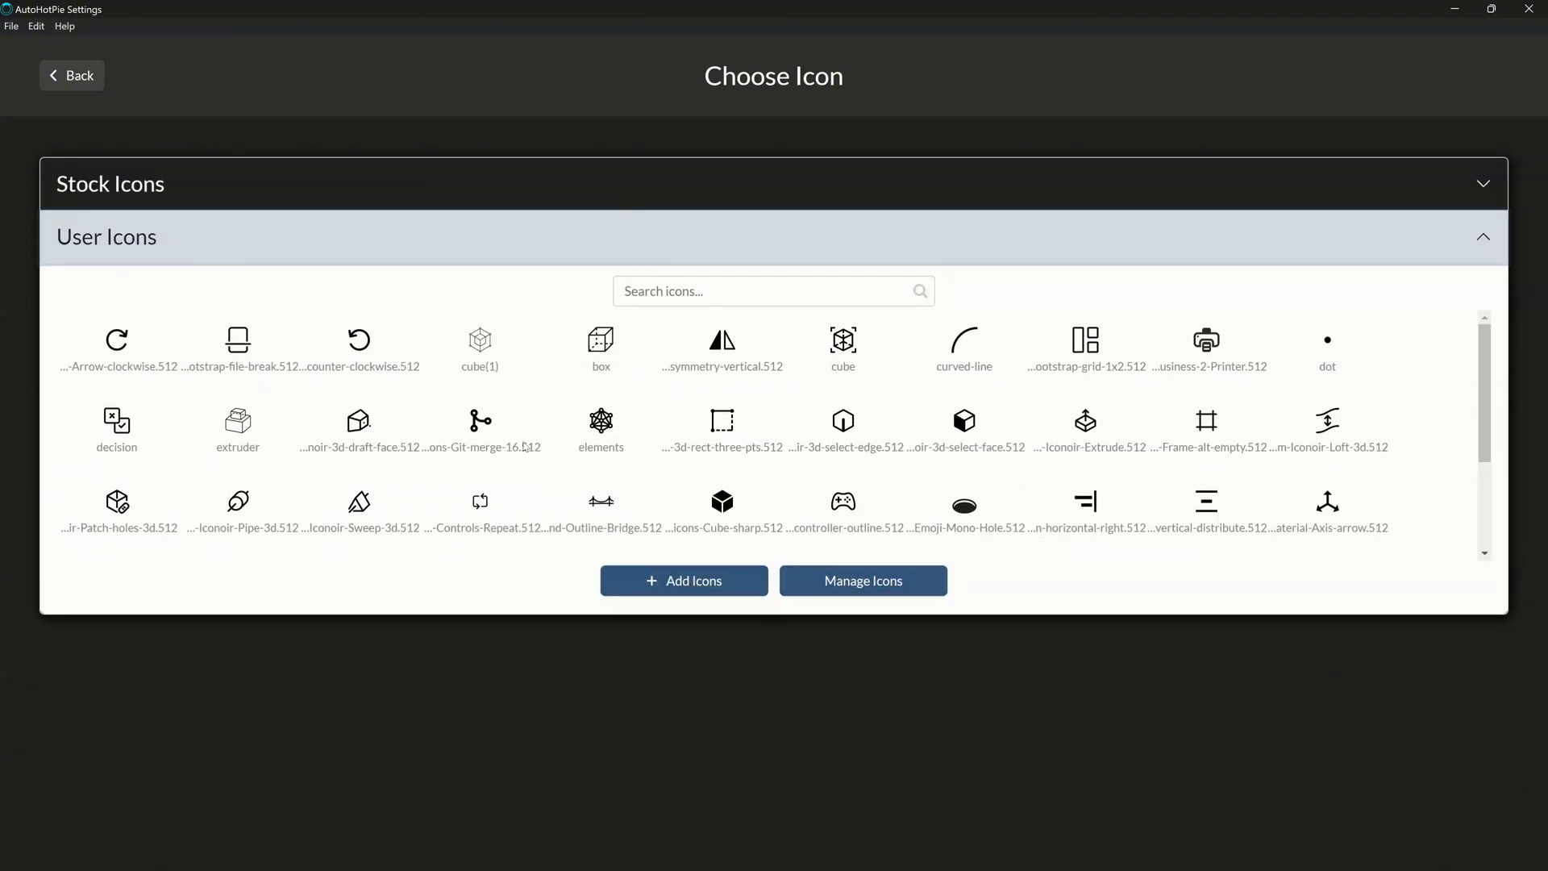
scroll(down, 3)
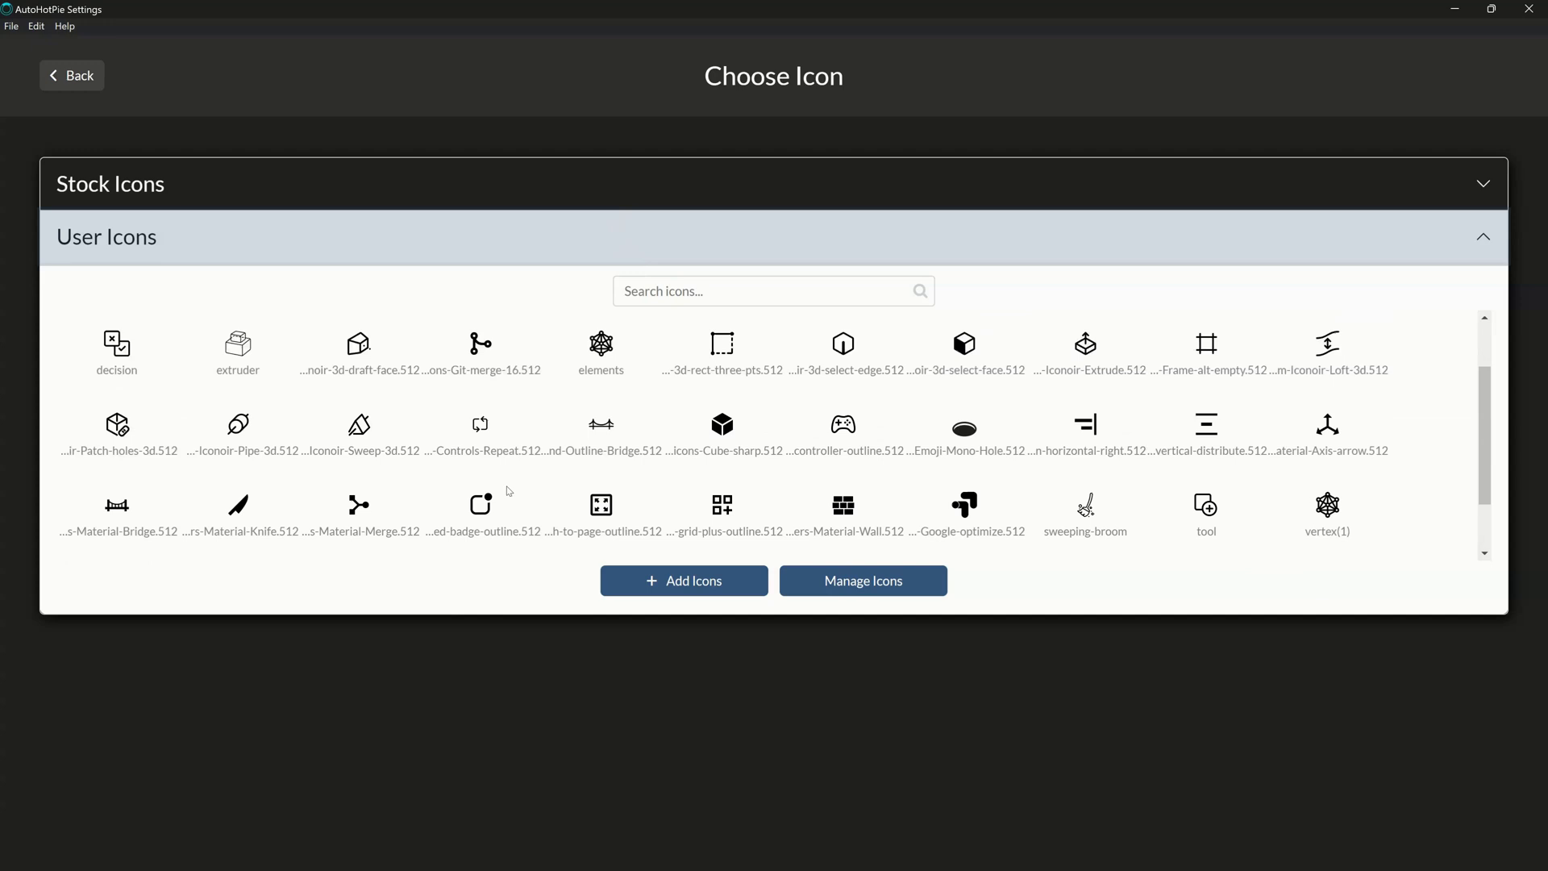
scroll(up, 3)
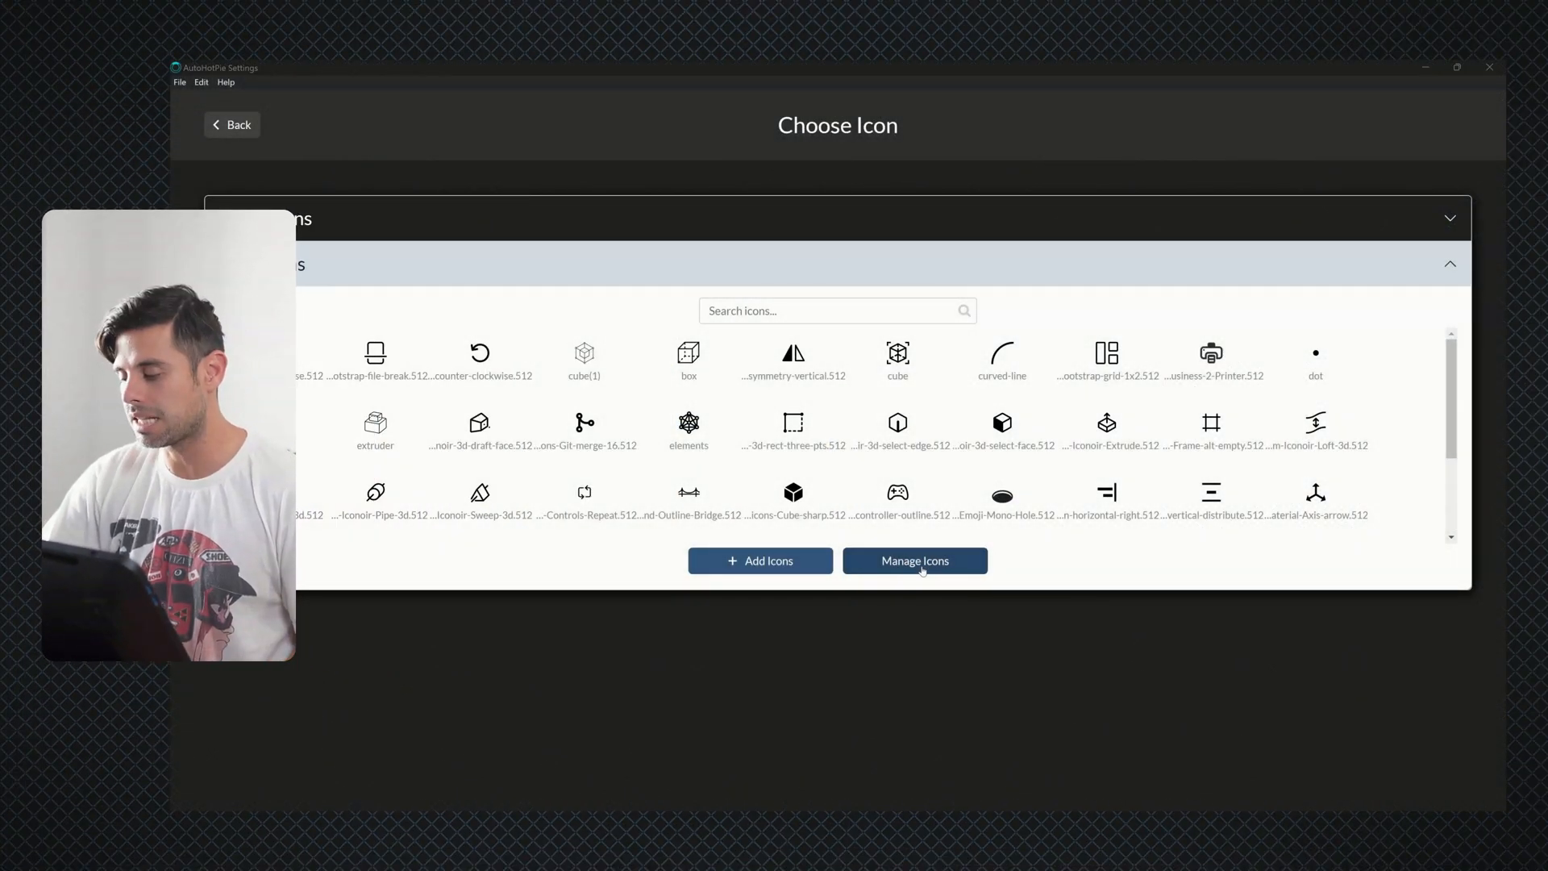
click(913, 562)
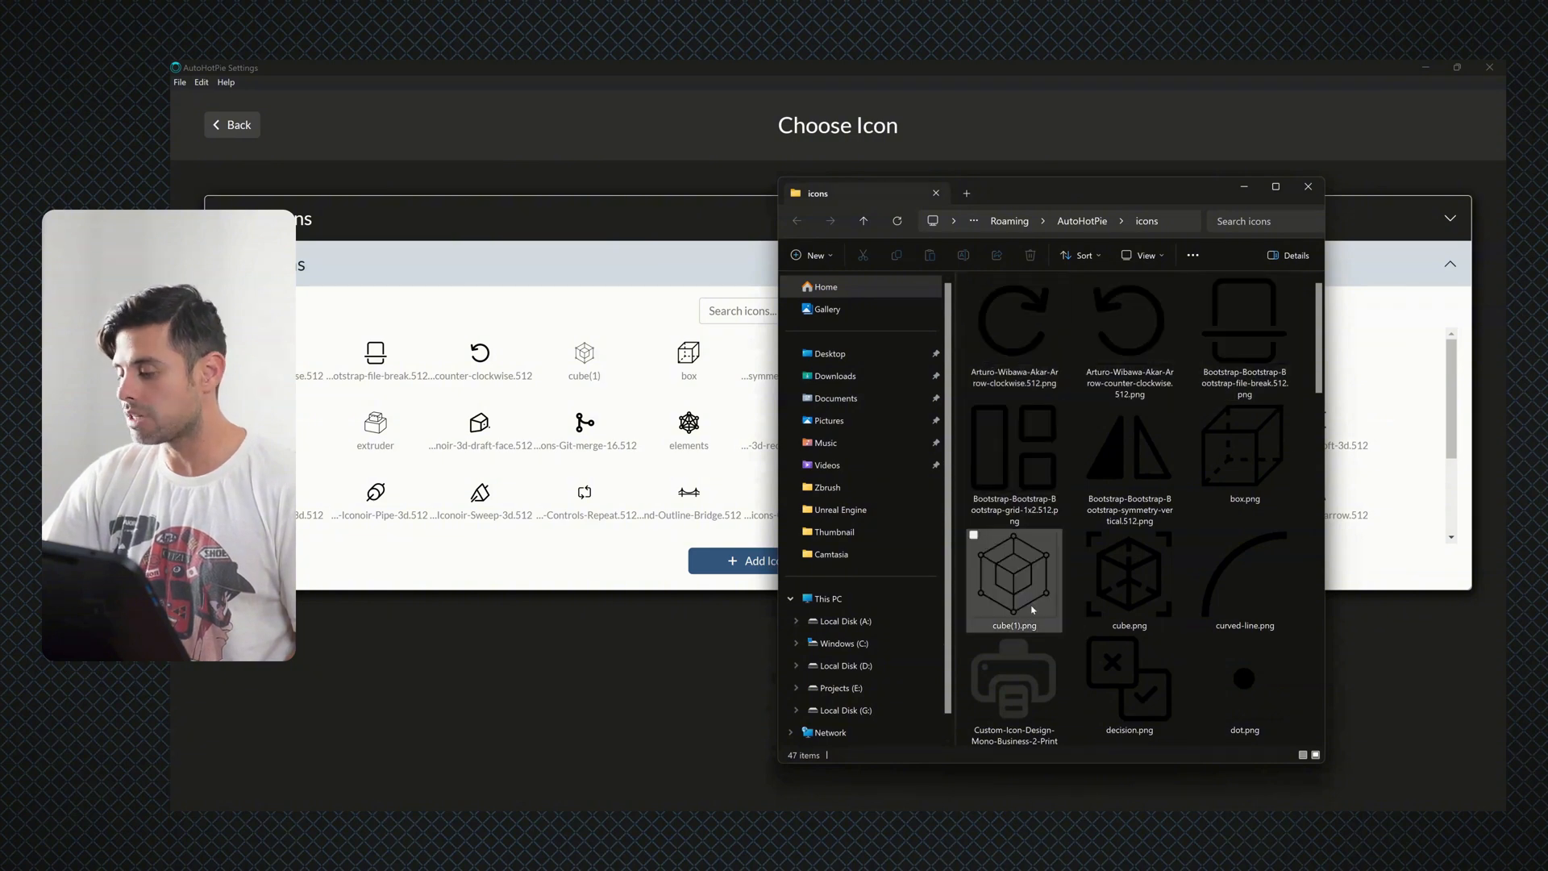